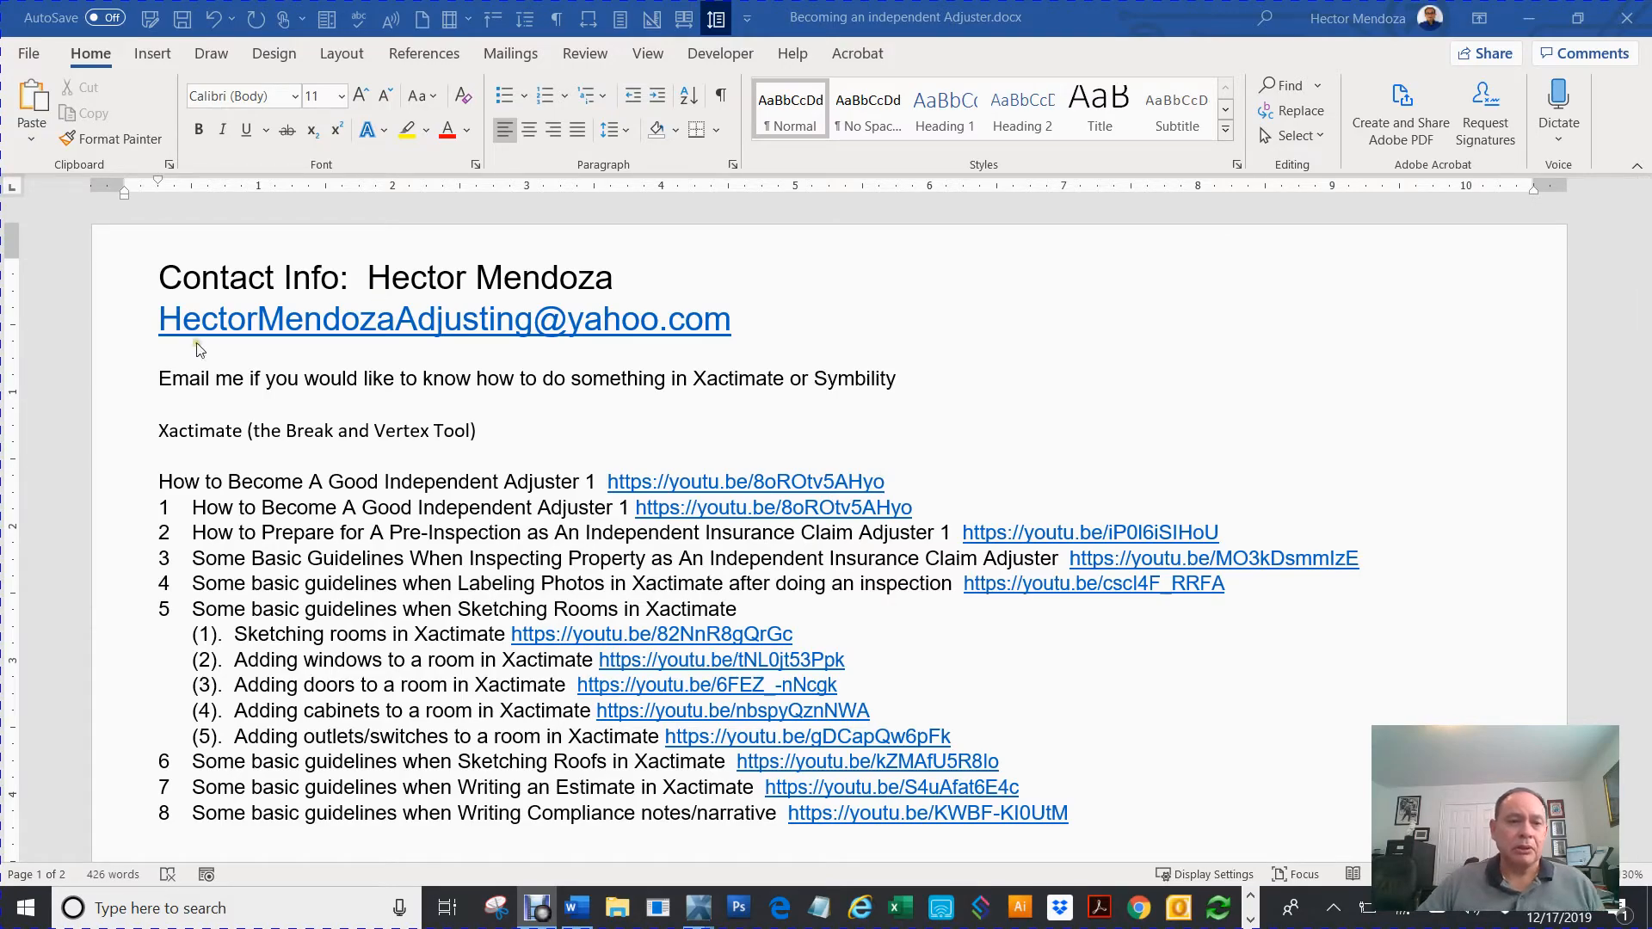
mouse_move(211, 437)
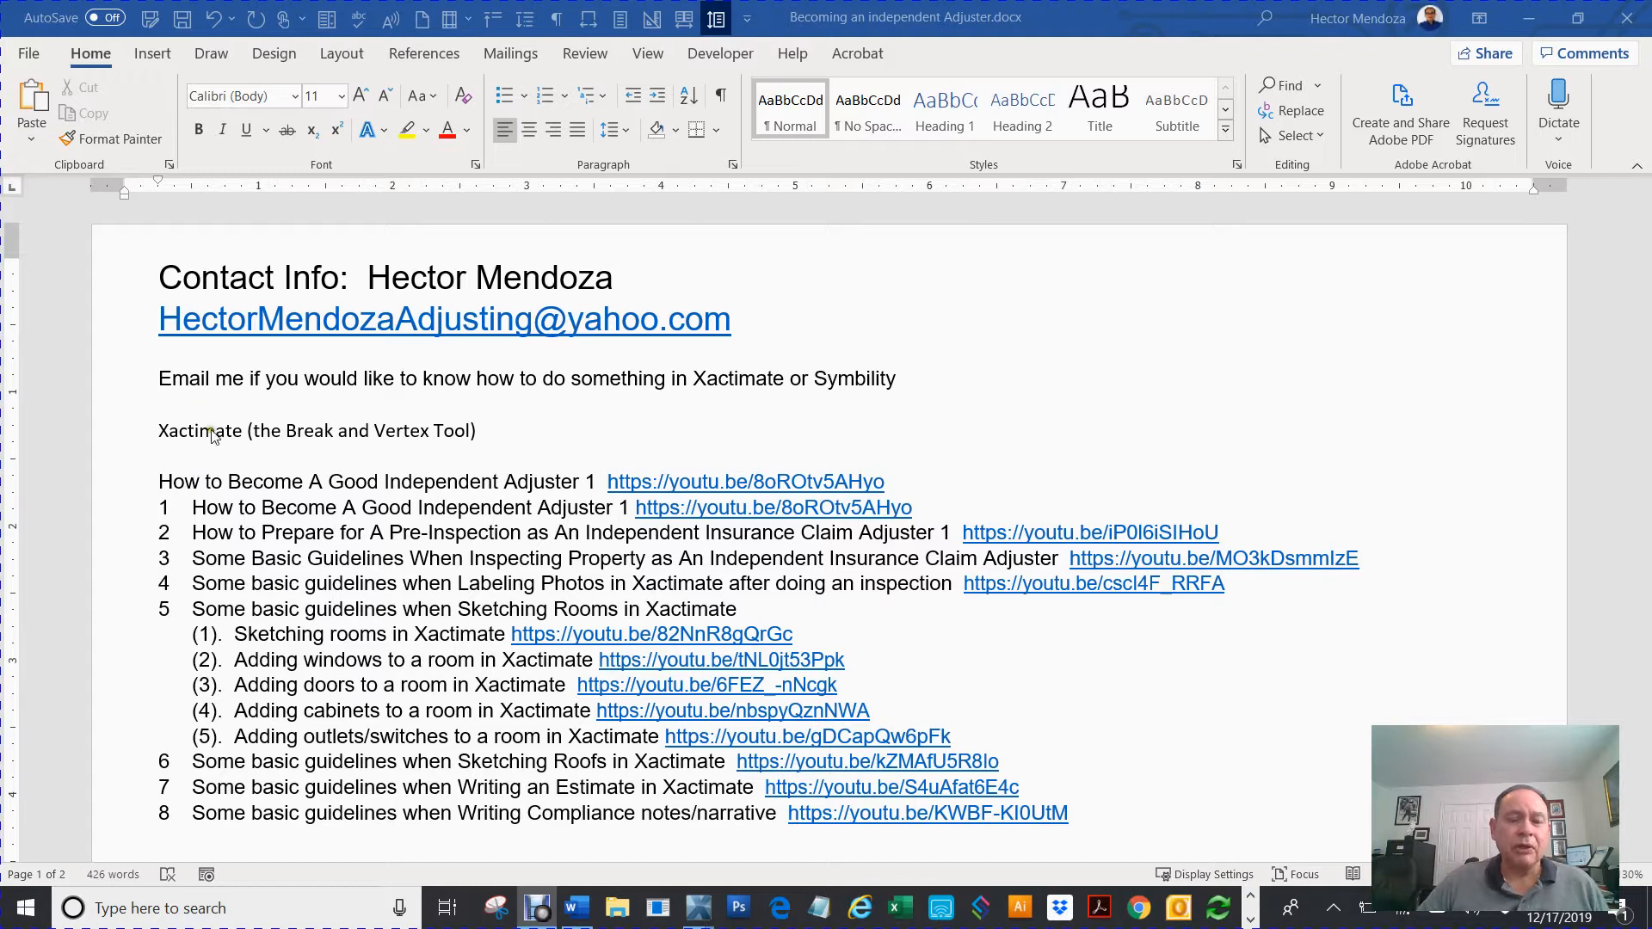
mouse_move(188, 446)
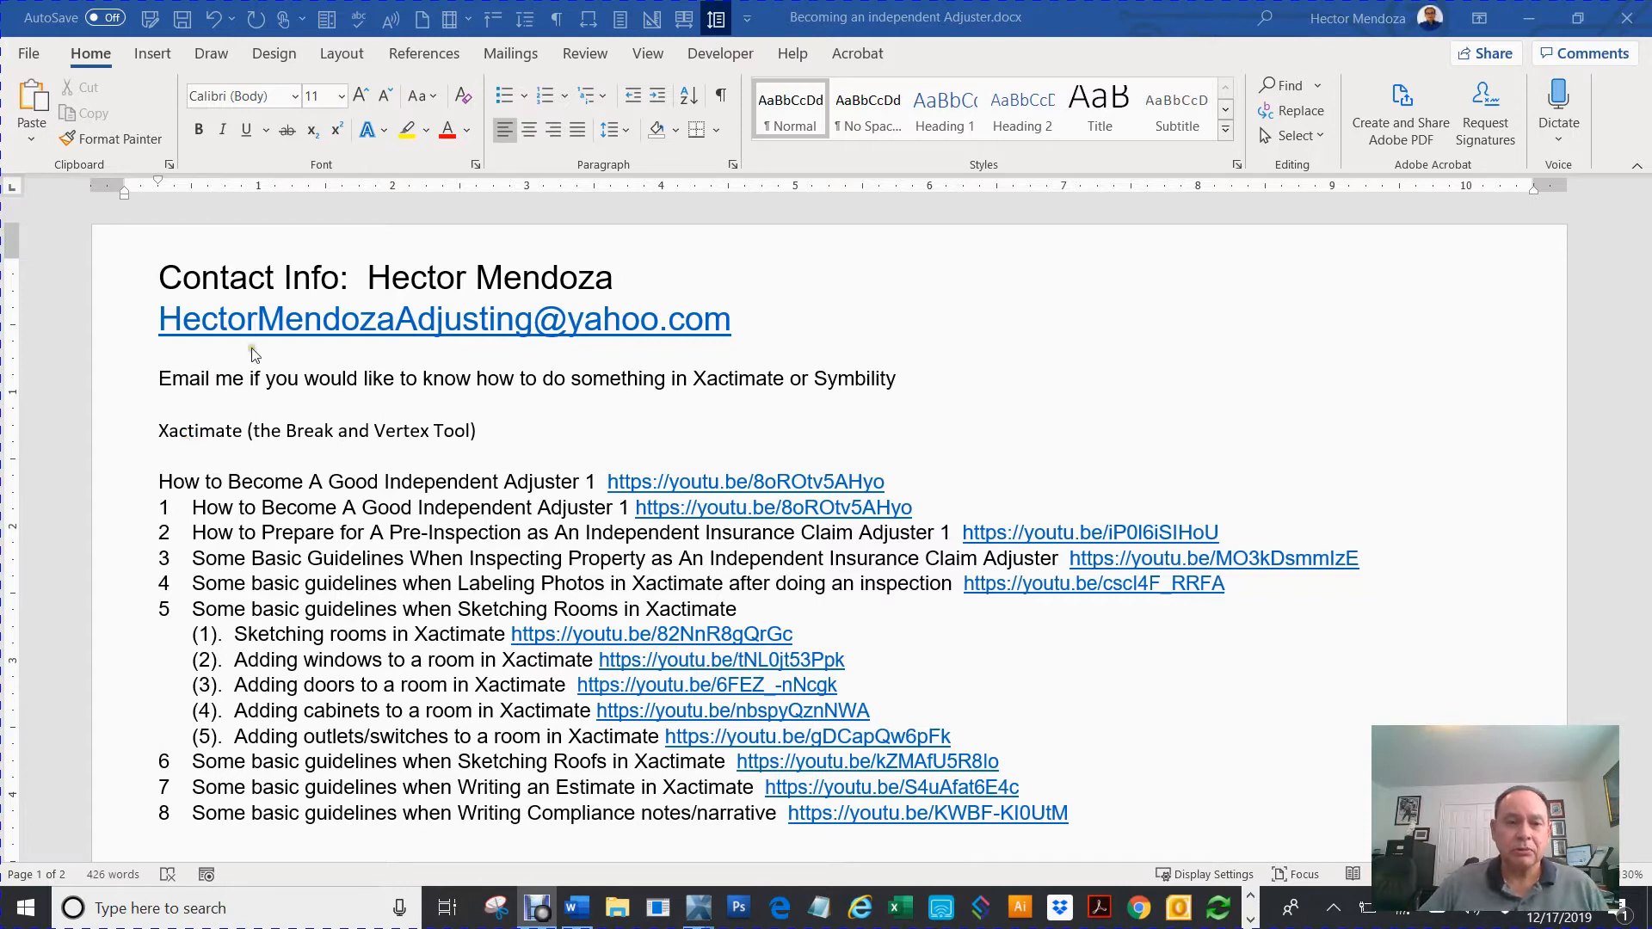
mouse_move(302, 346)
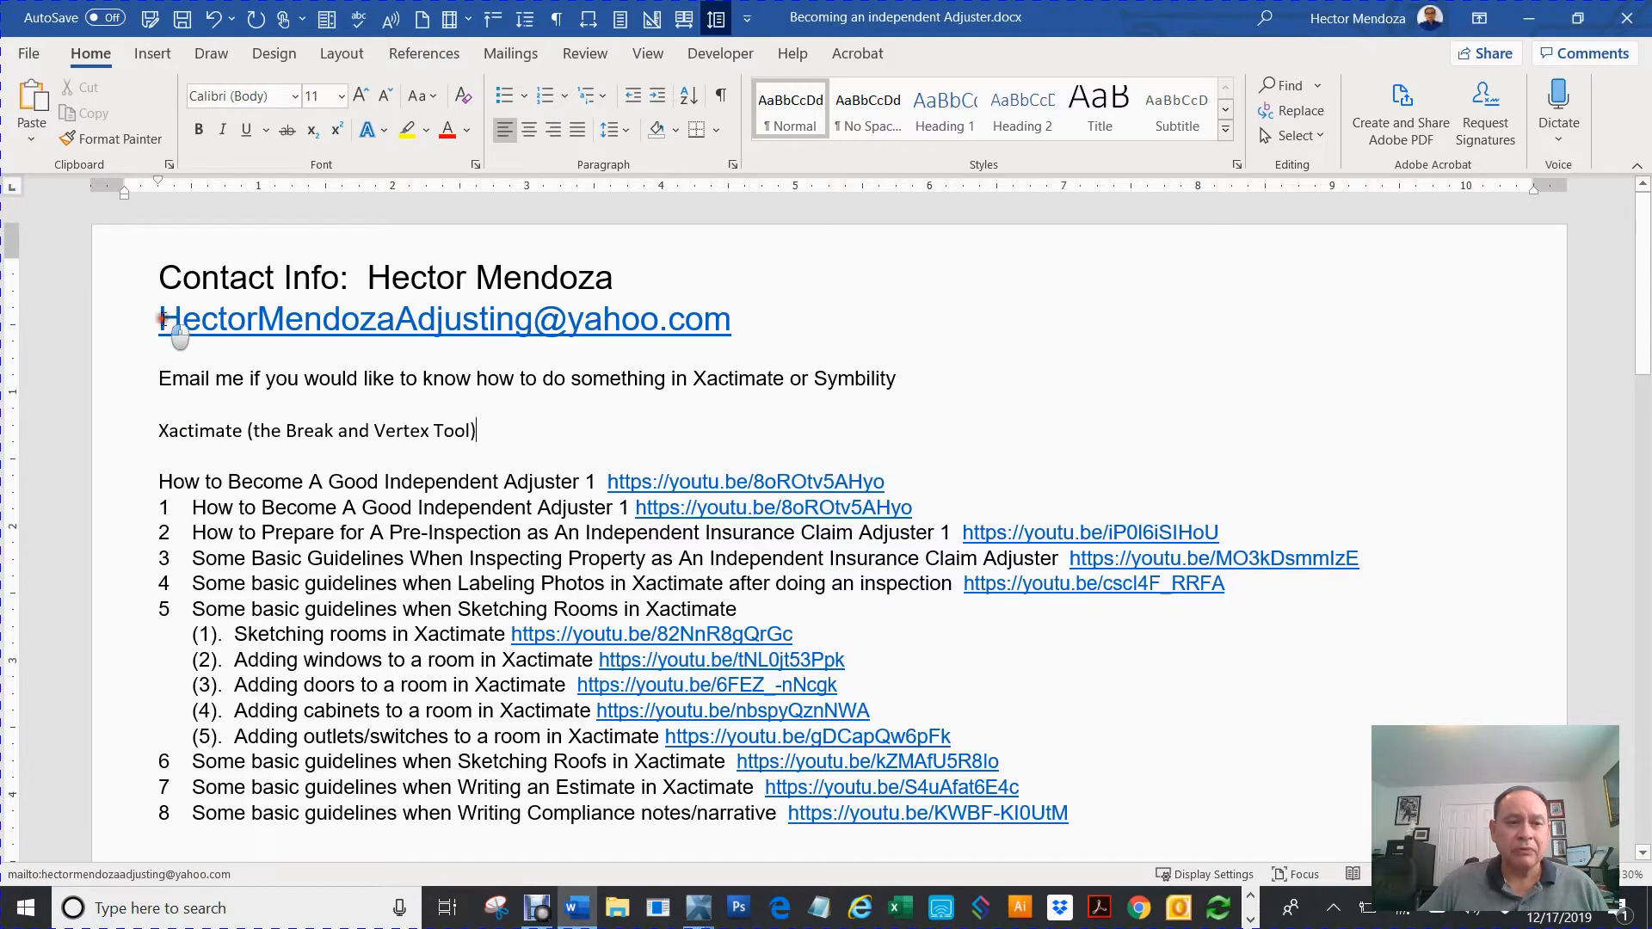
Step: Highlight the top contact line, scroll the sketch, and deselect Room1
left_click_drag(160, 319, 727, 318)
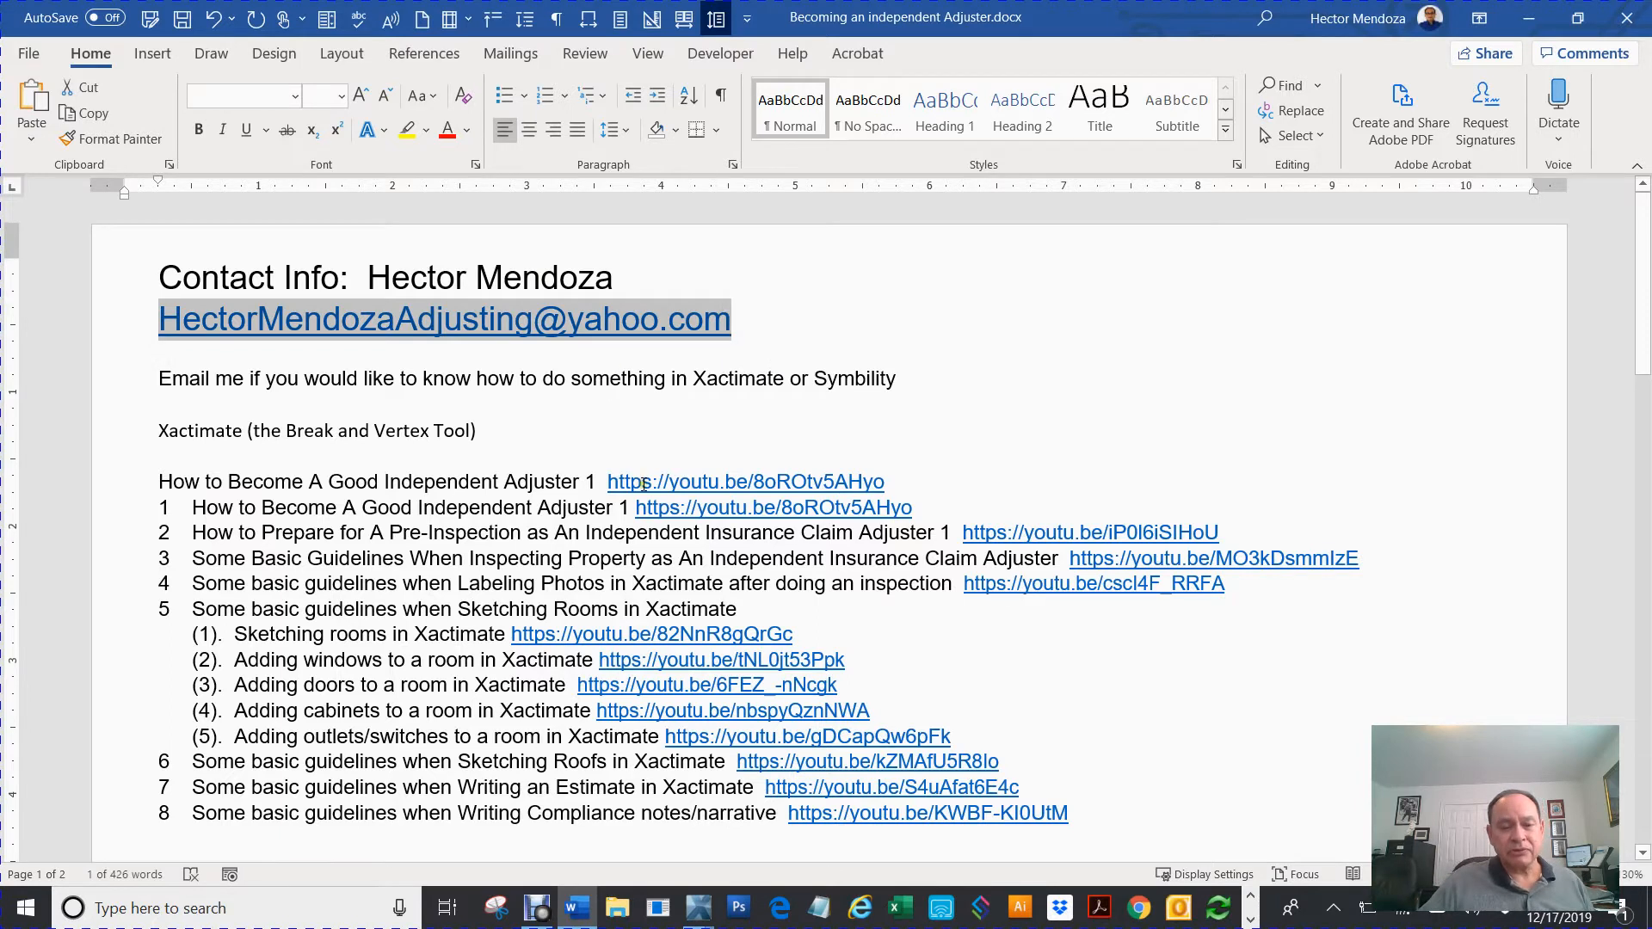
scroll("down", 3)
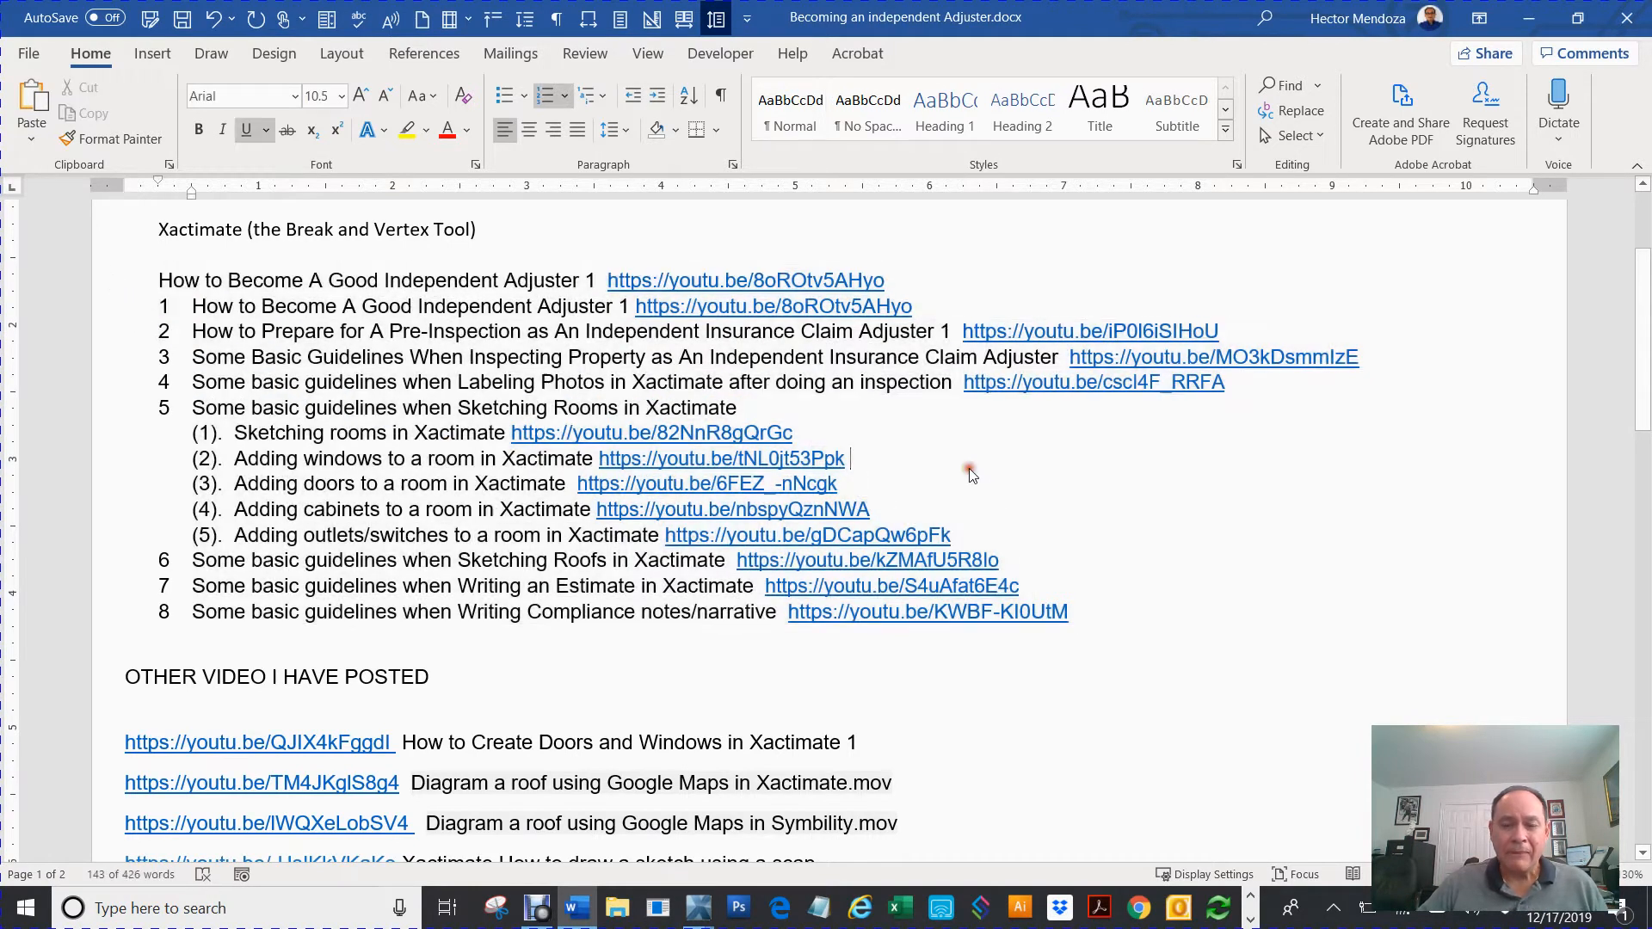
scroll("down", 3)
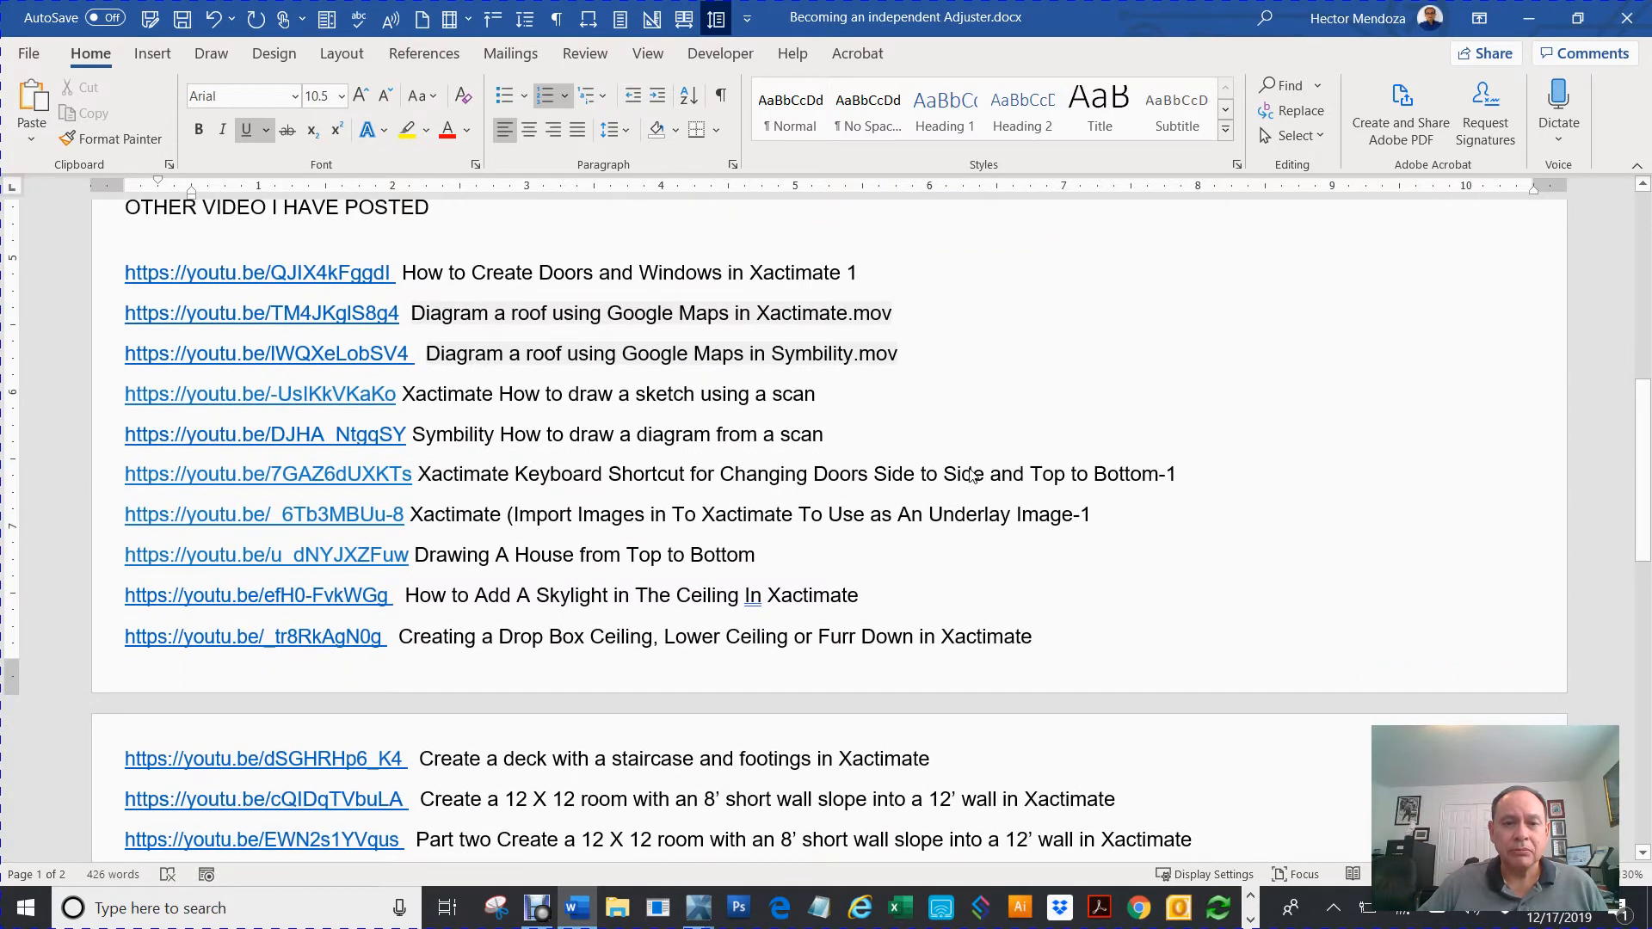
scroll("down", 3)
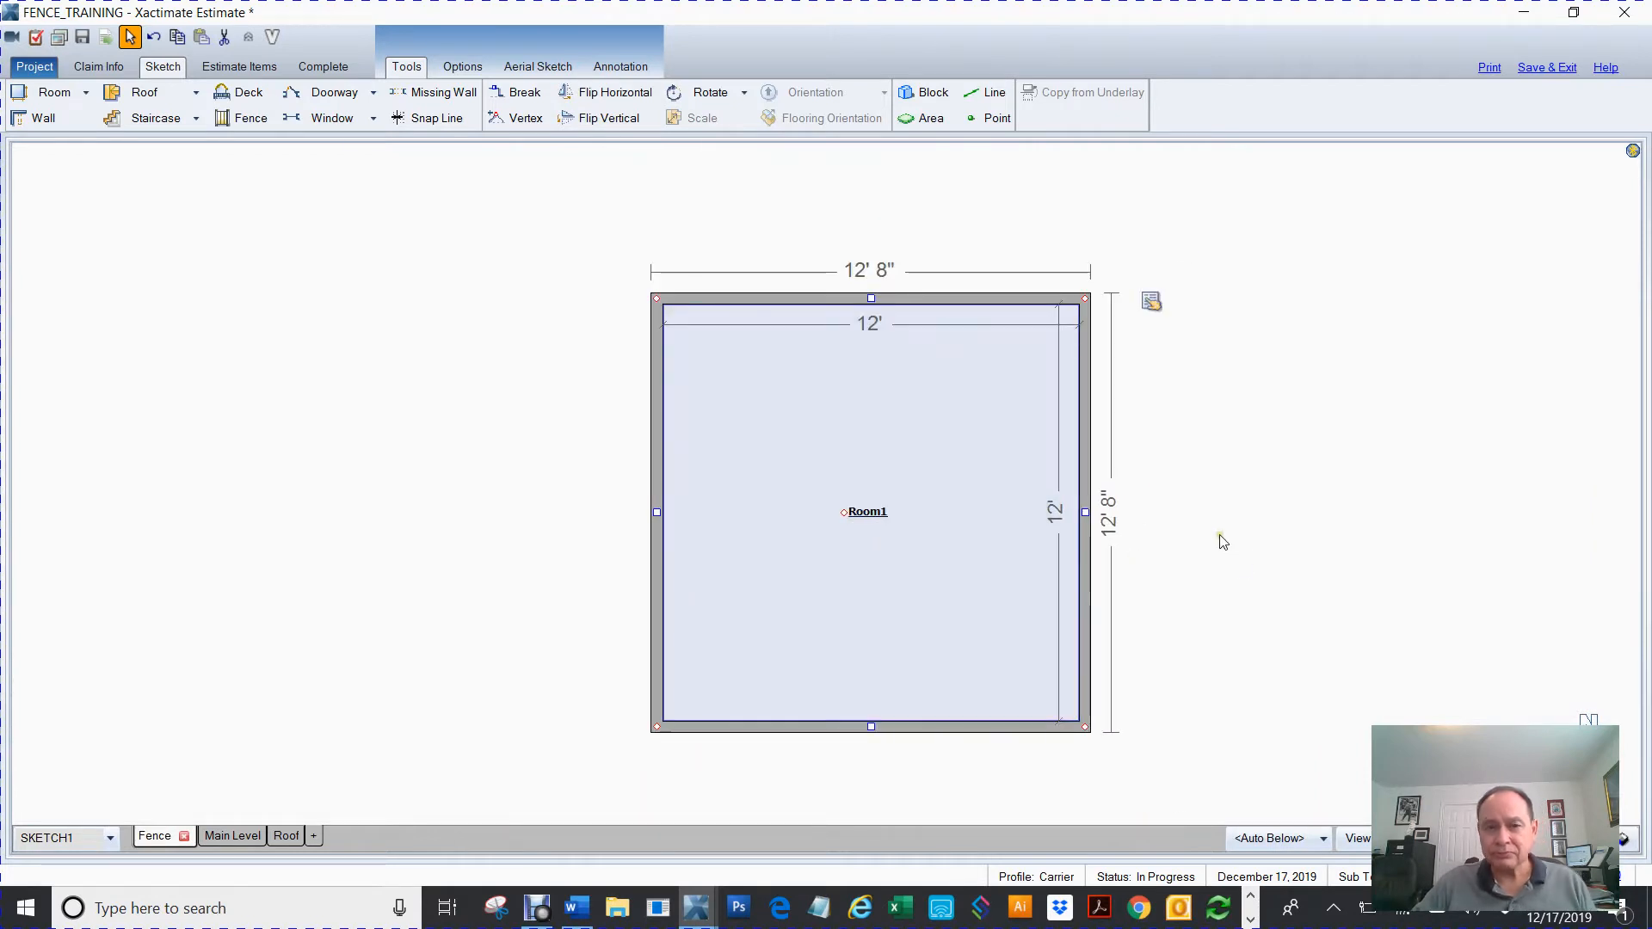
left_click(332, 305)
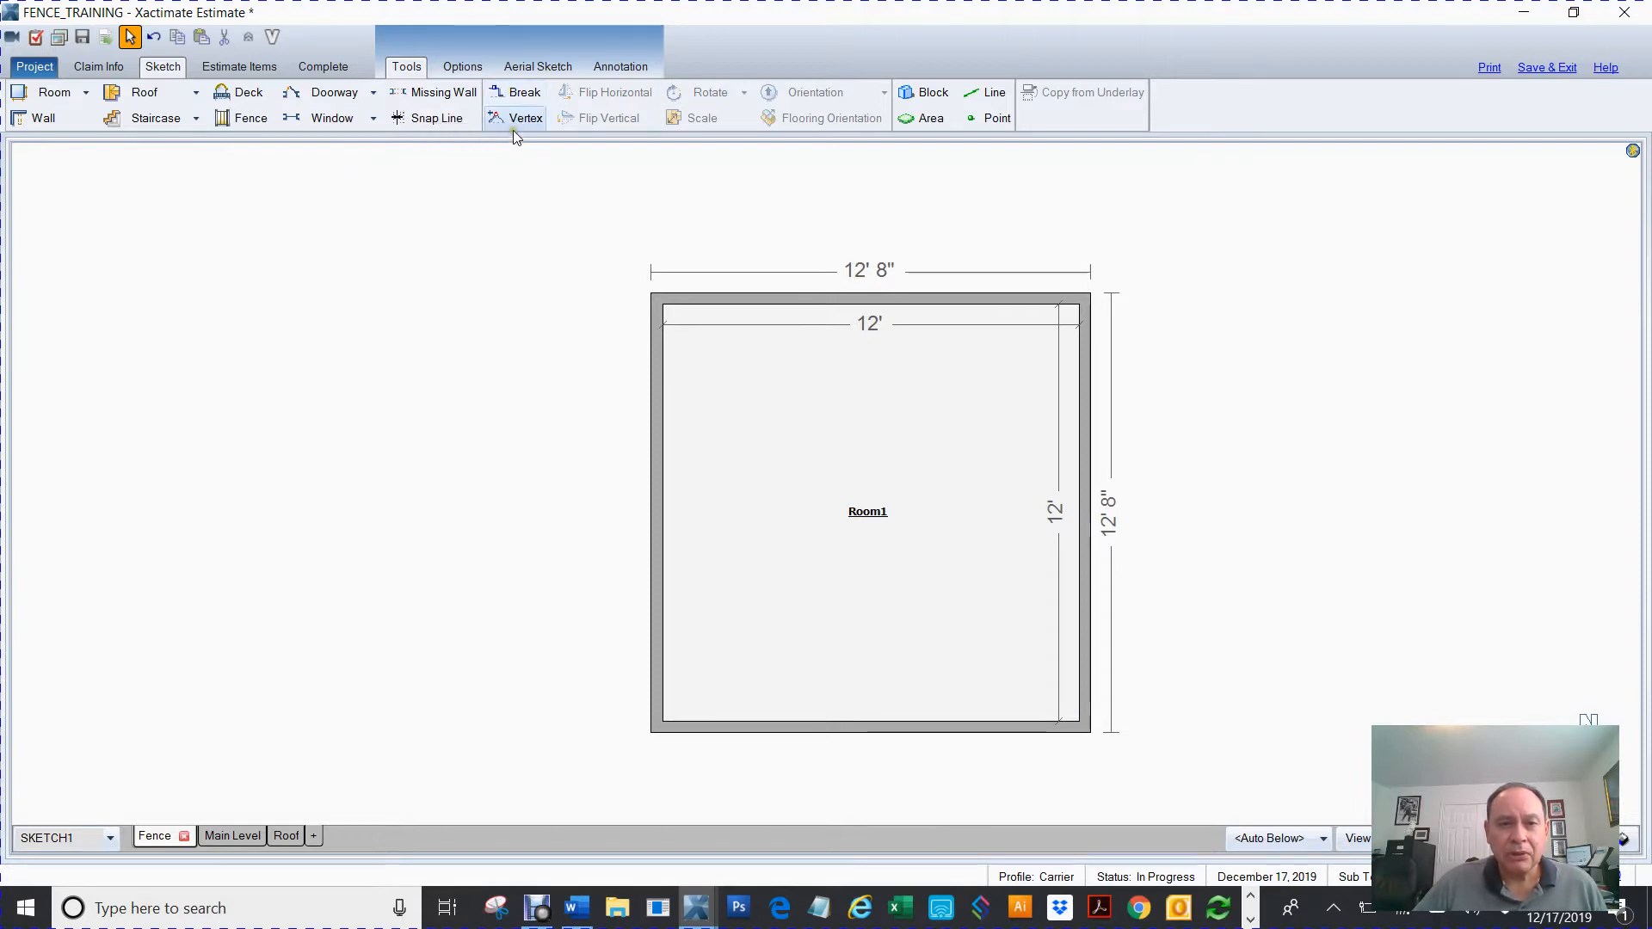
mouse_move(525, 118)
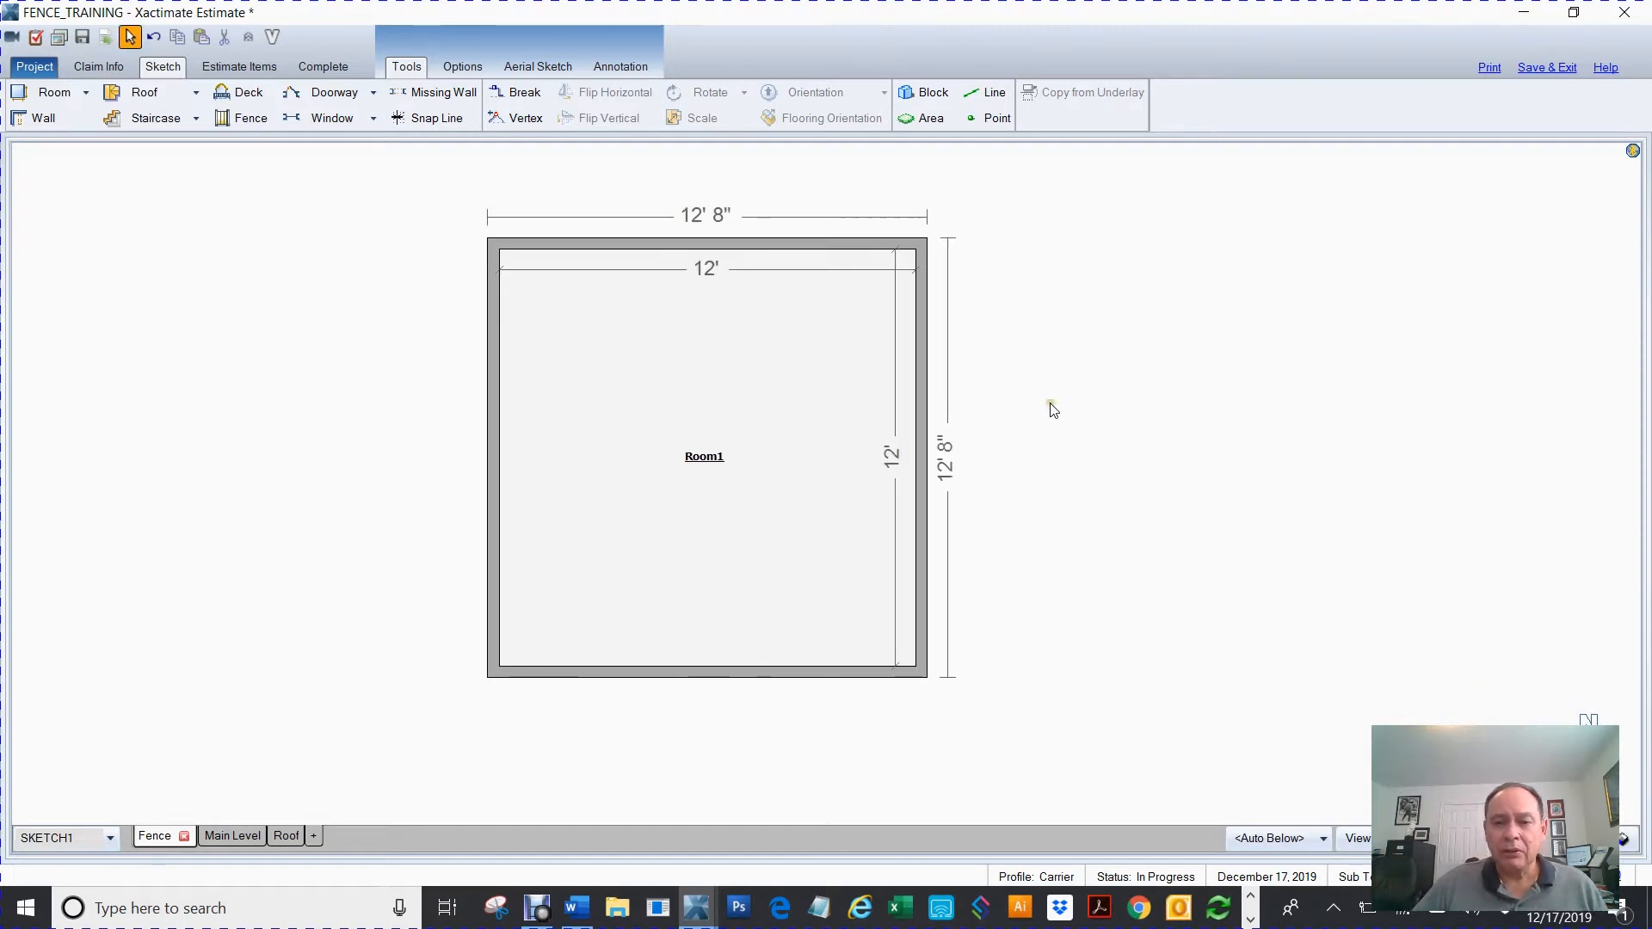
Step: Drop new rooms beside Room1 and below Room2
left_click(703, 456)
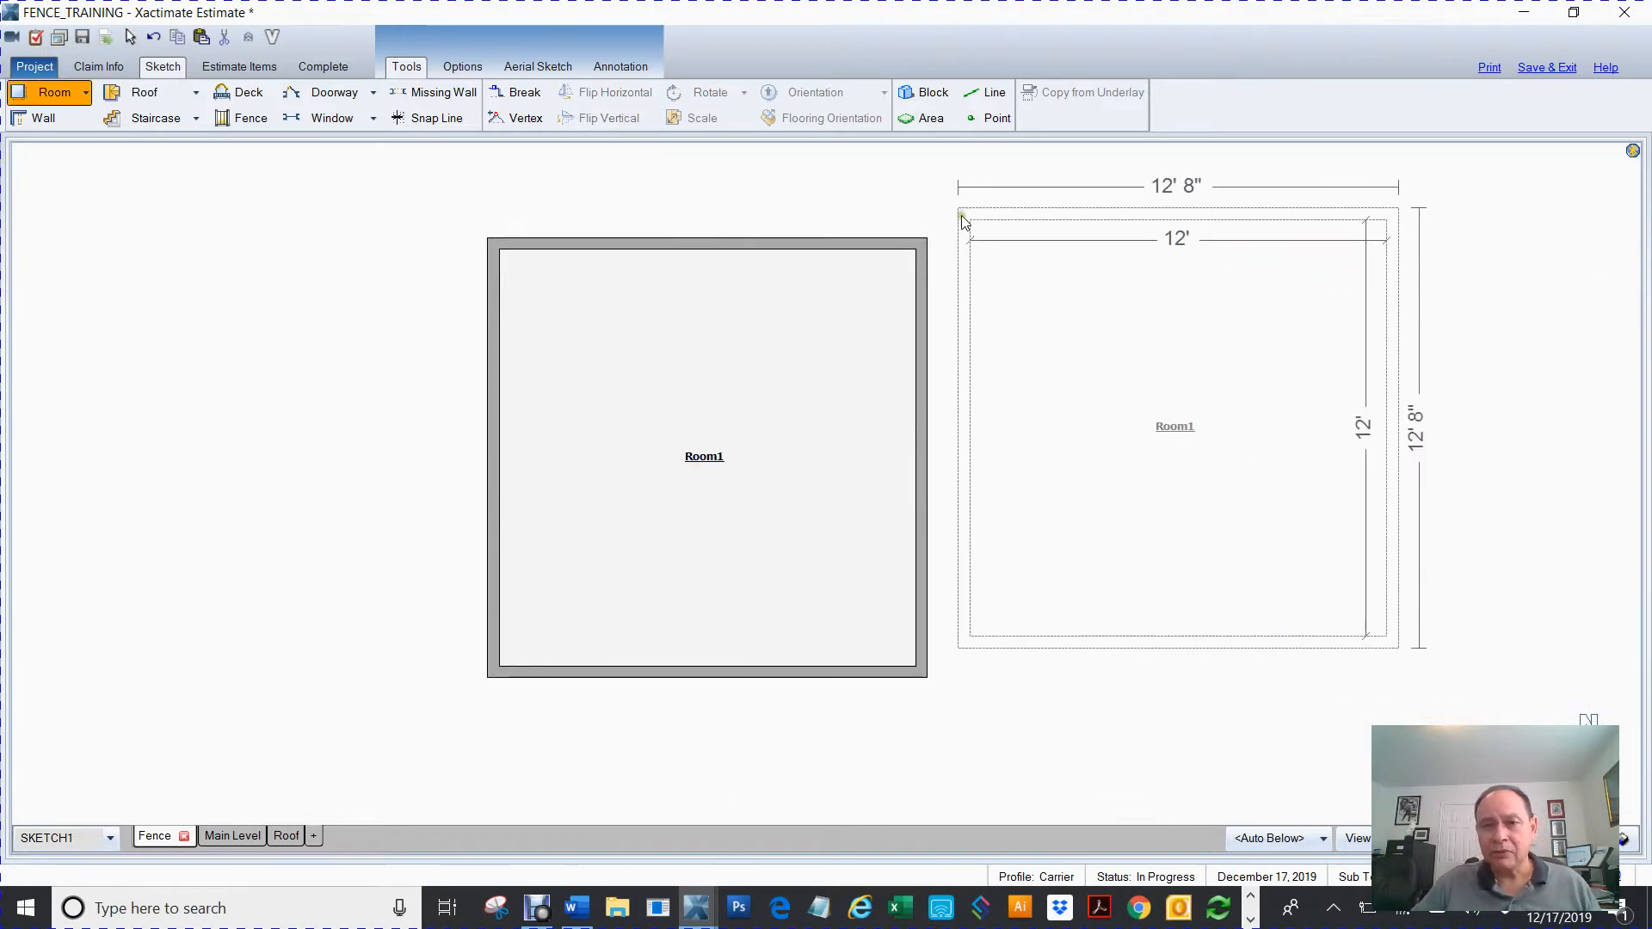
left_click_drag(960, 221, 928, 249)
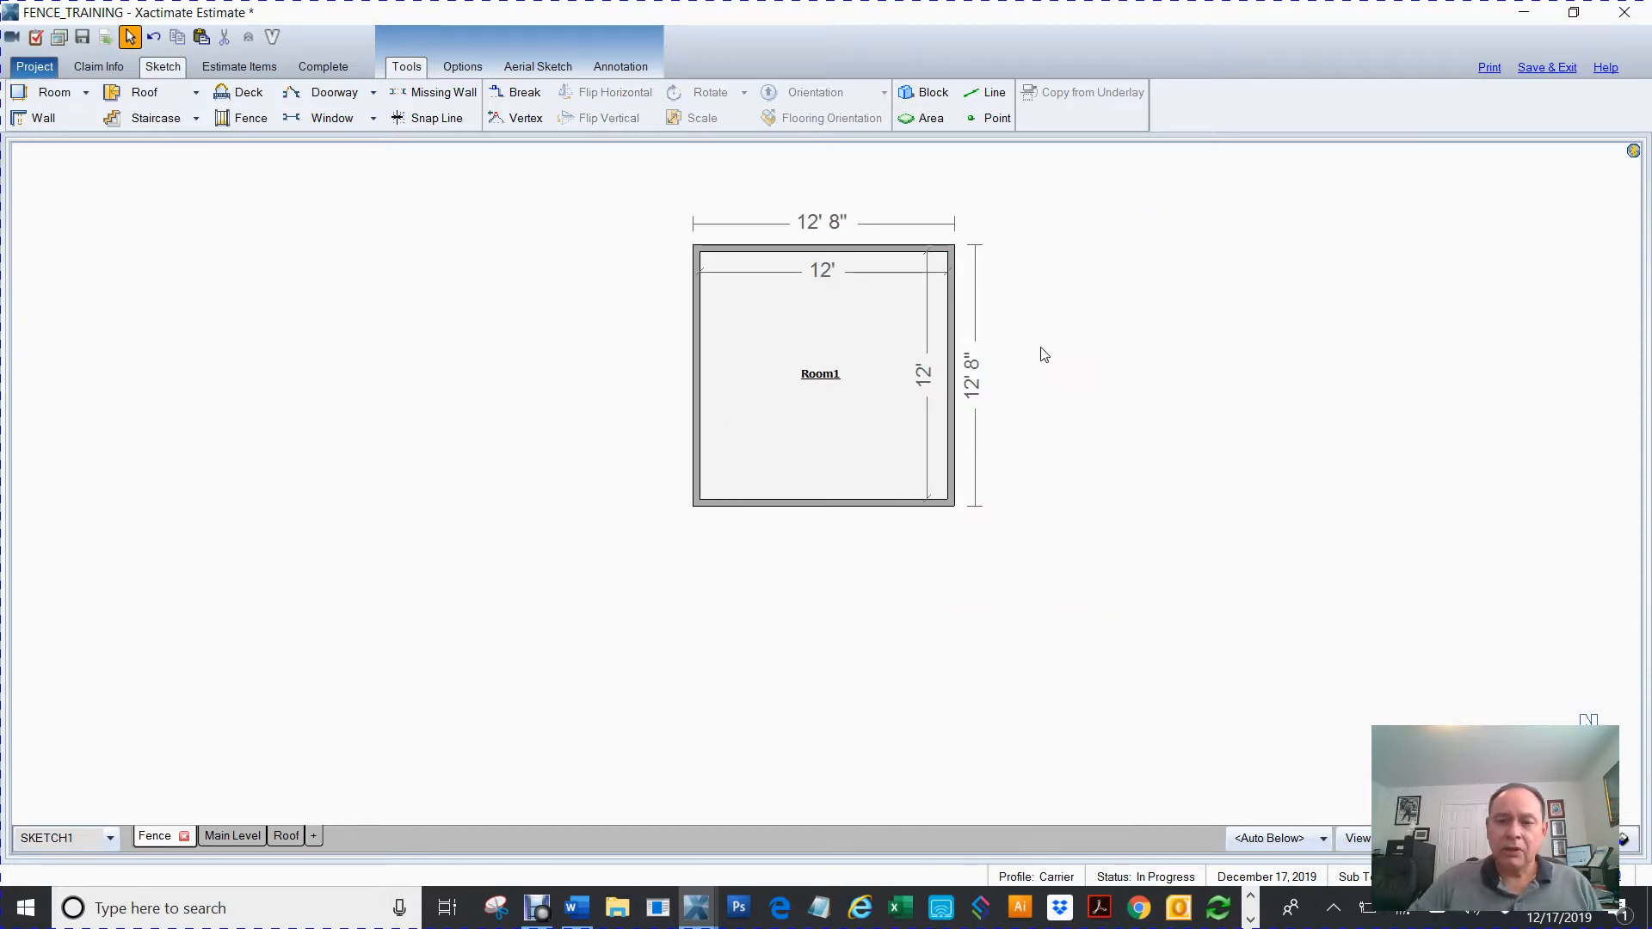
left_click(820, 390)
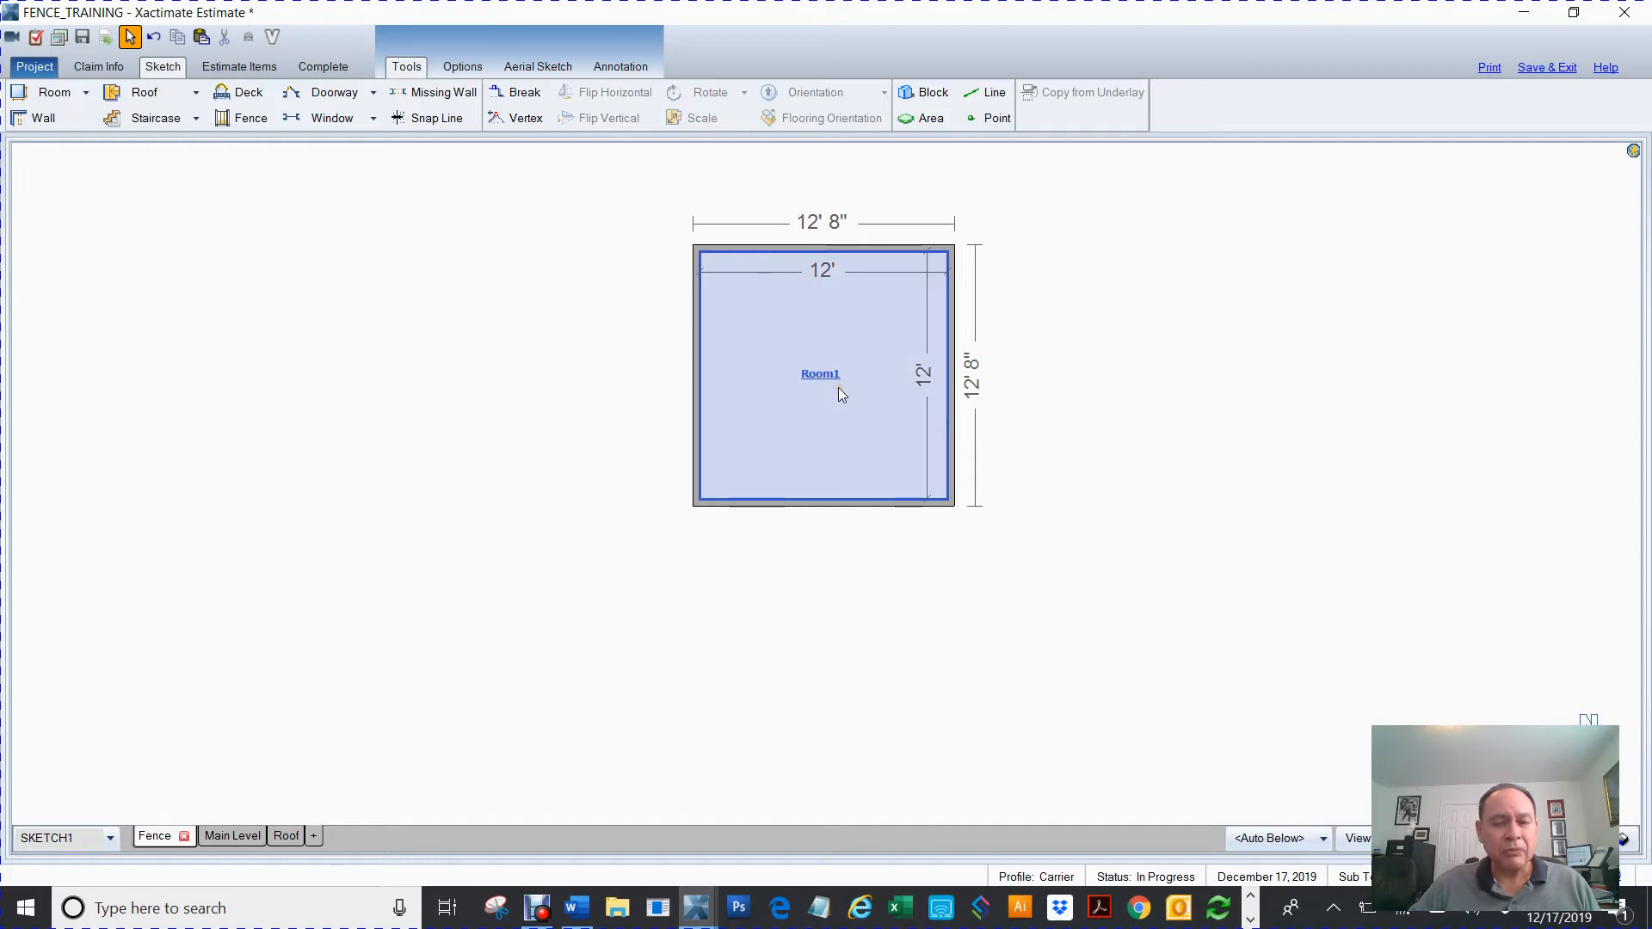
left_click(819, 374)
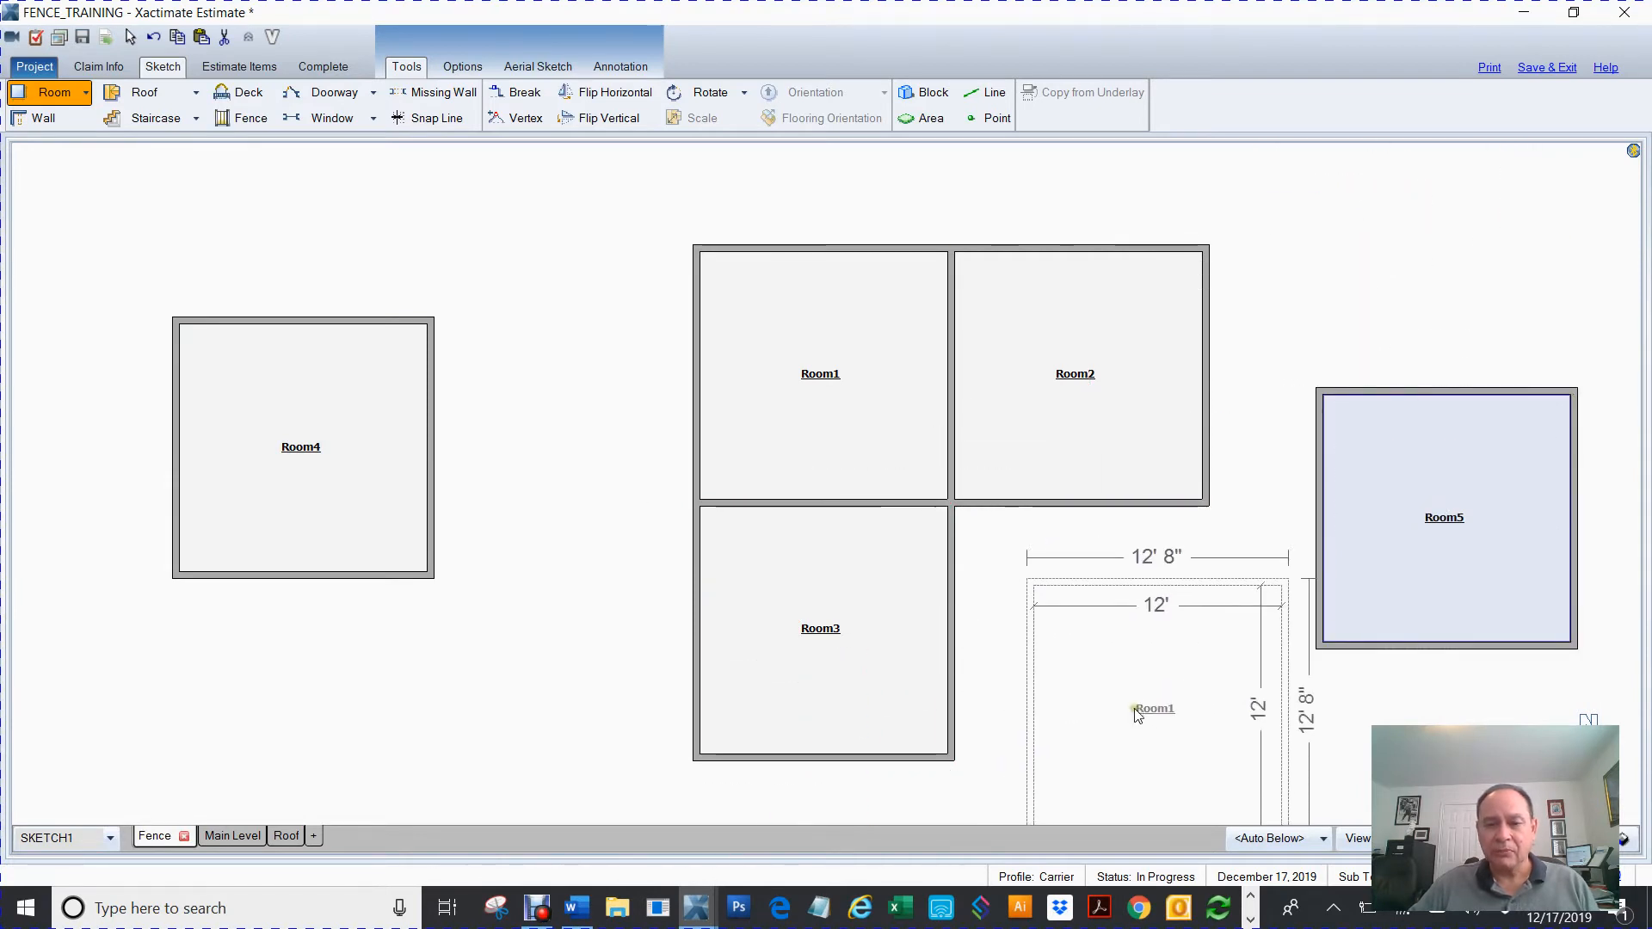
left_click_drag(1155, 708, 1135, 726)
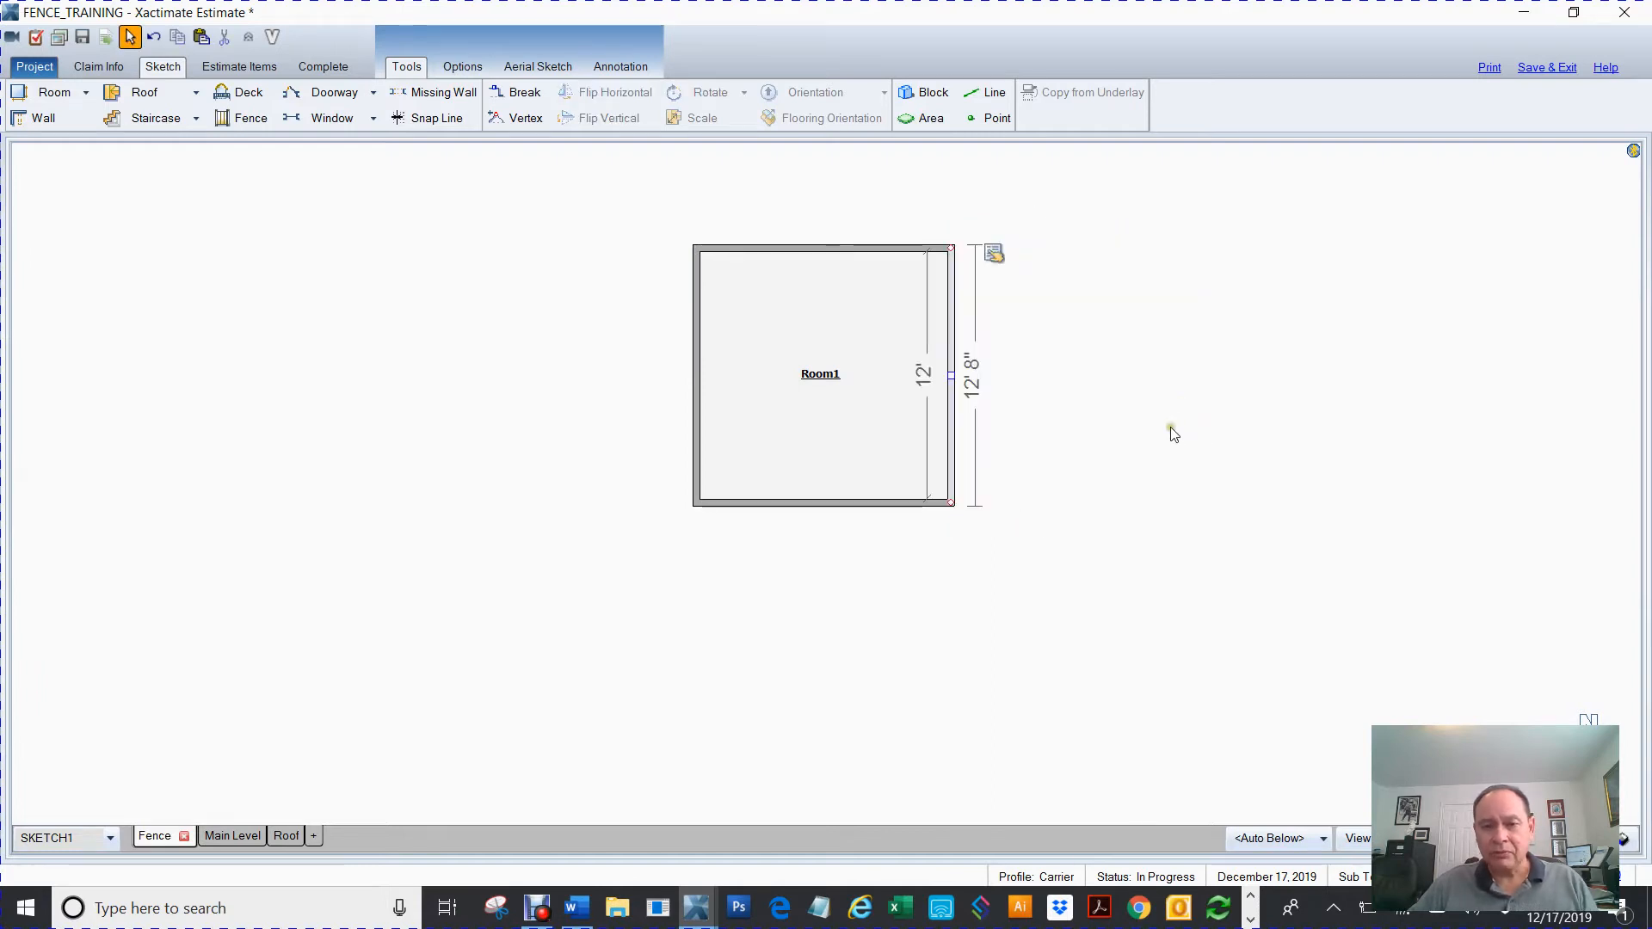
Step: Attach Room2 to Room1's right side, sized 20' 8" by 22' 2"
left_click(859, 400)
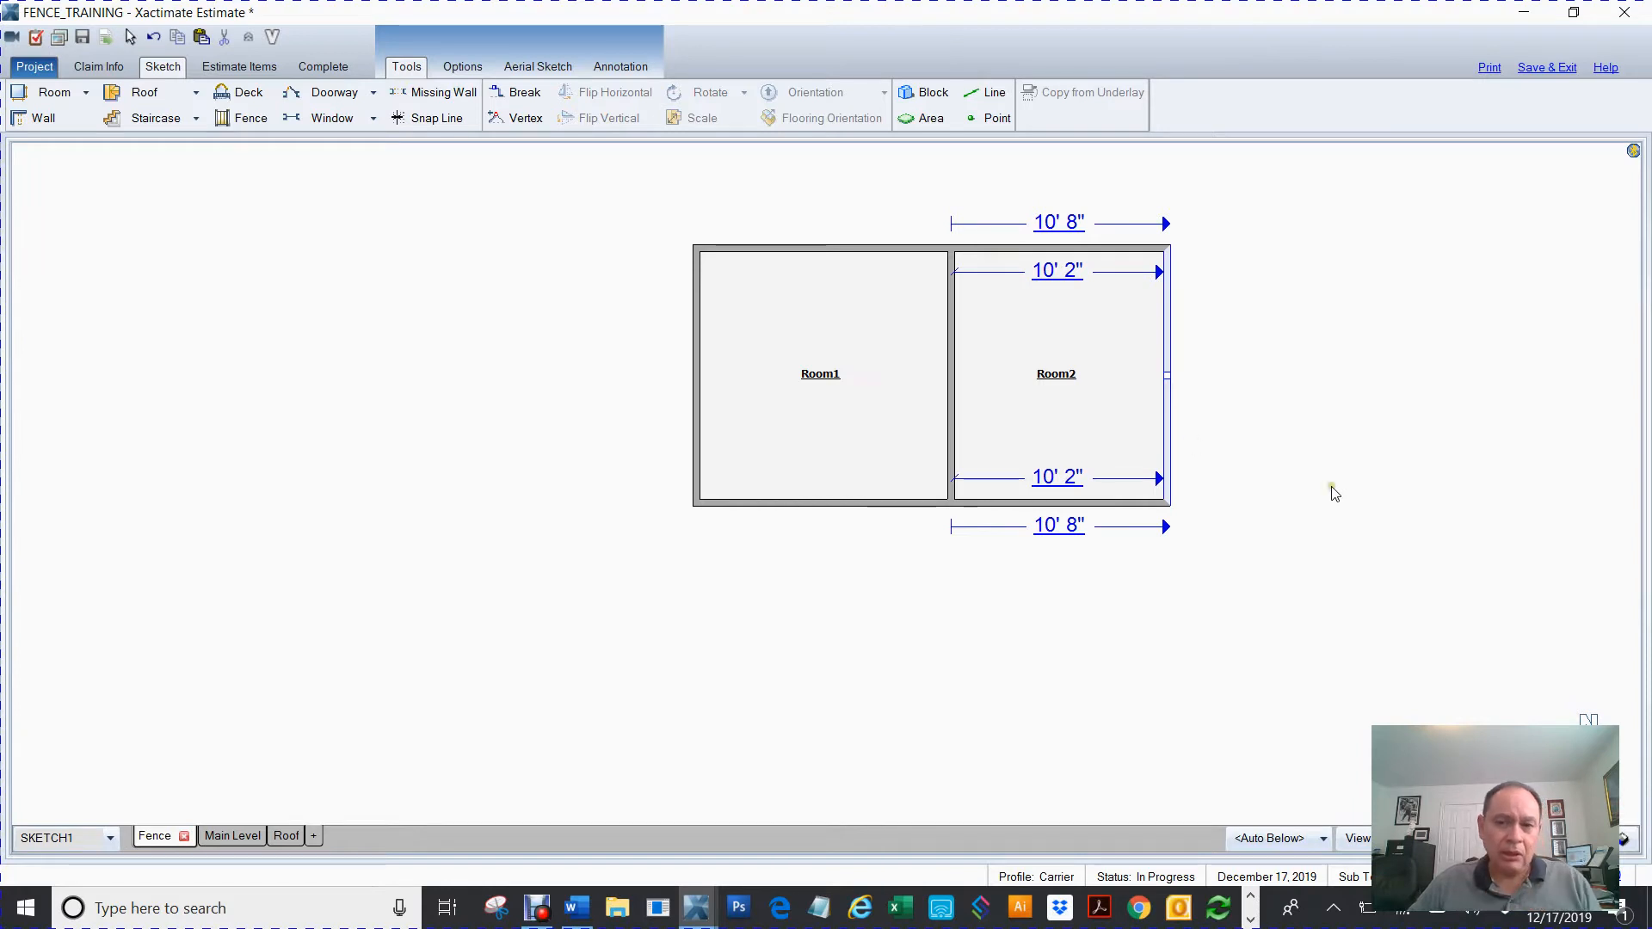
left_click(1055, 374)
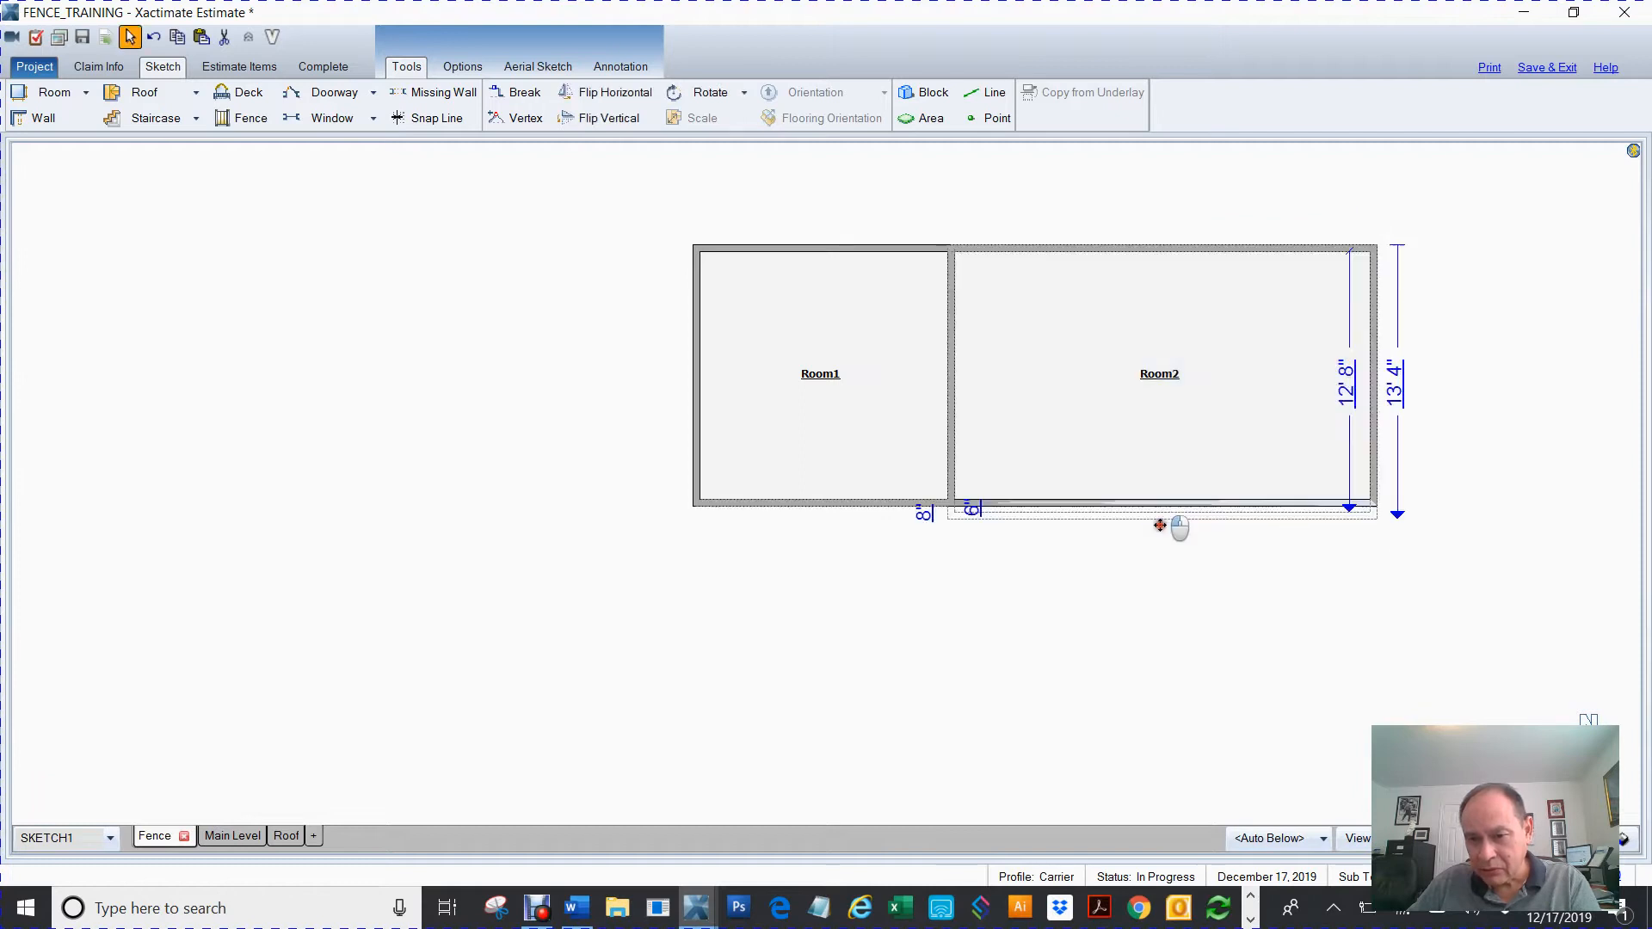
left_click_drag(1159, 506, 1159, 695)
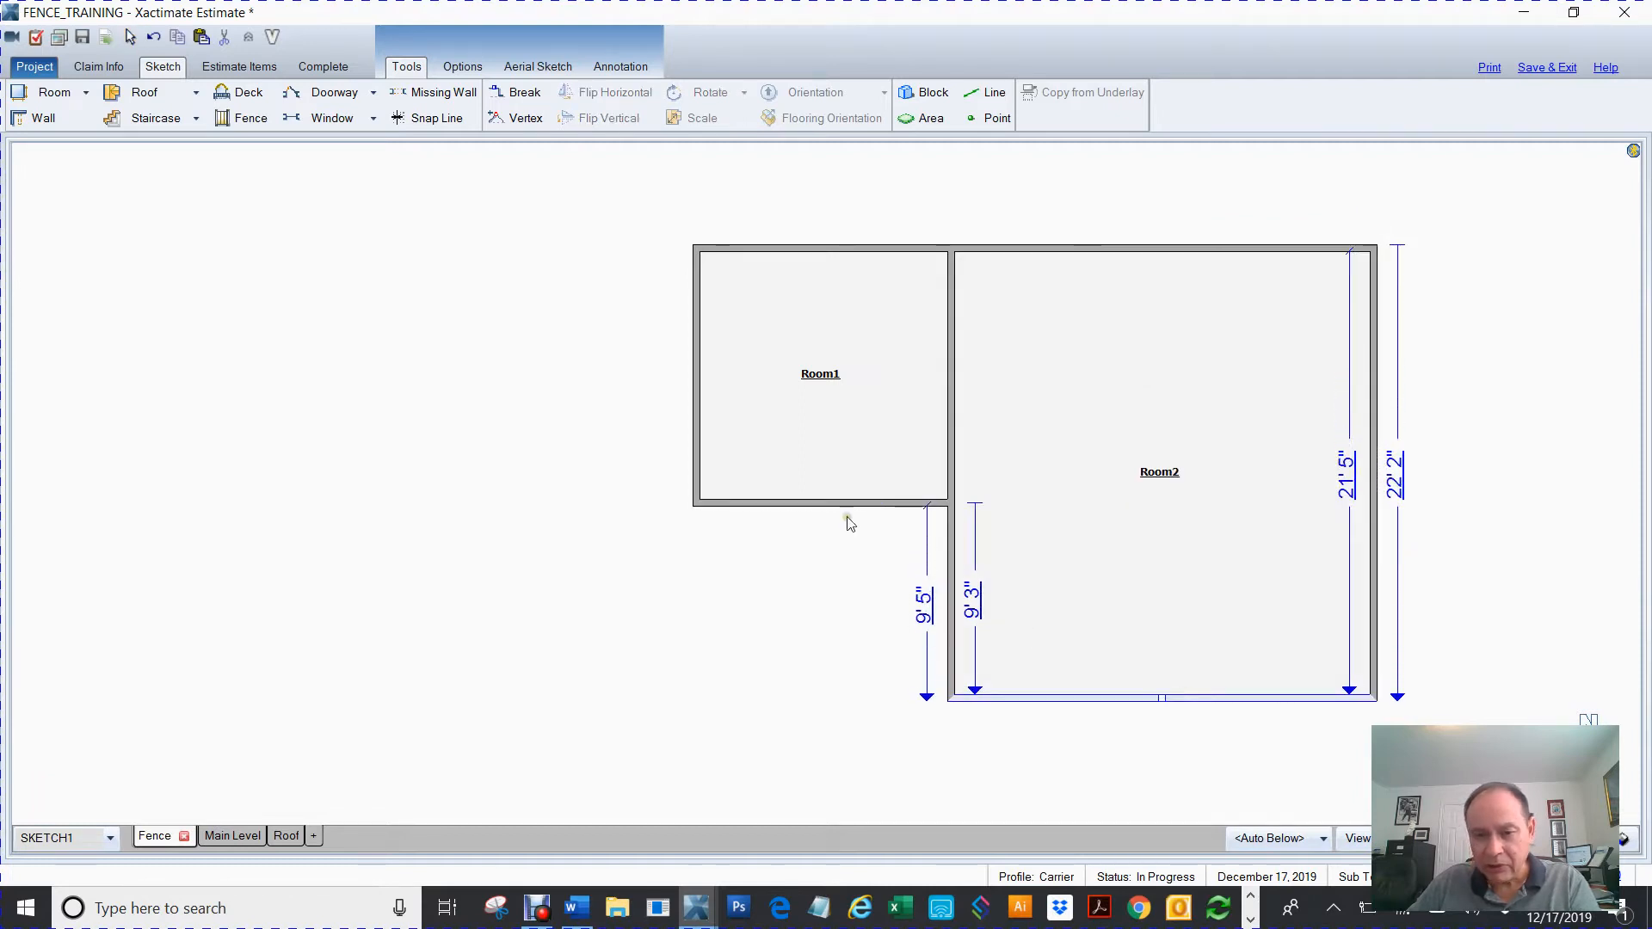
Step: Add Room3 below Room1 and select it
left_click(820, 375)
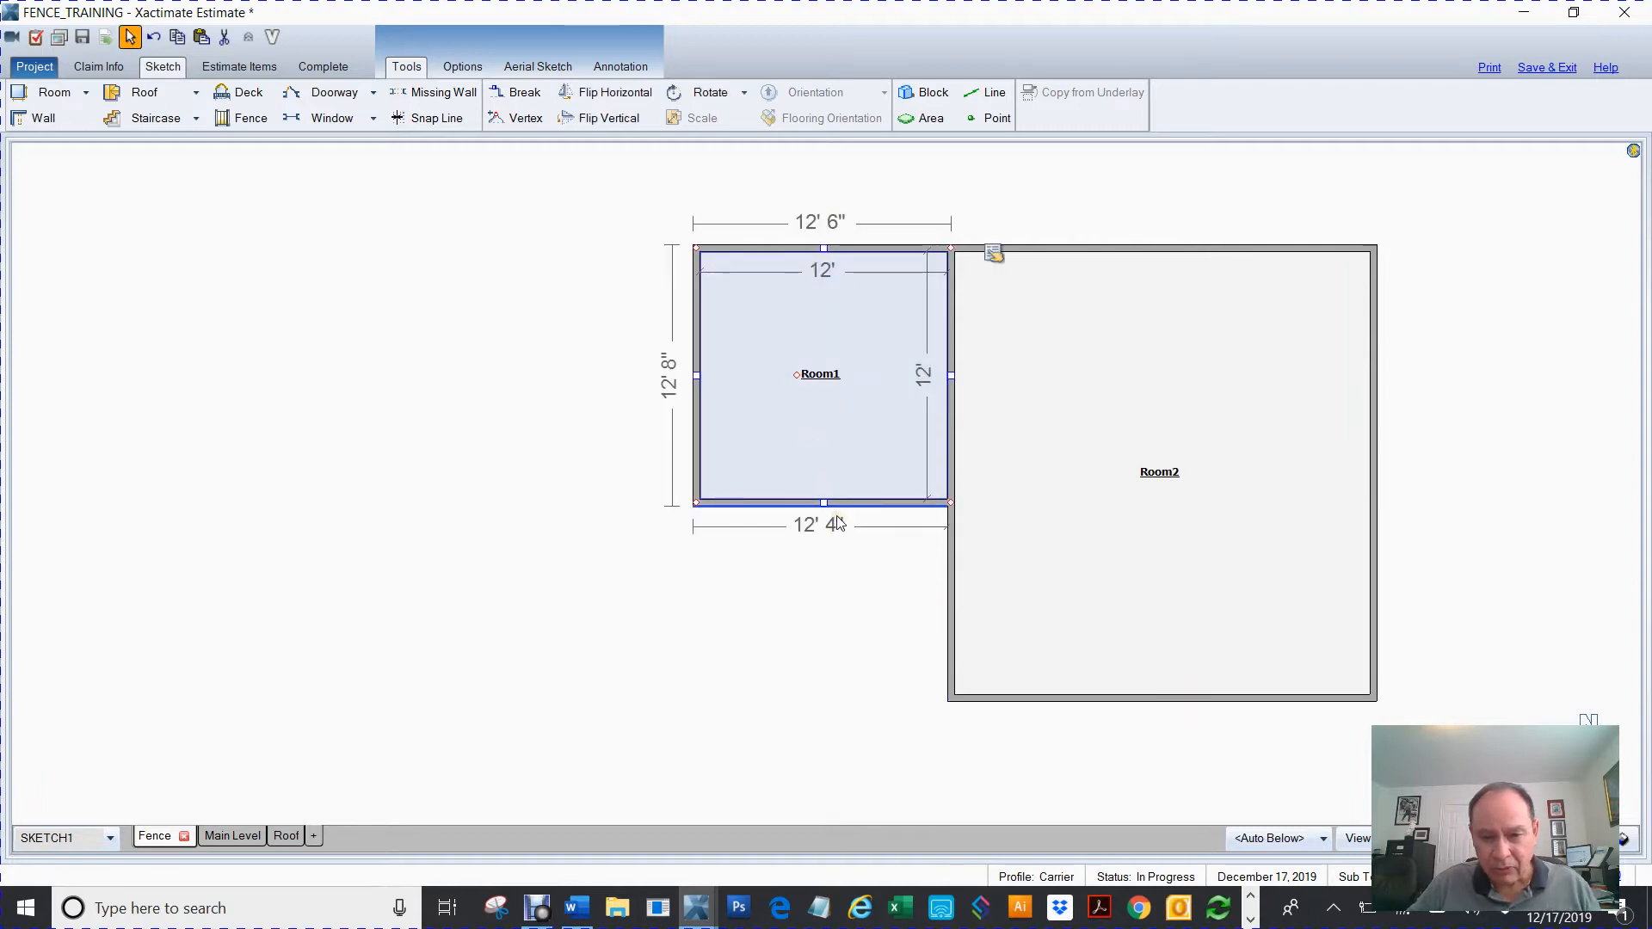
left_click(822, 501)
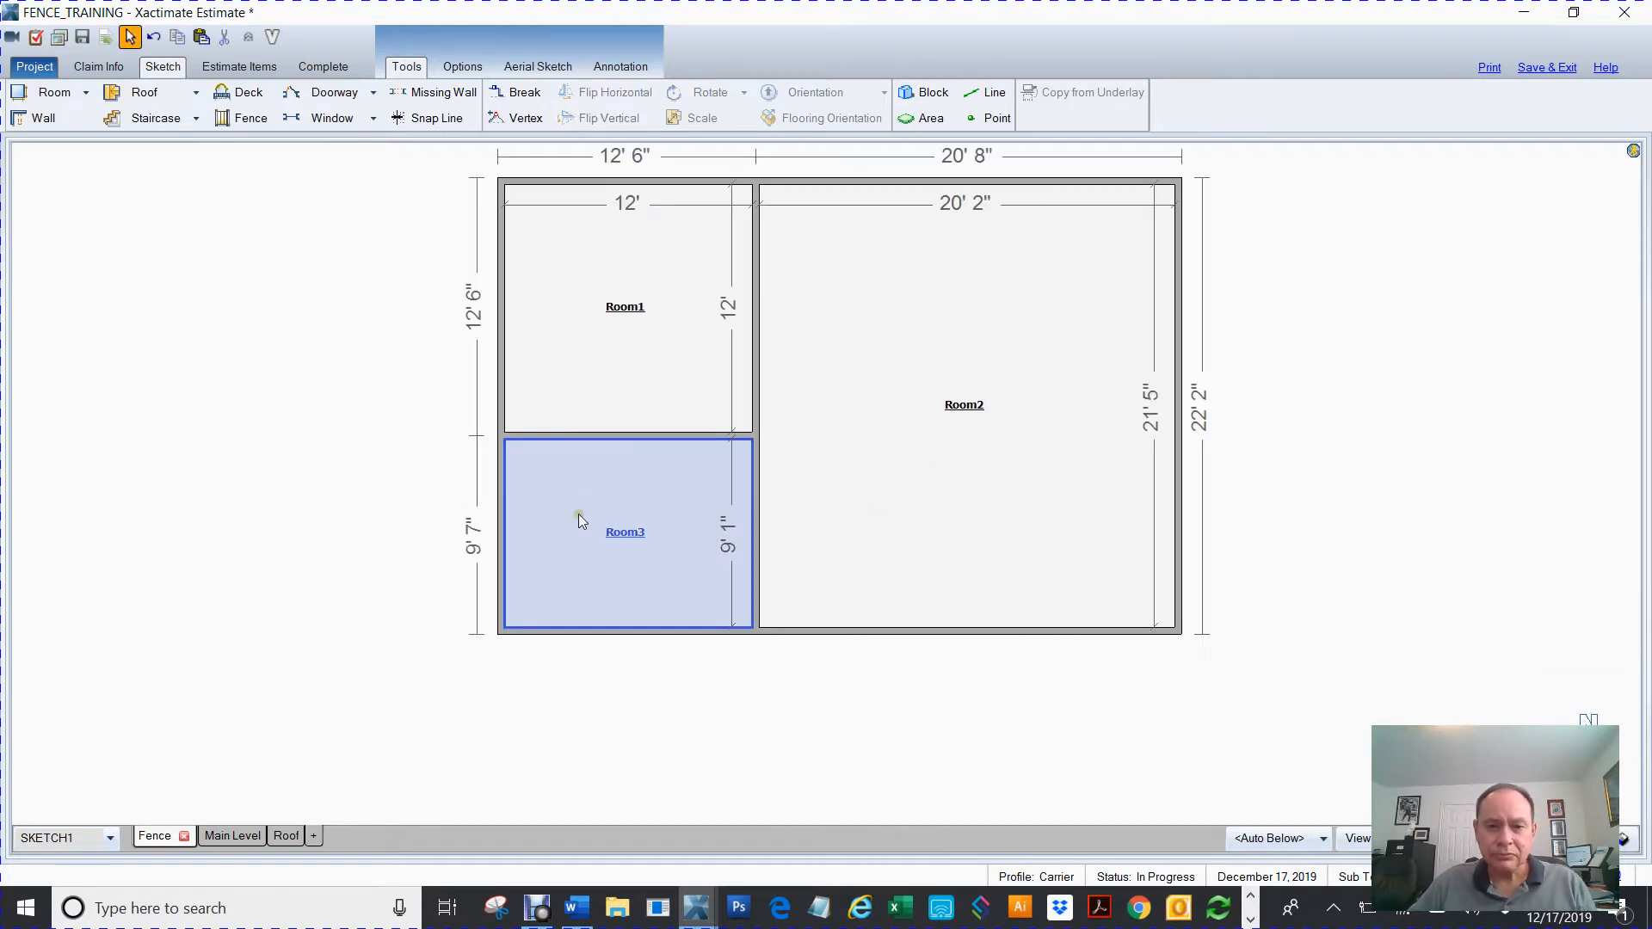
left_click(987, 440)
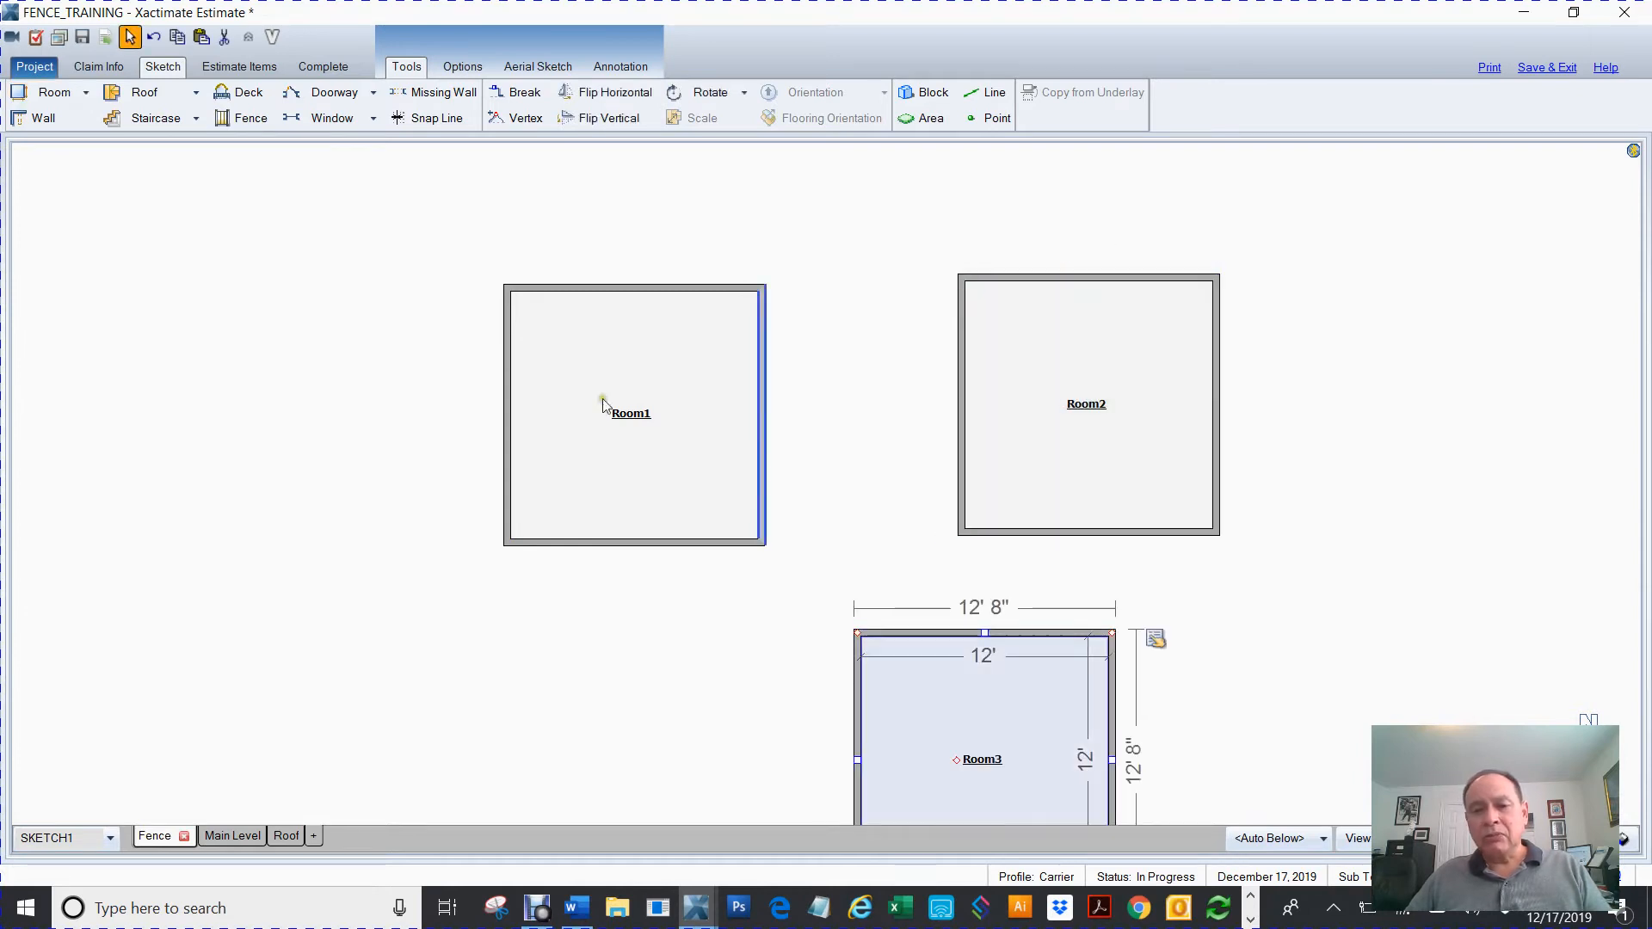
Step: Select the 12' 8" square Room1 and double-click it to check its properties
left_click(630, 412)
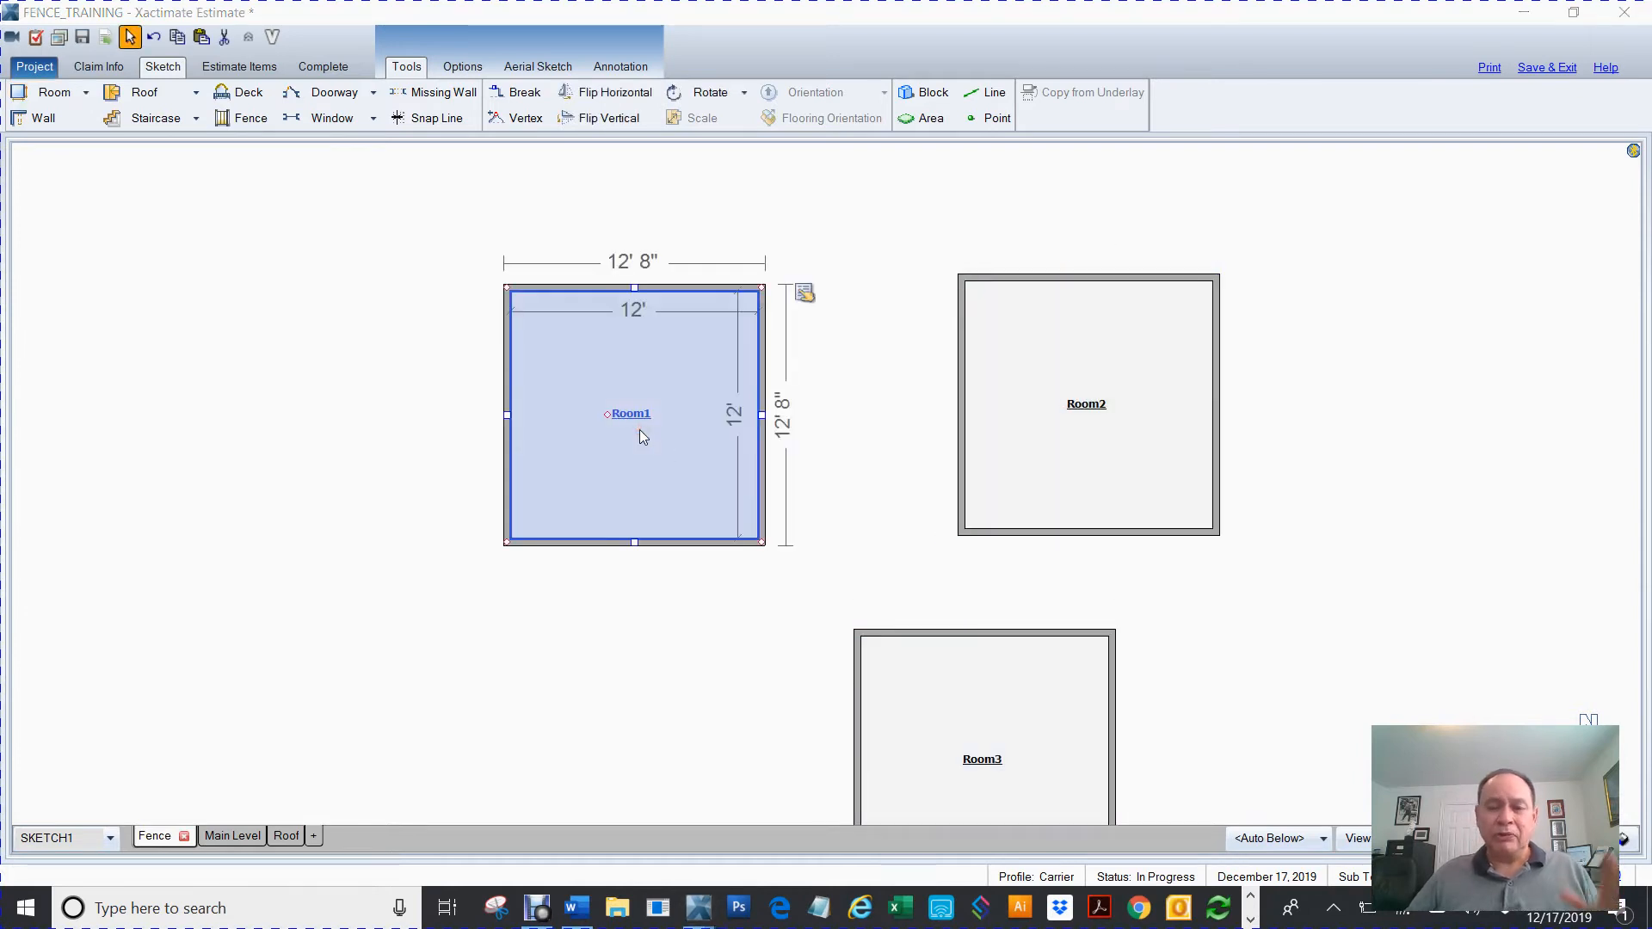
double_click(629, 413)
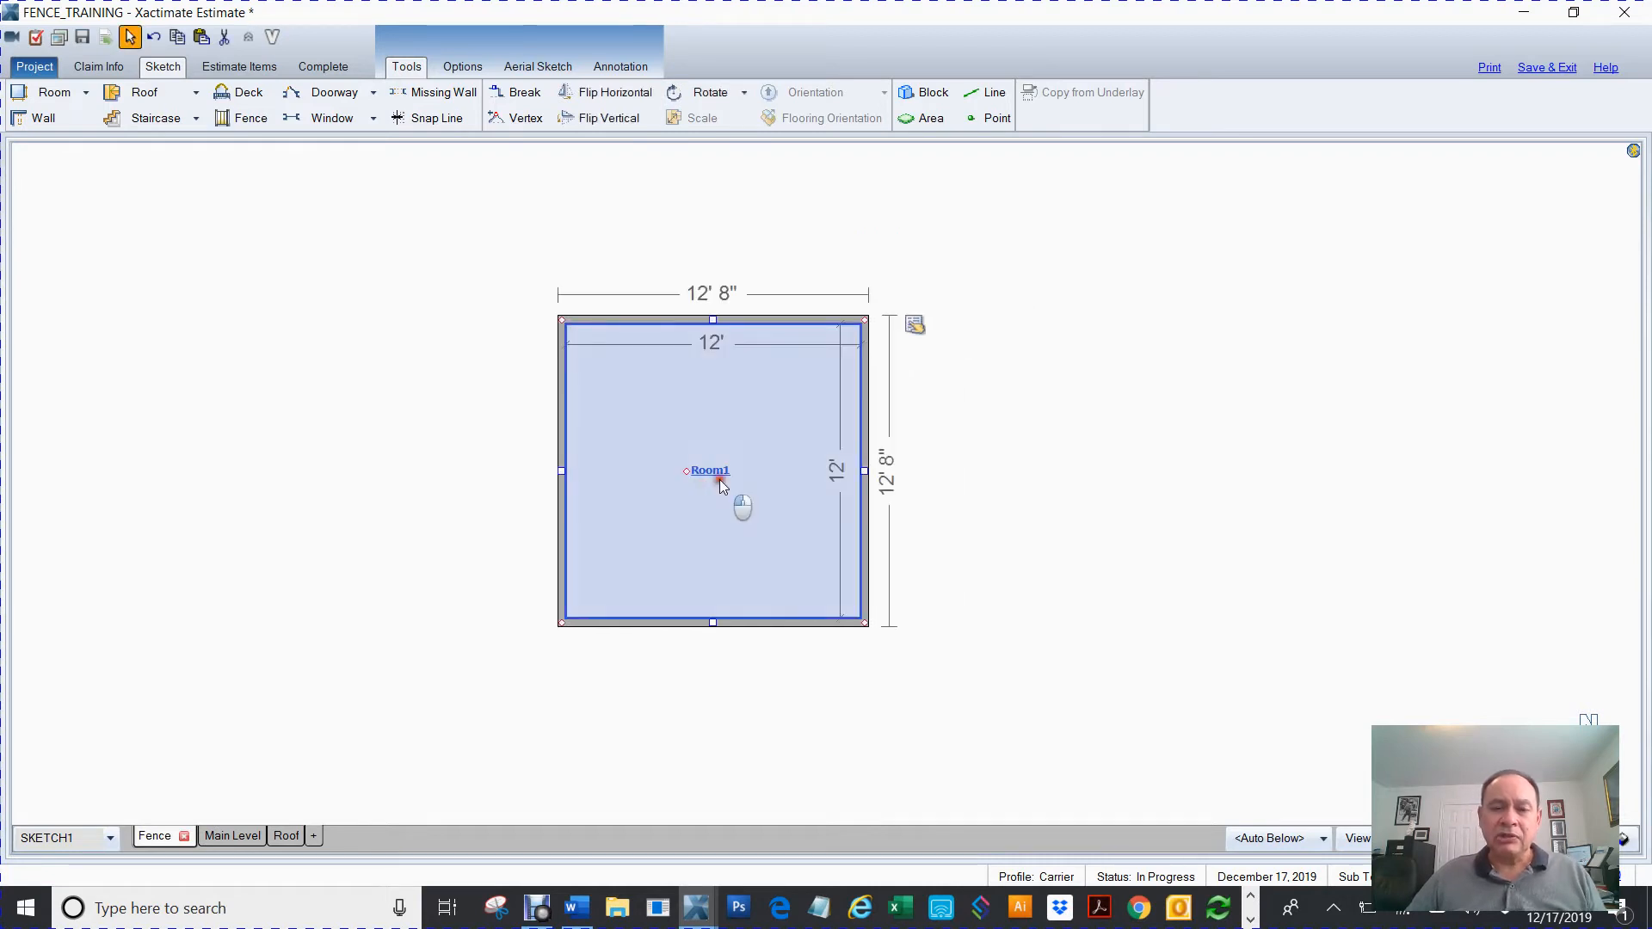
double_click(709, 469)
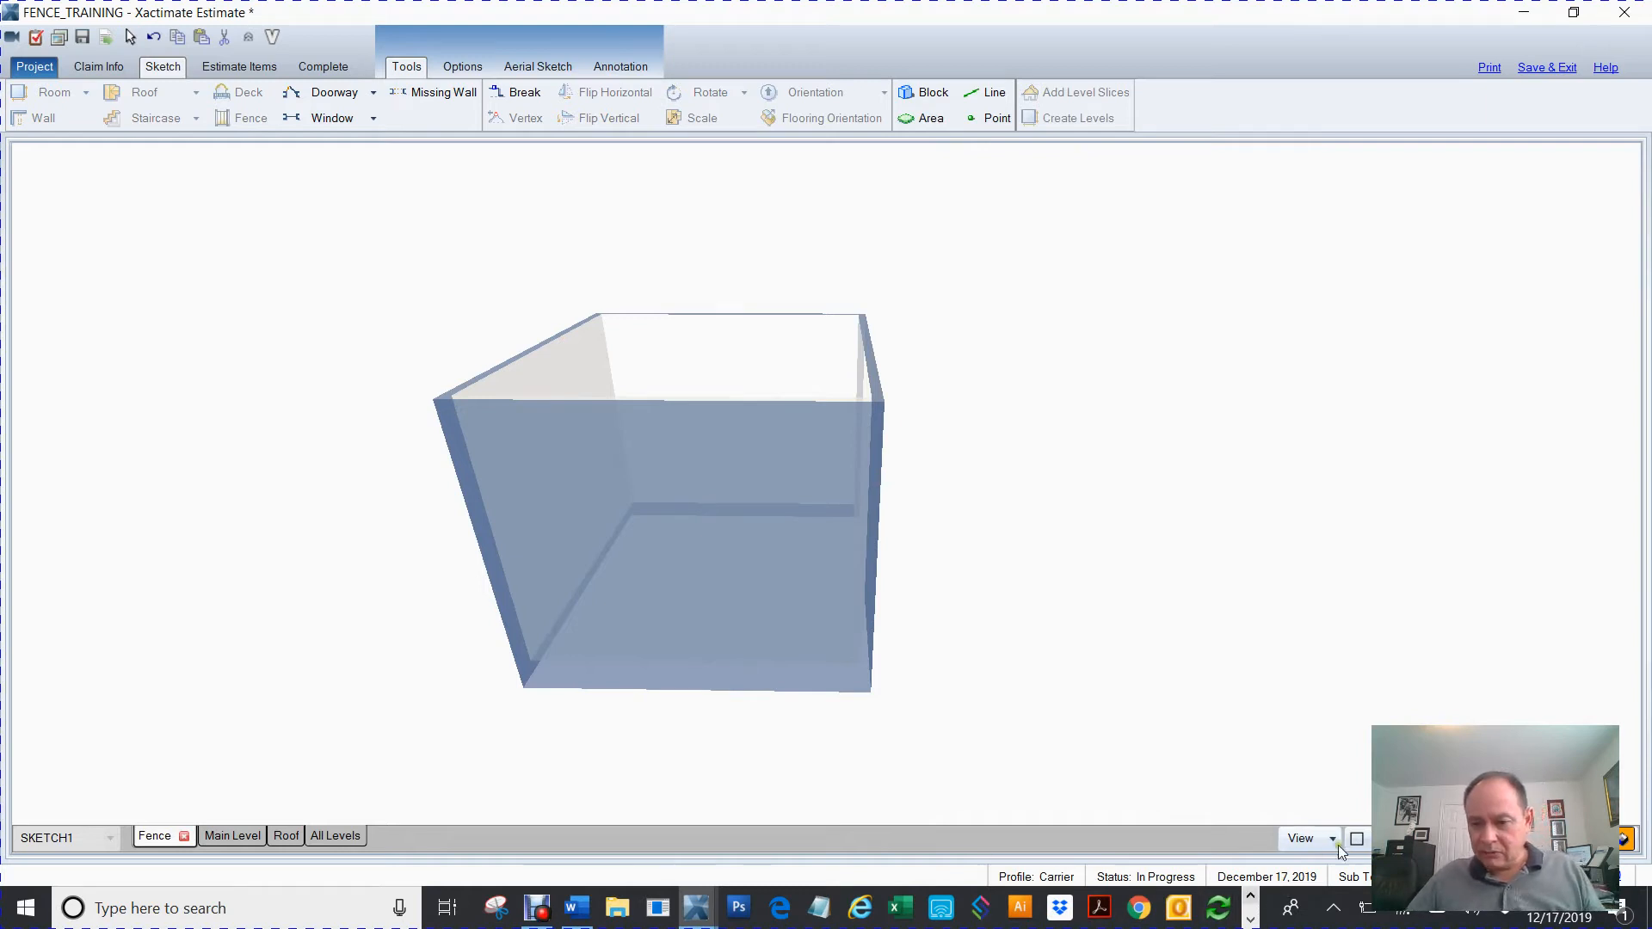
Step: View Room1 in 3D from above and set its Ceiling Type to Sloped
left_click(1309, 839)
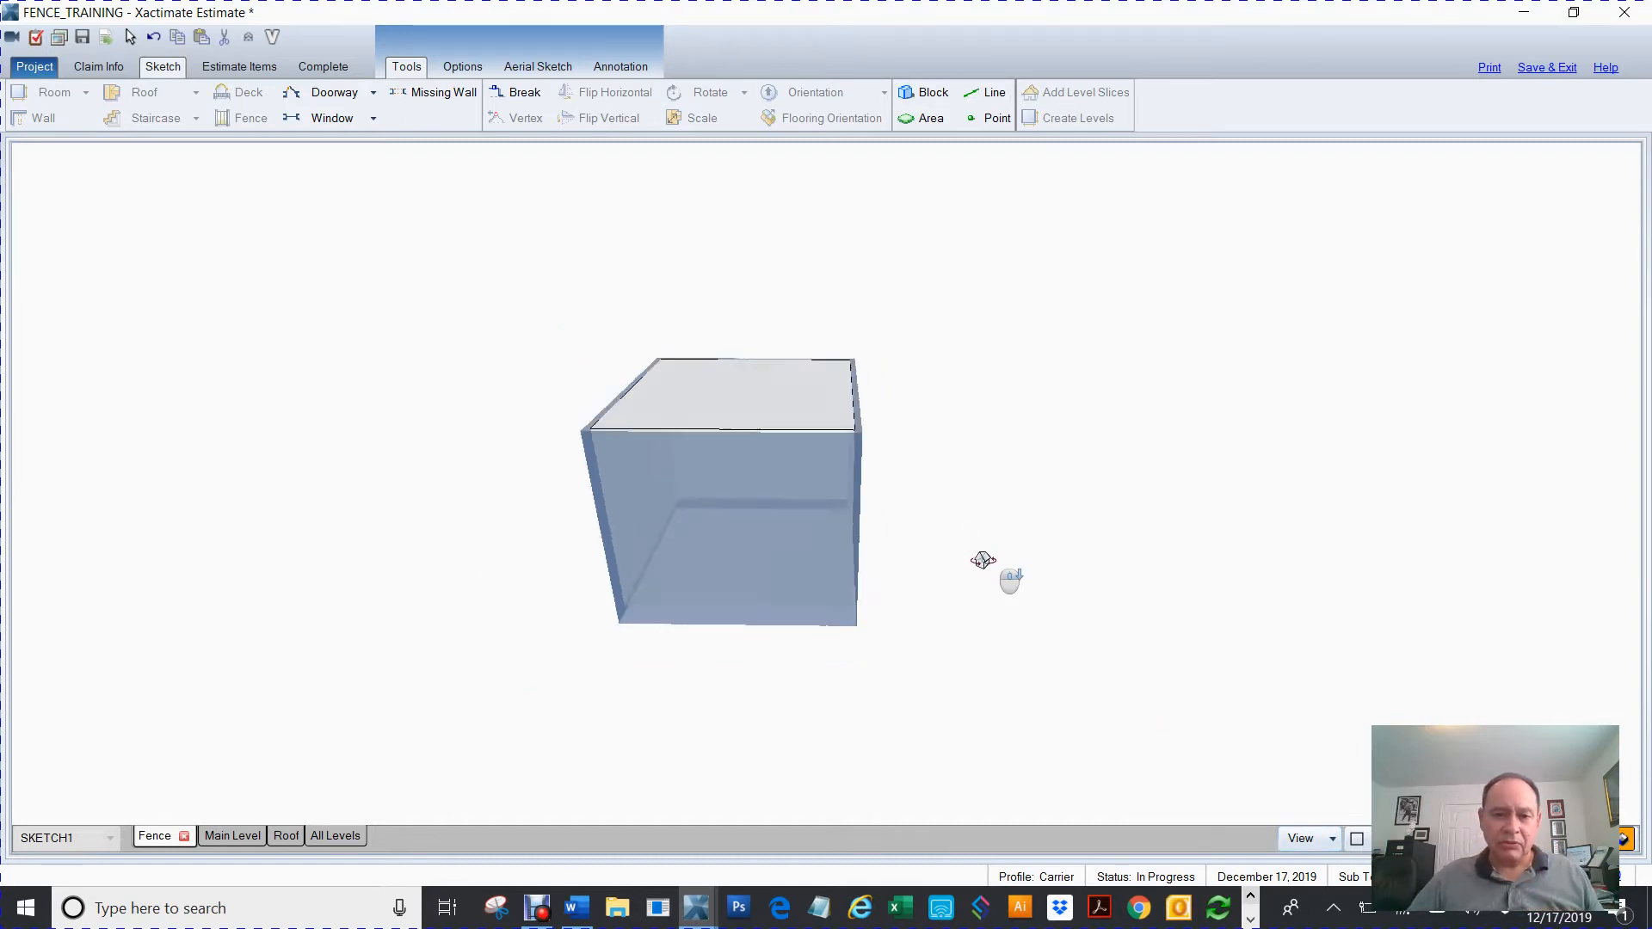
left_click_drag(980, 558, 1092, 695)
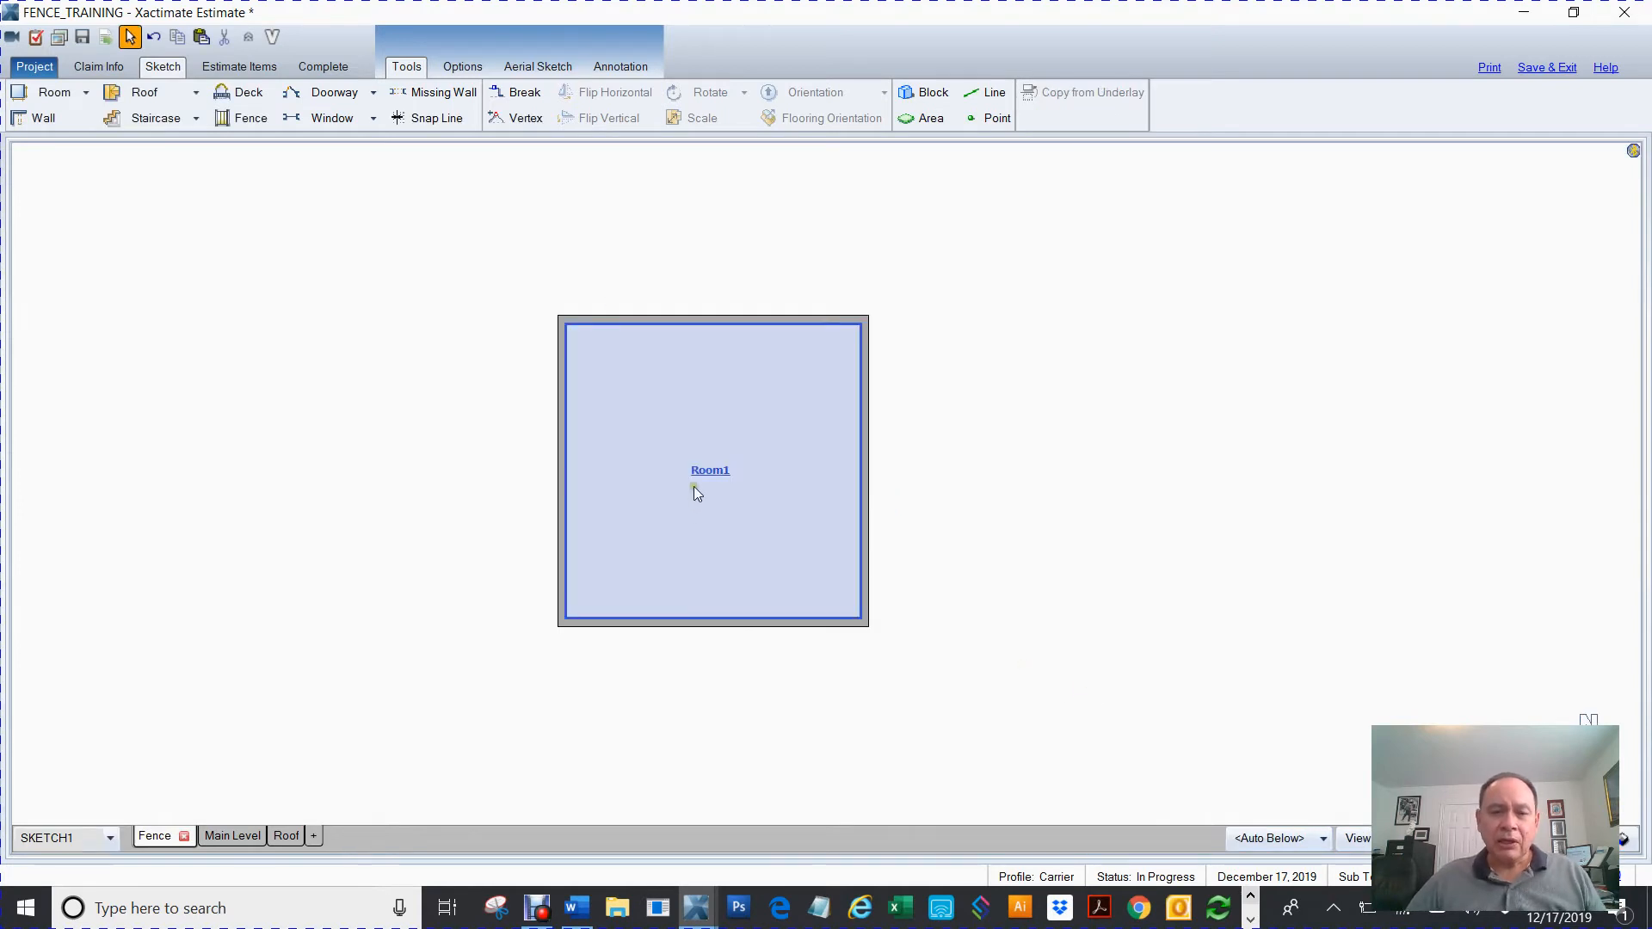
double_click(709, 469)
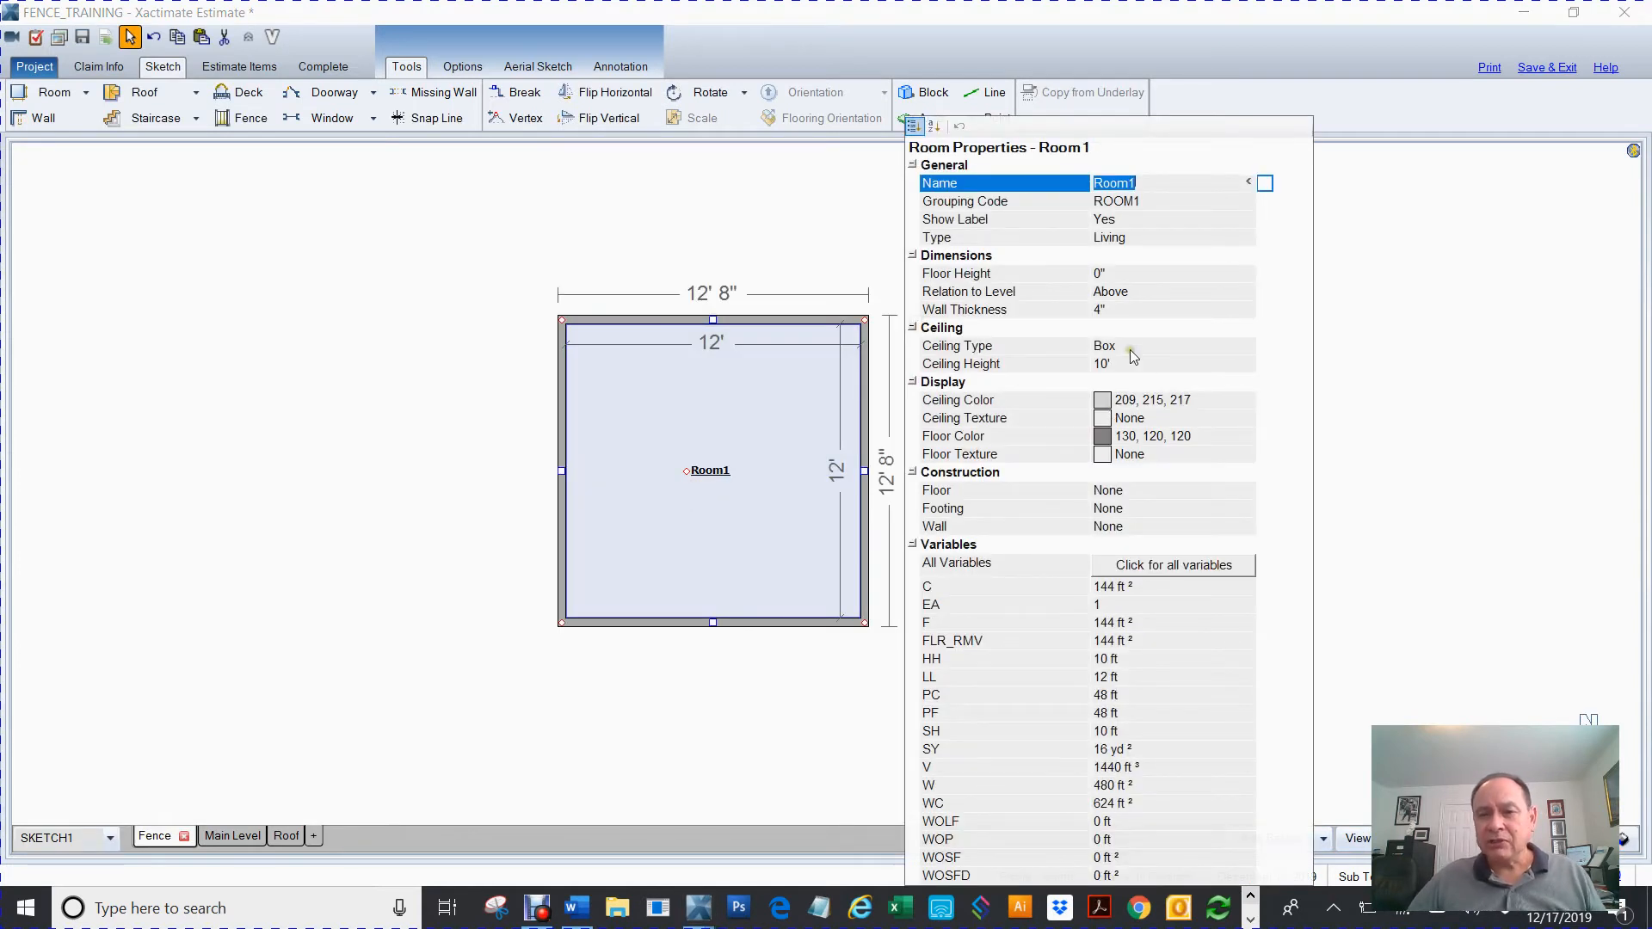
left_click(1103, 345)
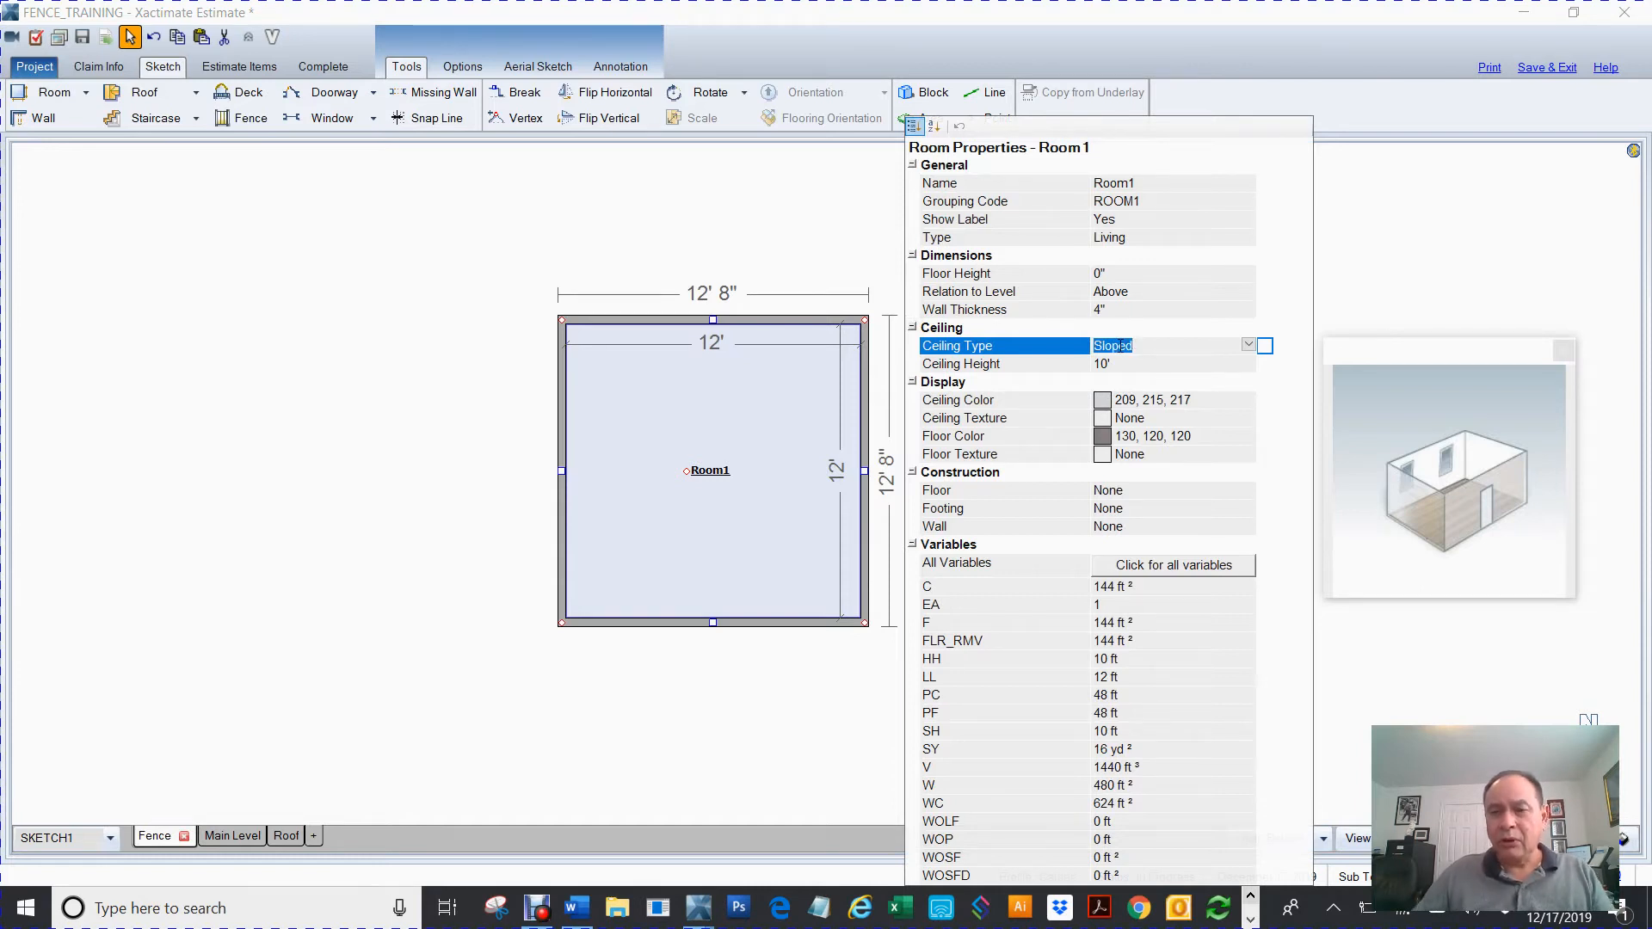
left_click(1248, 345)
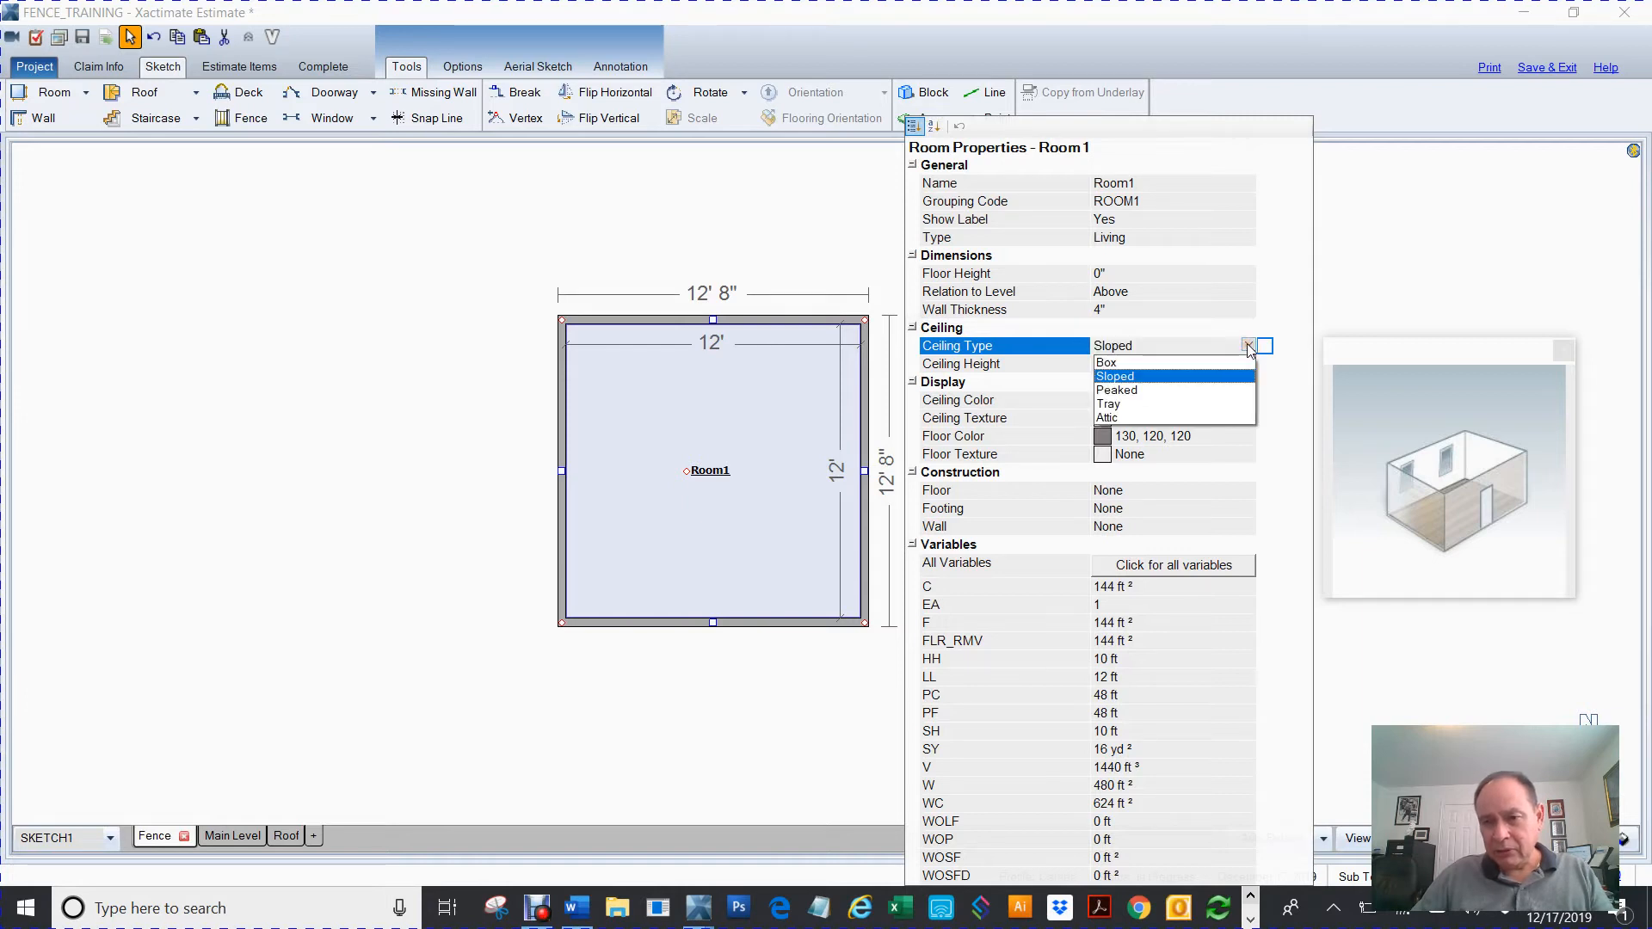
left_click(1114, 376)
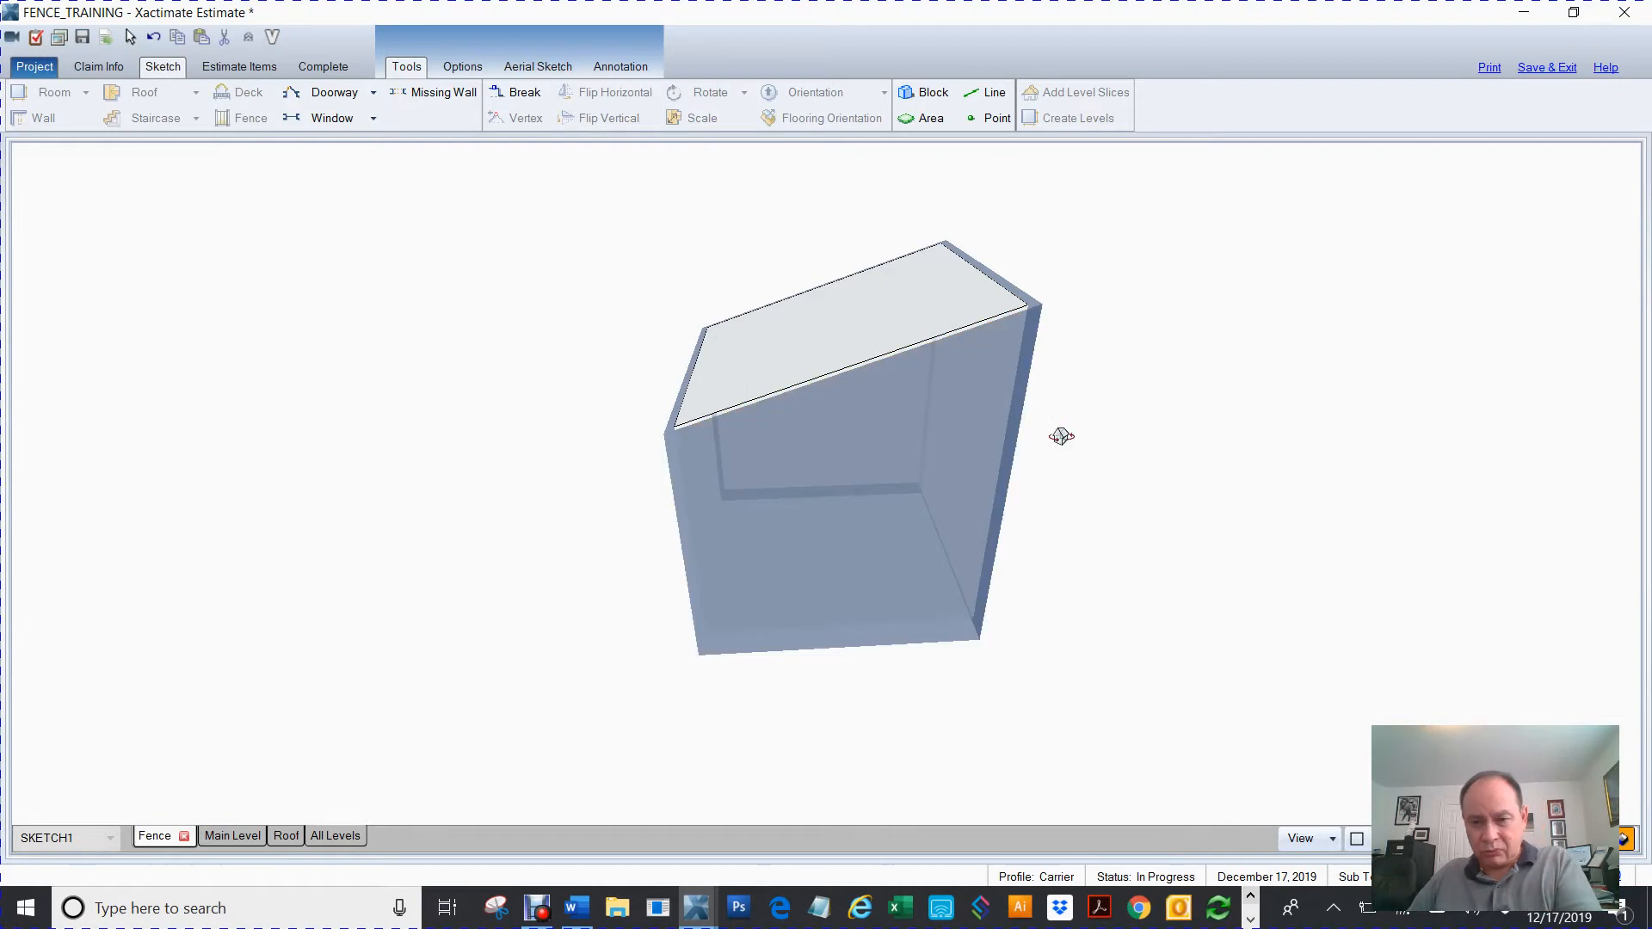
mouse_move(1005, 502)
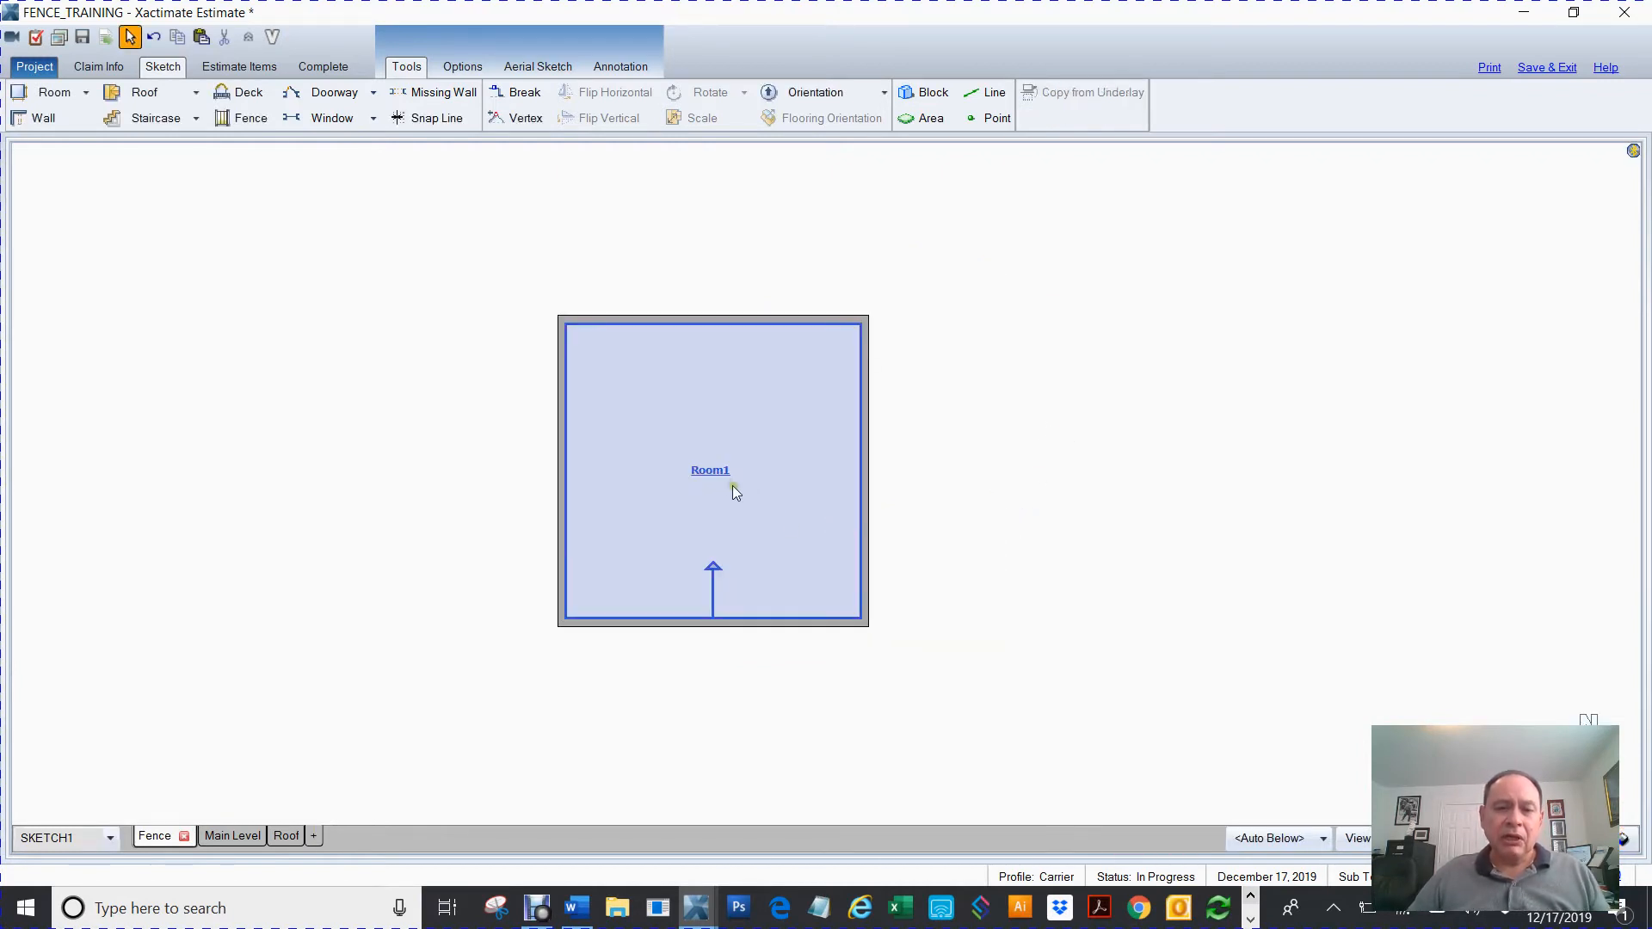
Step: Move the 12' 8" square Room1 to the left side of the sketch
left_click(712, 470)
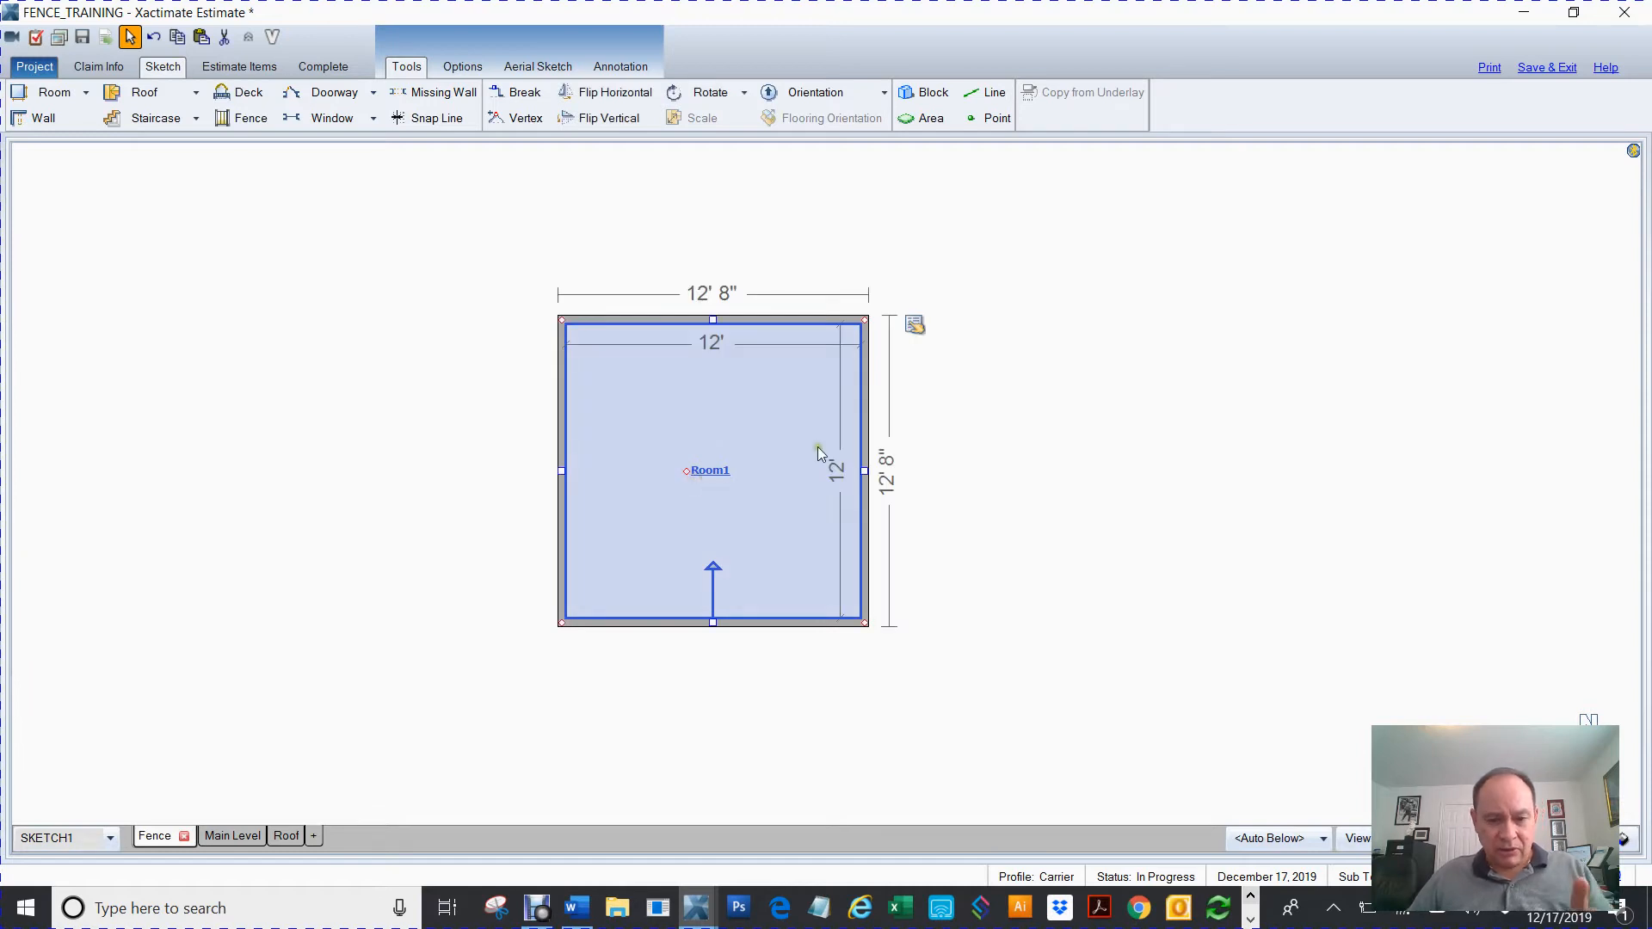
left_click(1098, 401)
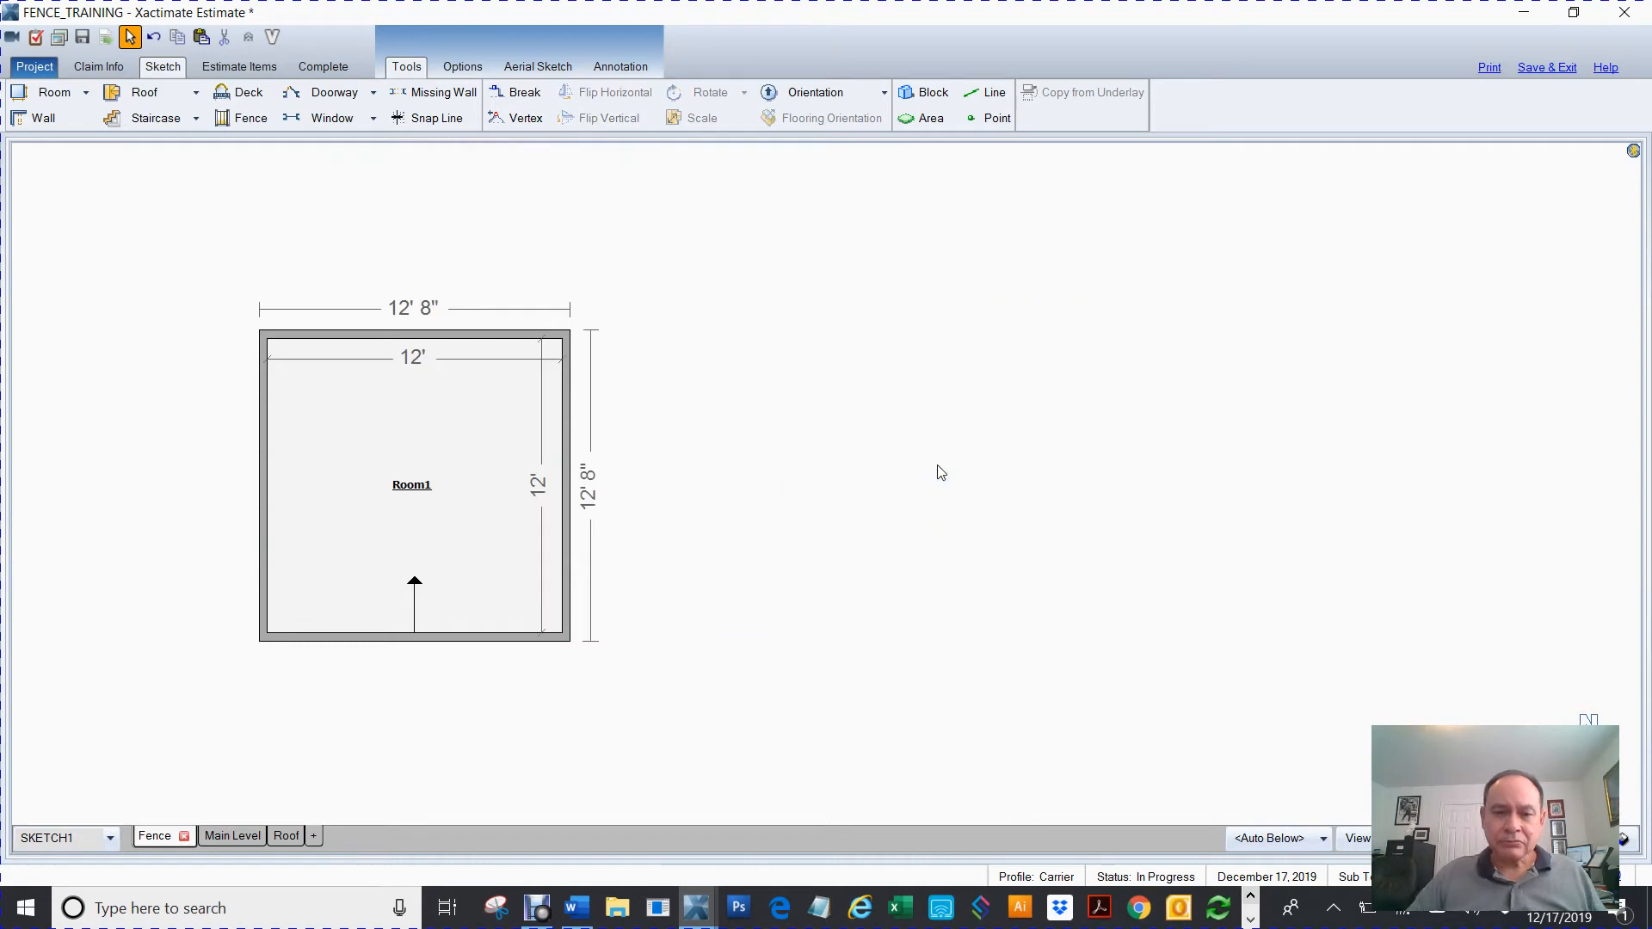
left_click(453, 490)
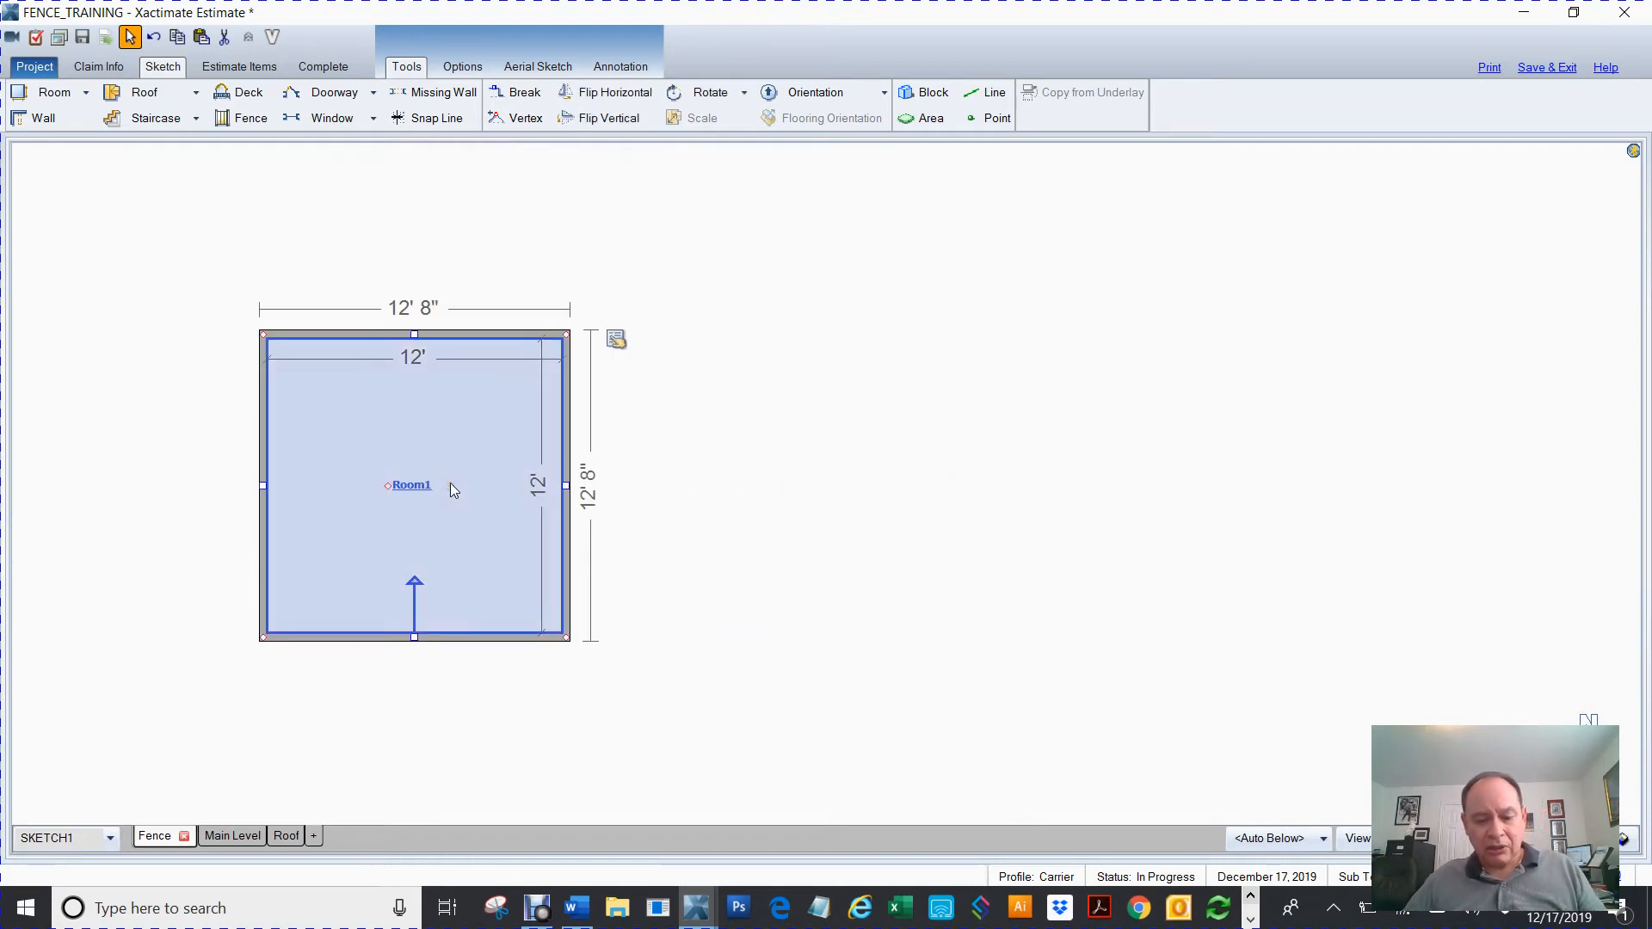
left_click(990, 454)
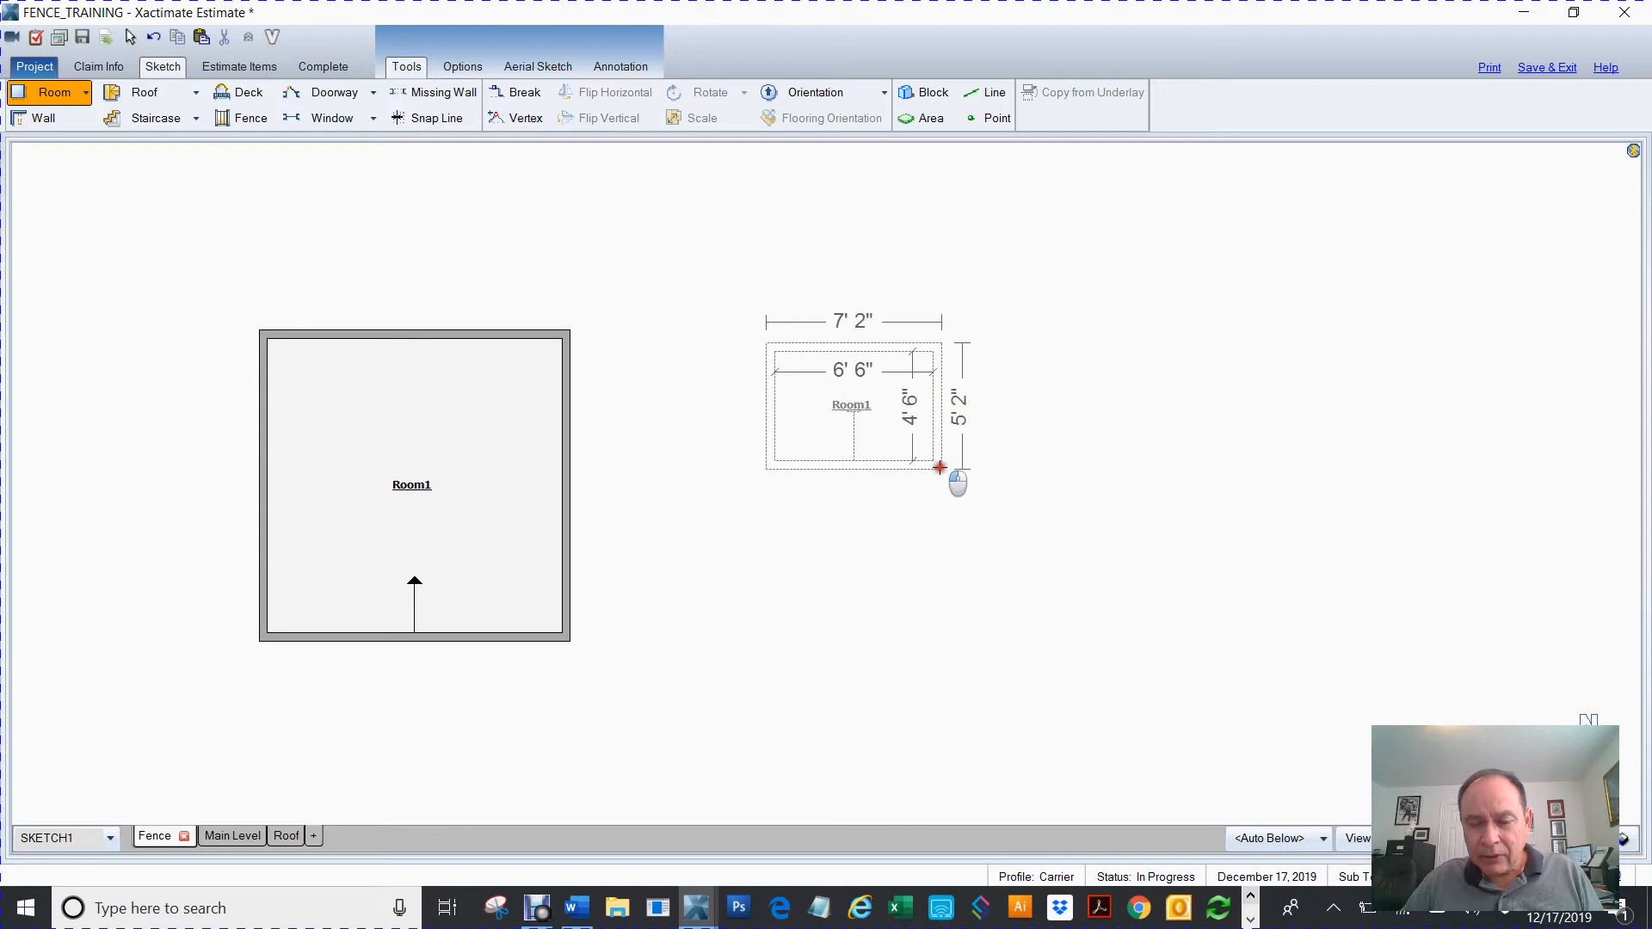
Step: Drag out Room2, about 12' 9" by 6' 8", right of Room1
left_click_drag(939, 466, 1000, 513)
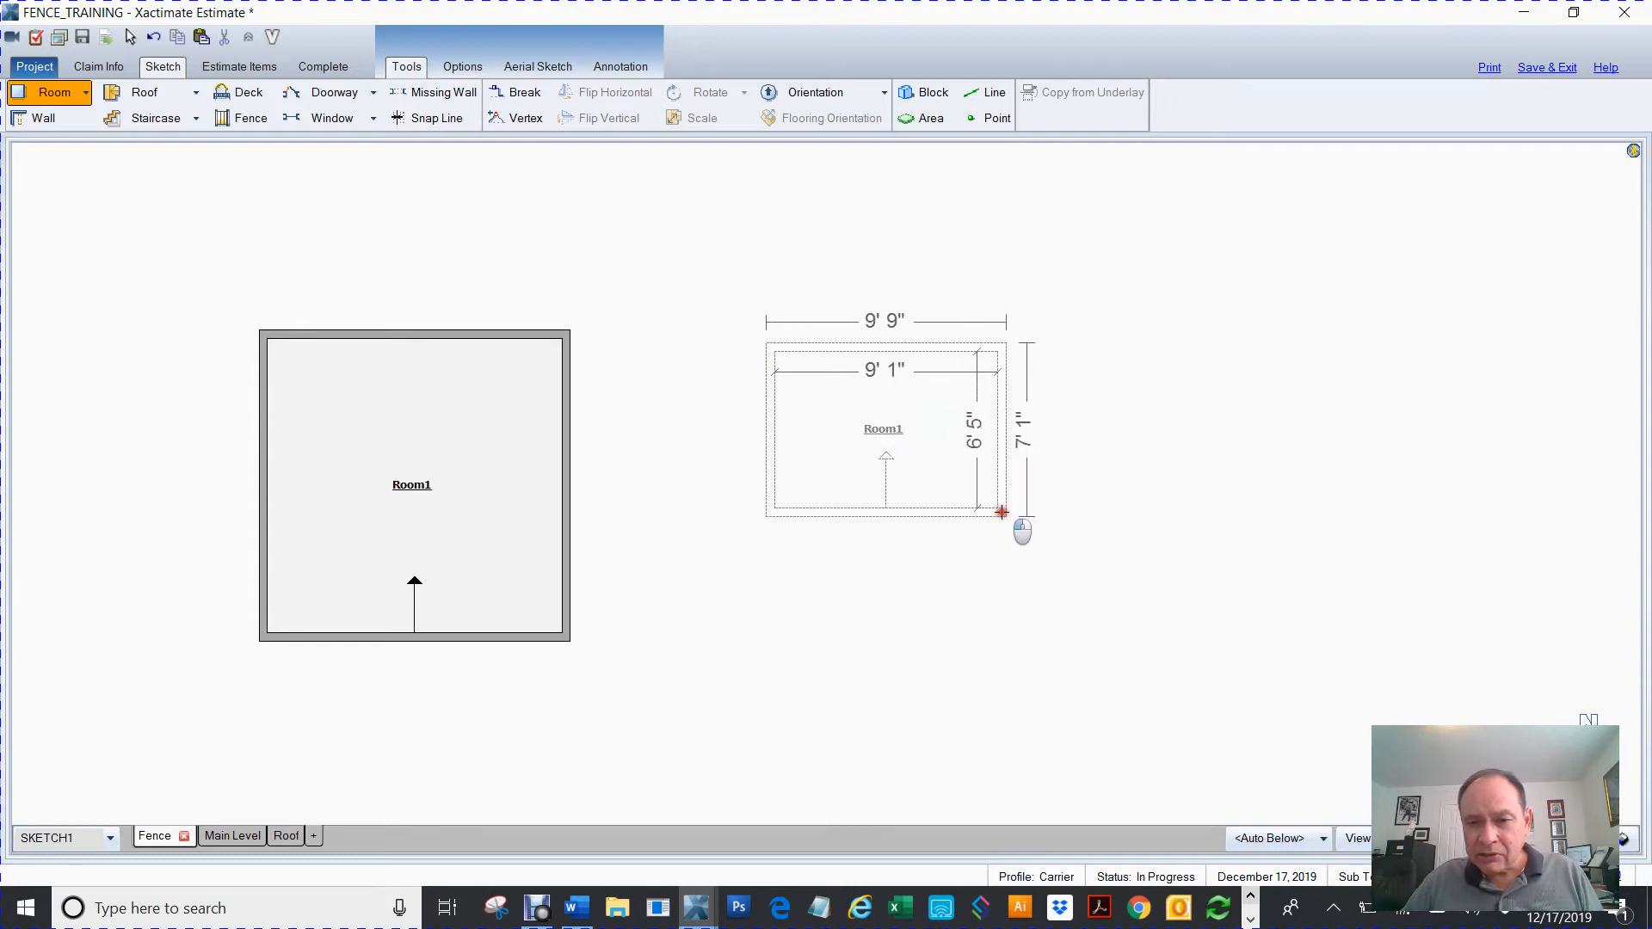
left_click_drag(1001, 513, 1085, 516)
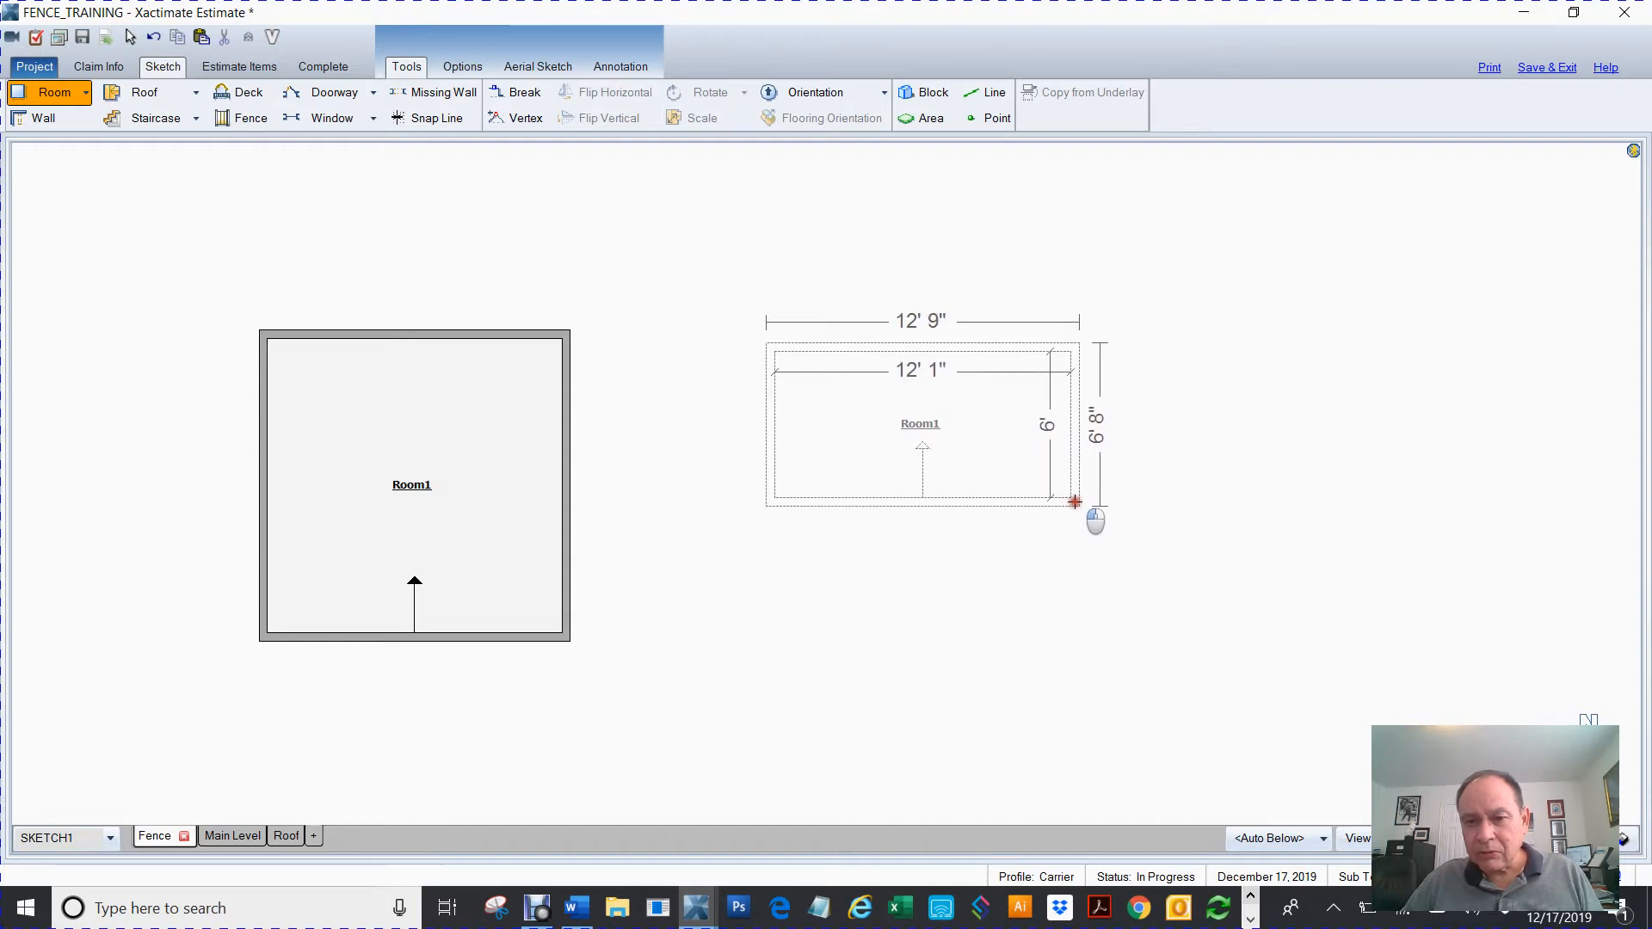
left_click_drag(1074, 500, 1071, 498)
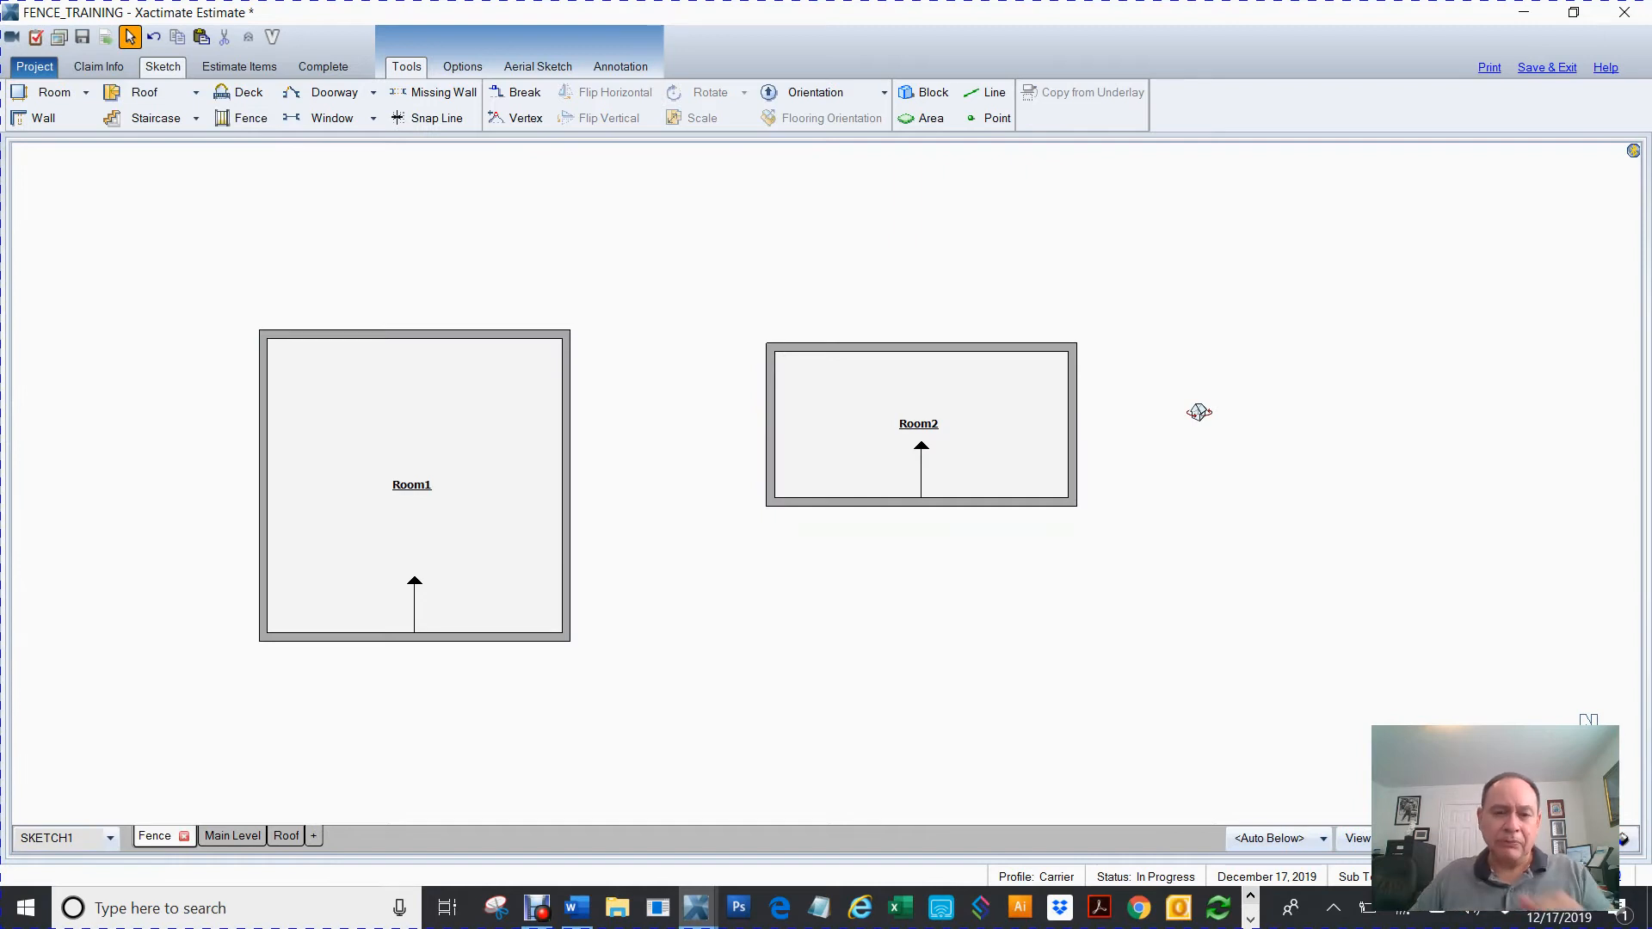
mouse_move(851, 572)
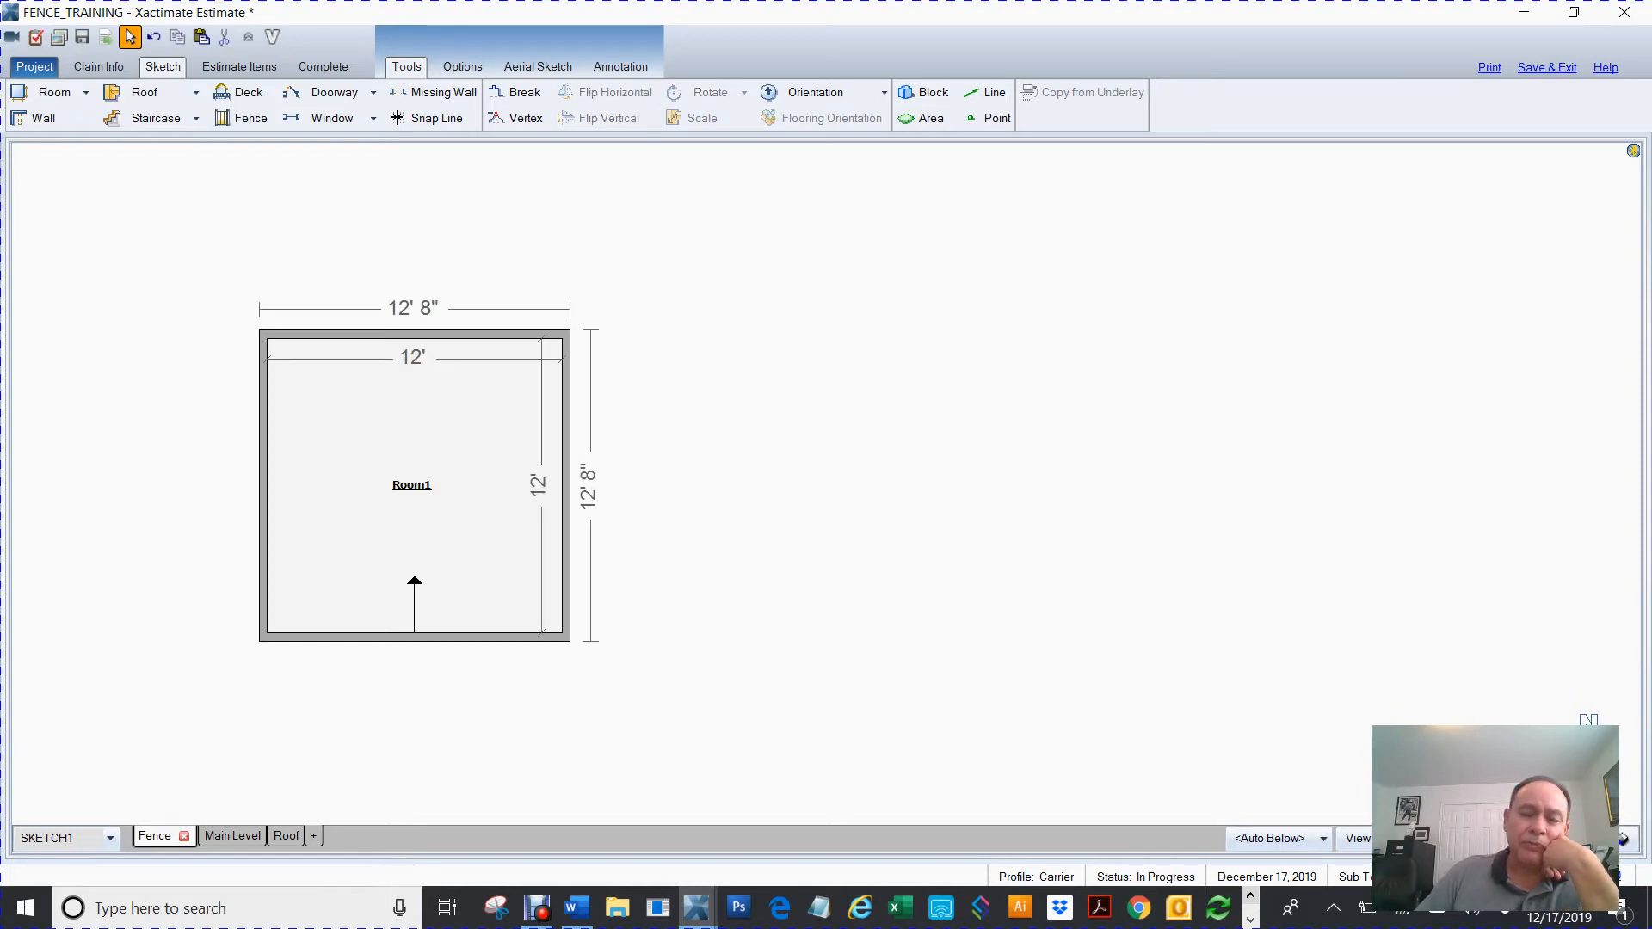
Step: Select Room1 and its right wall to attach rooms, then deselect everything
left_click(560, 485)
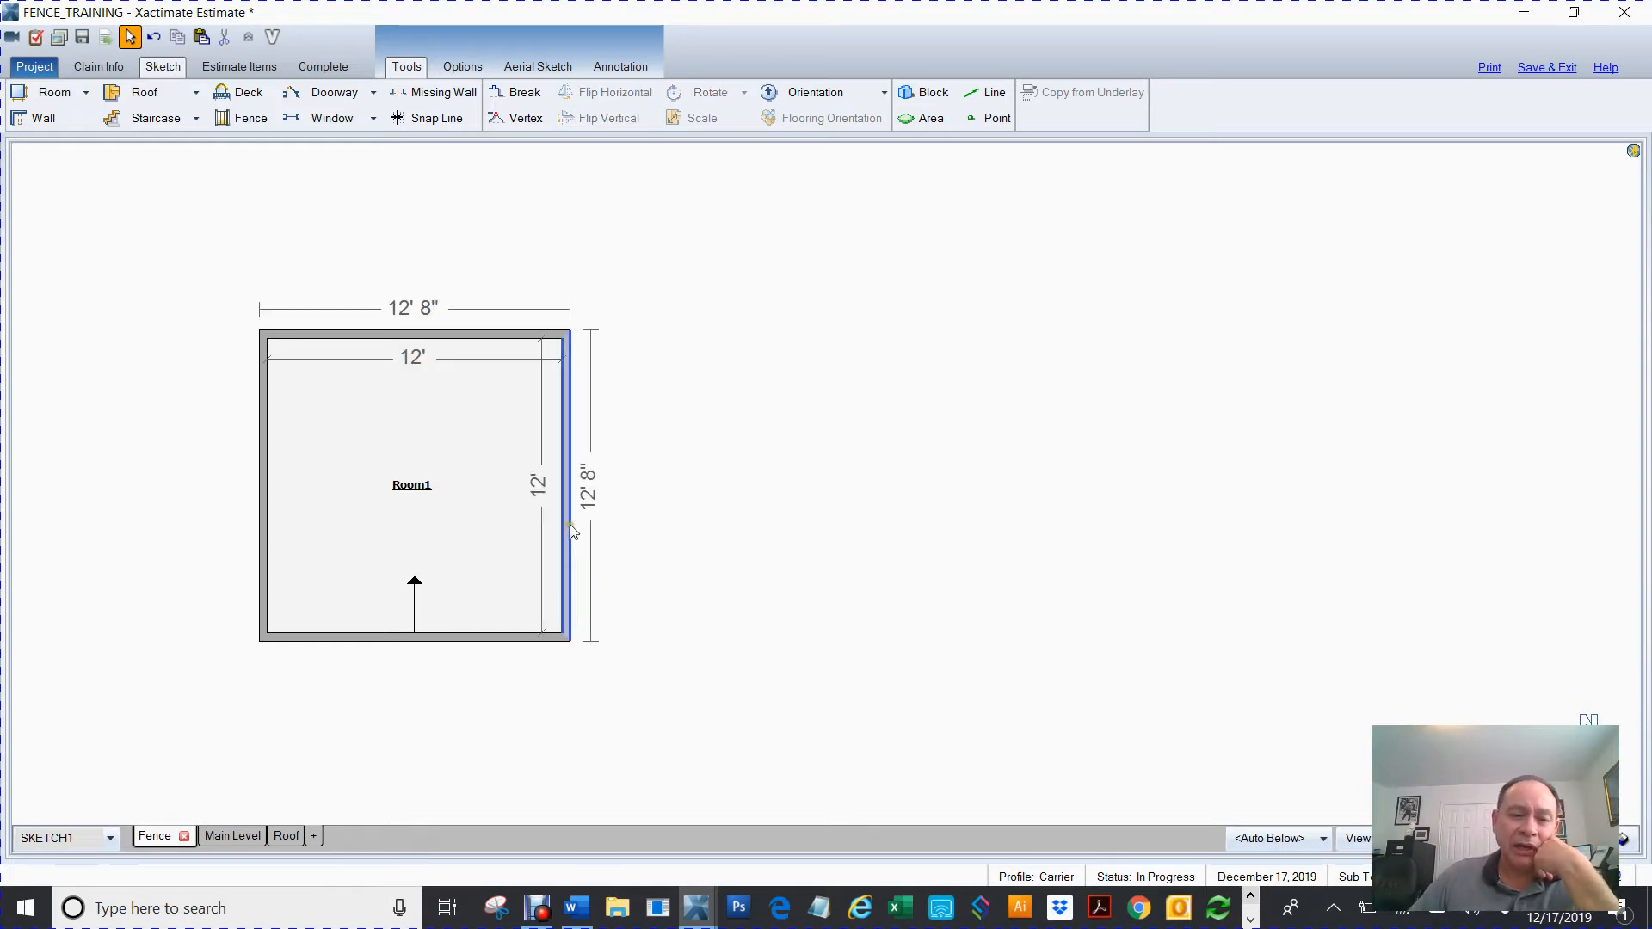
left_click(566, 493)
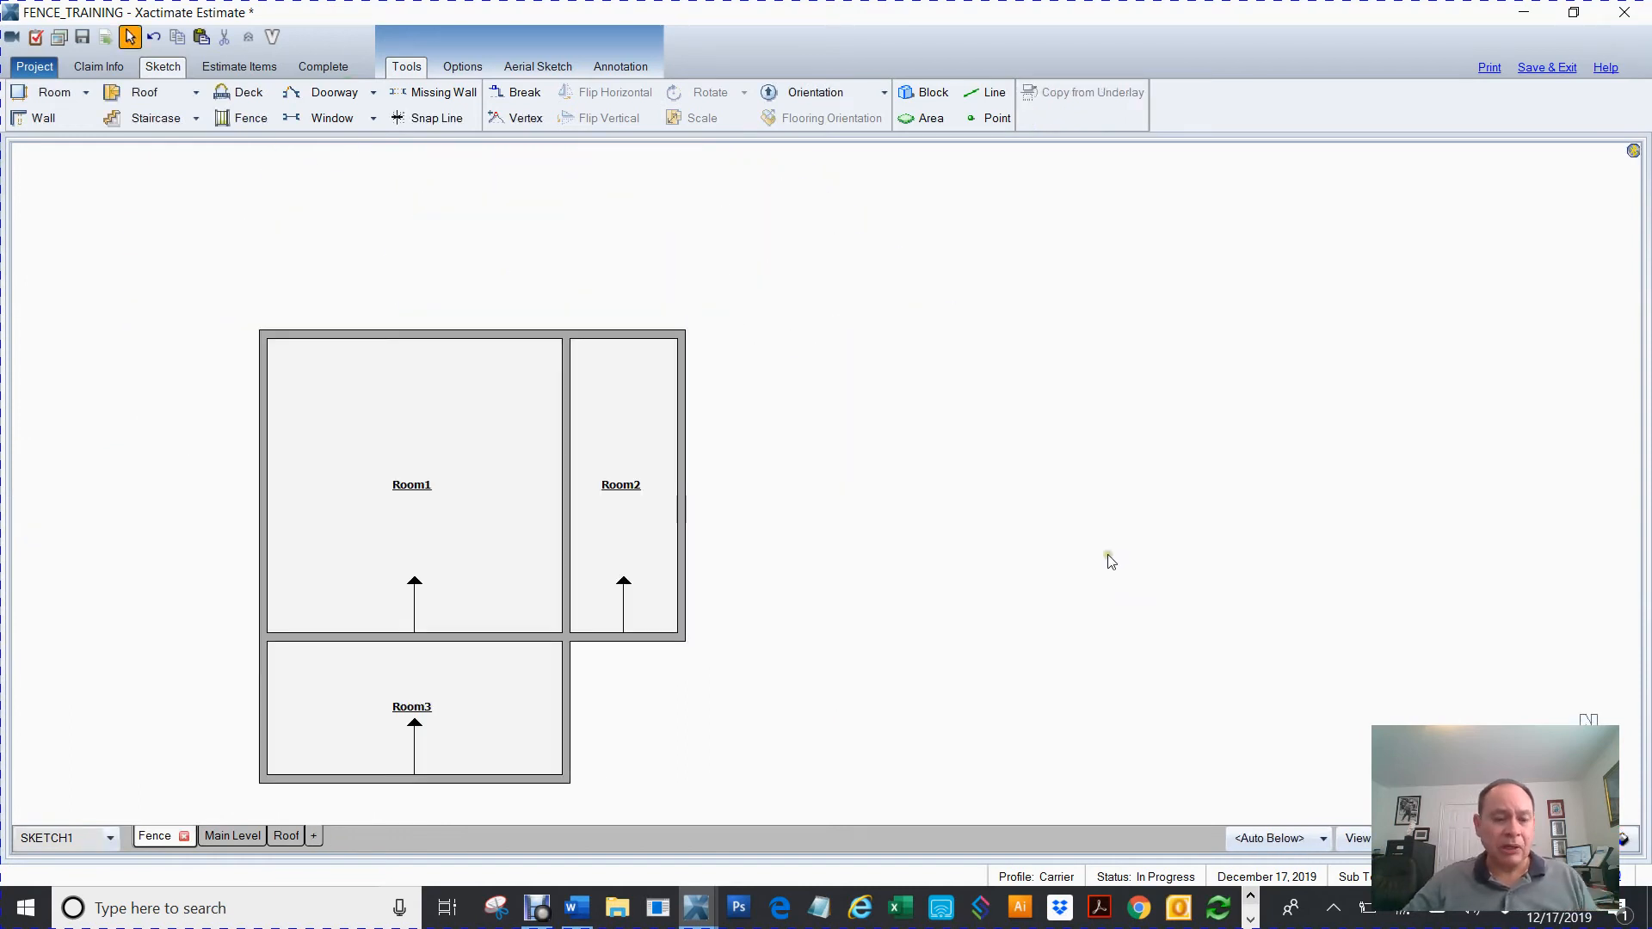
left_click(442, 738)
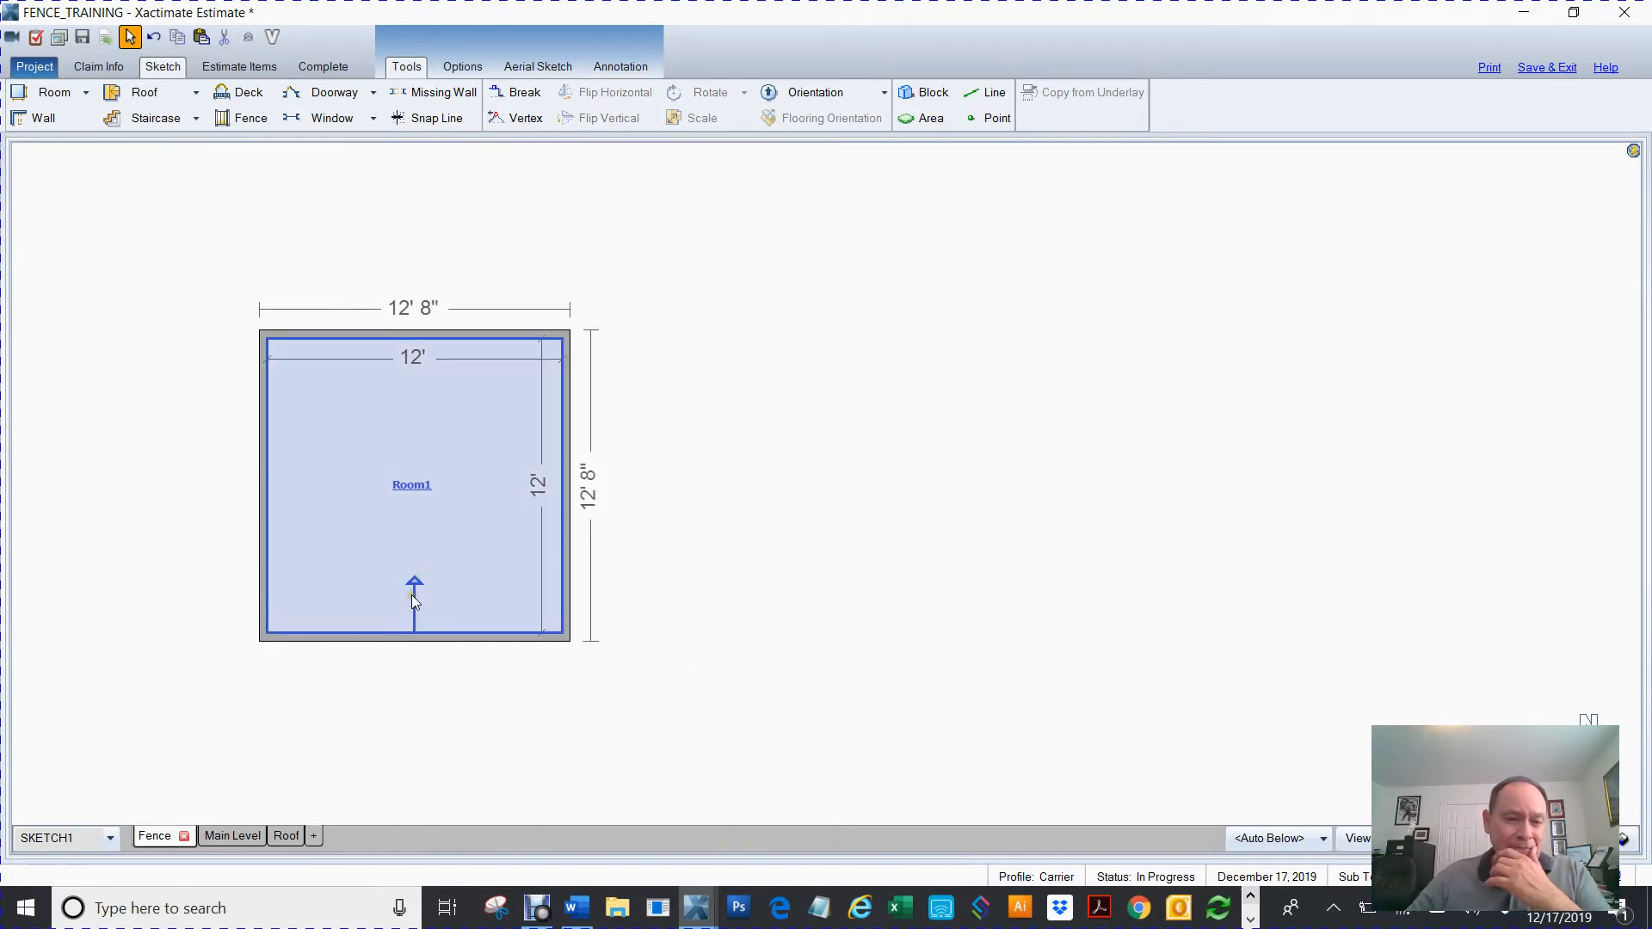
Step: Resize Room1 to 16' 4" by 15' 6" and shift it slightly right
double_click(412, 483)
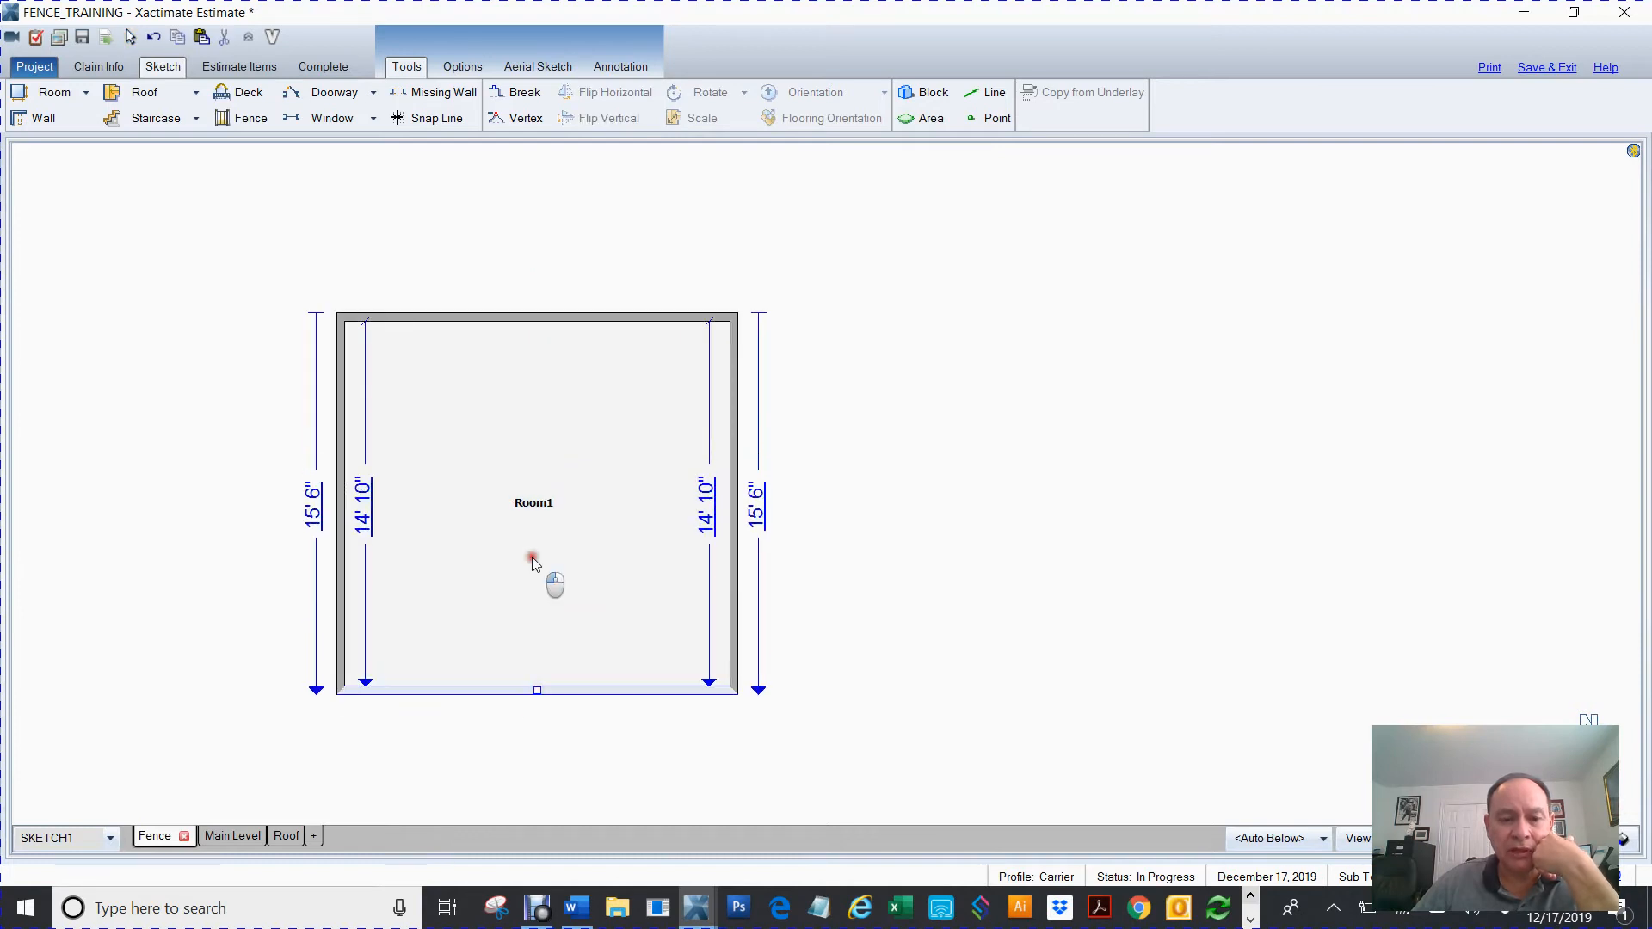
left_click(531, 558)
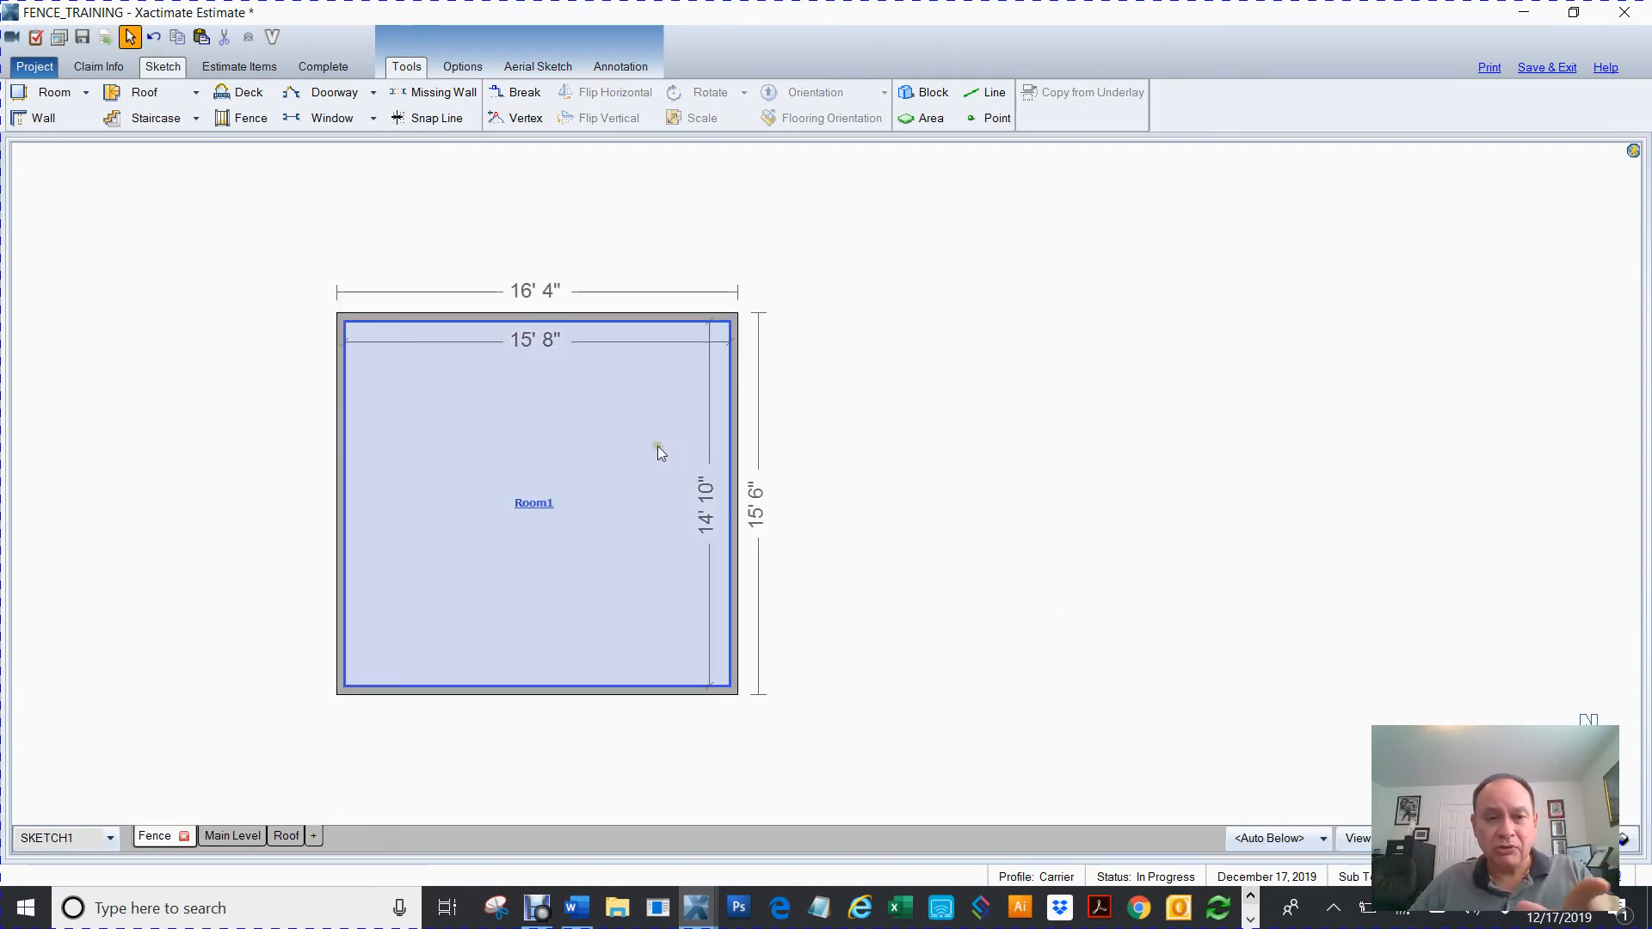
left_click(533, 503)
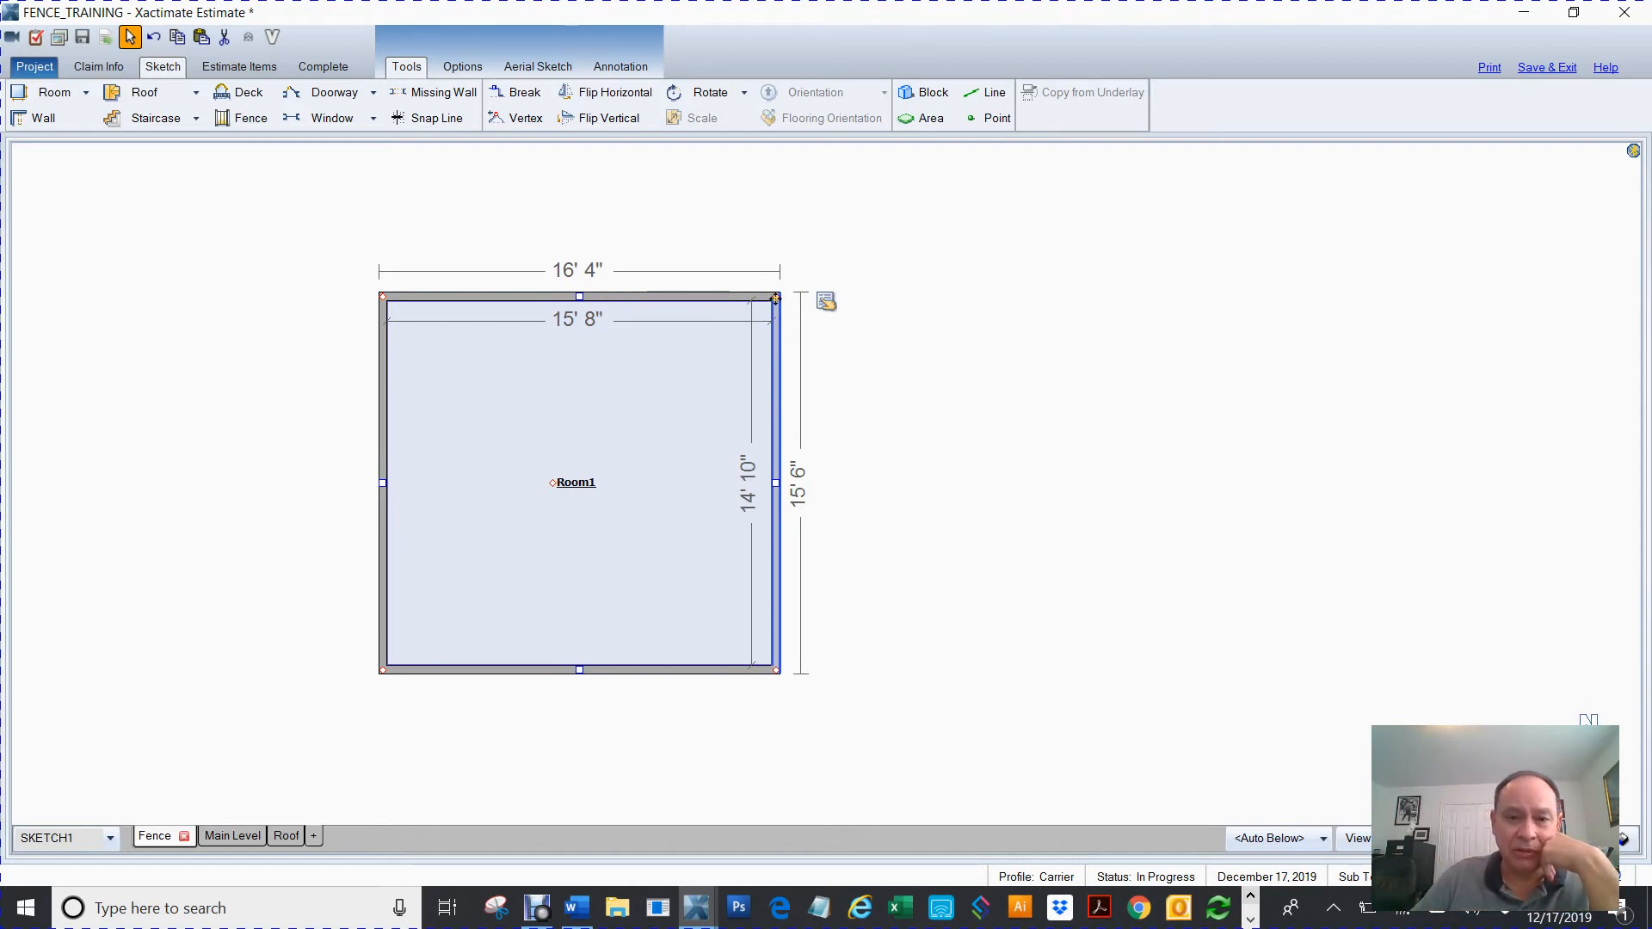
left_click_drag(775, 300, 953, 306)
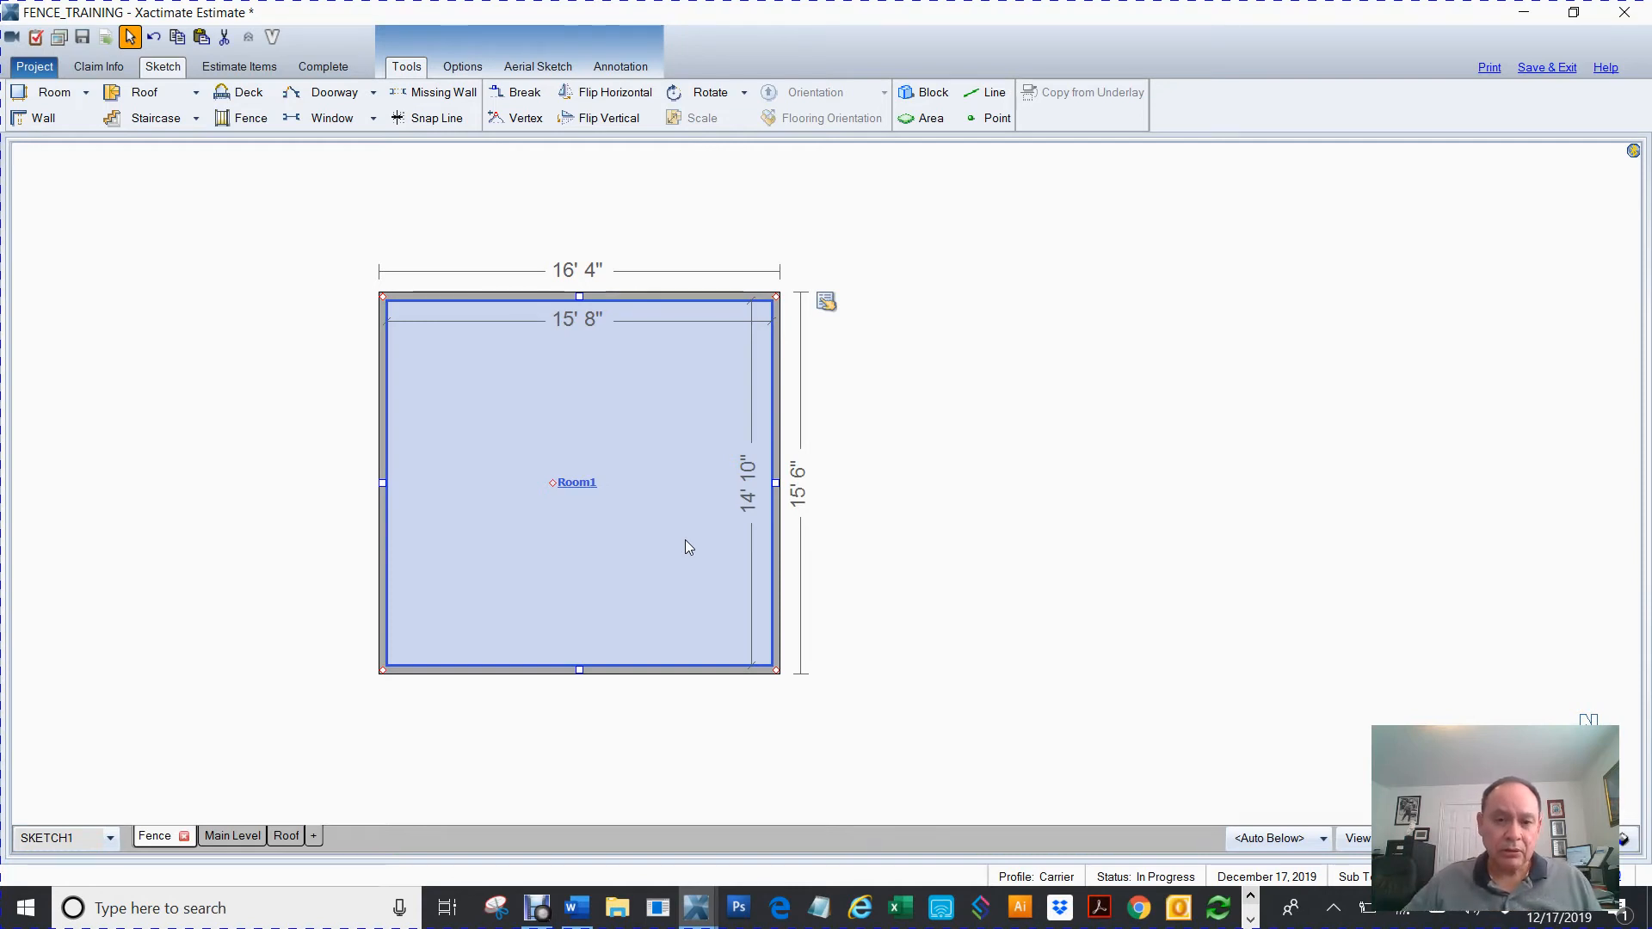
mouse_move(703, 455)
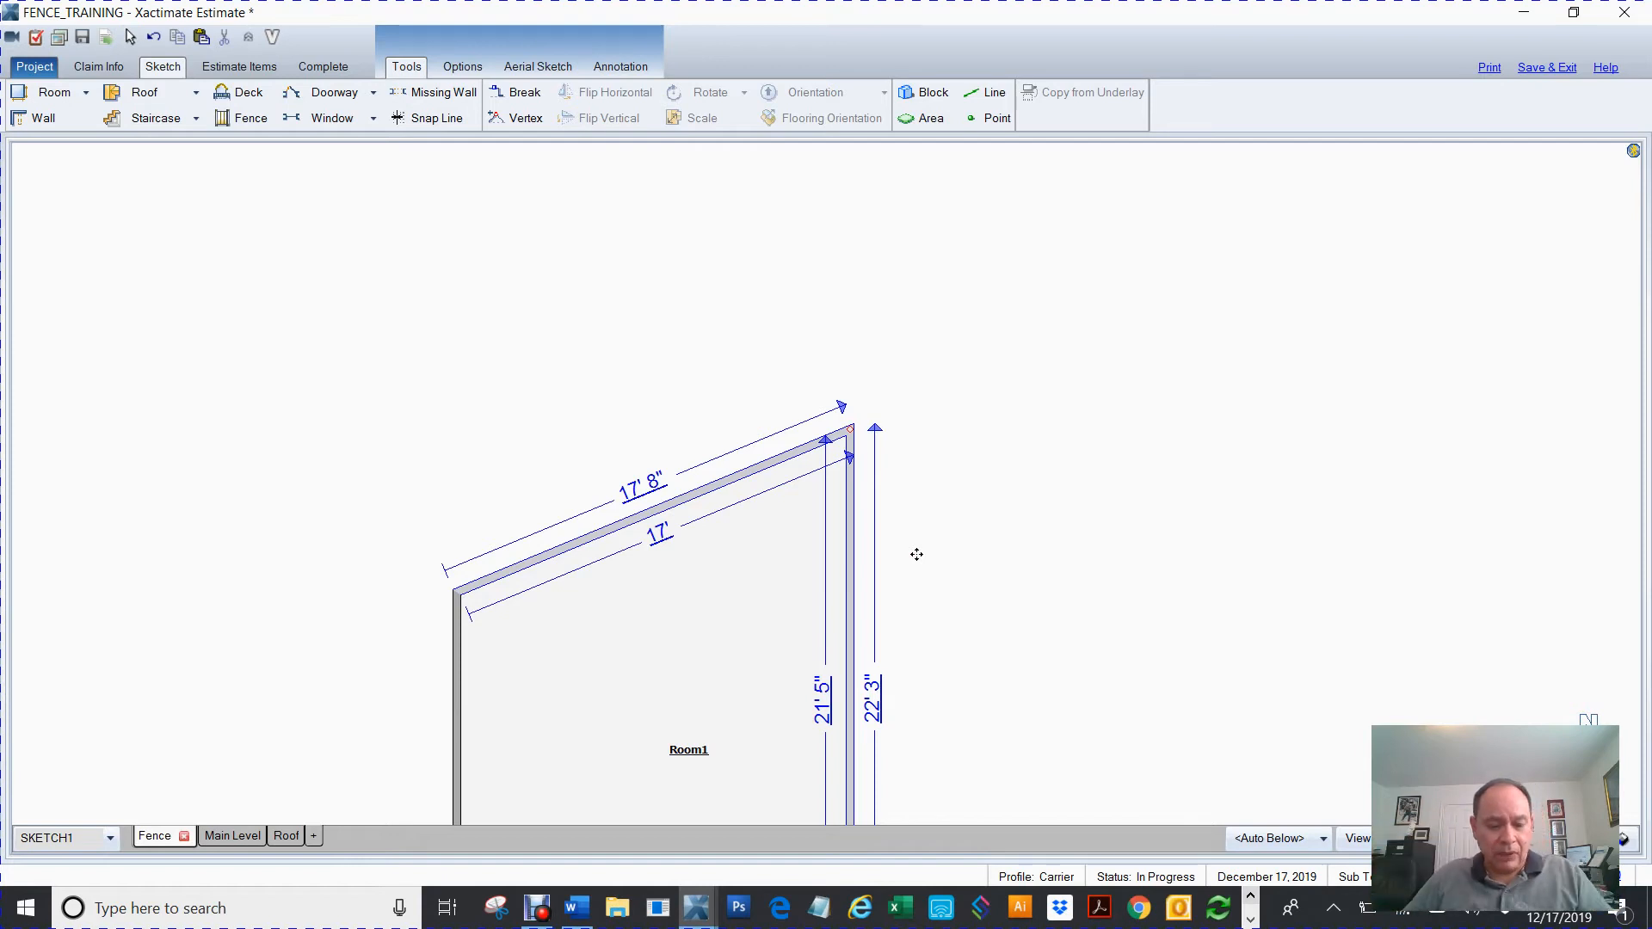
mouse_move(748, 642)
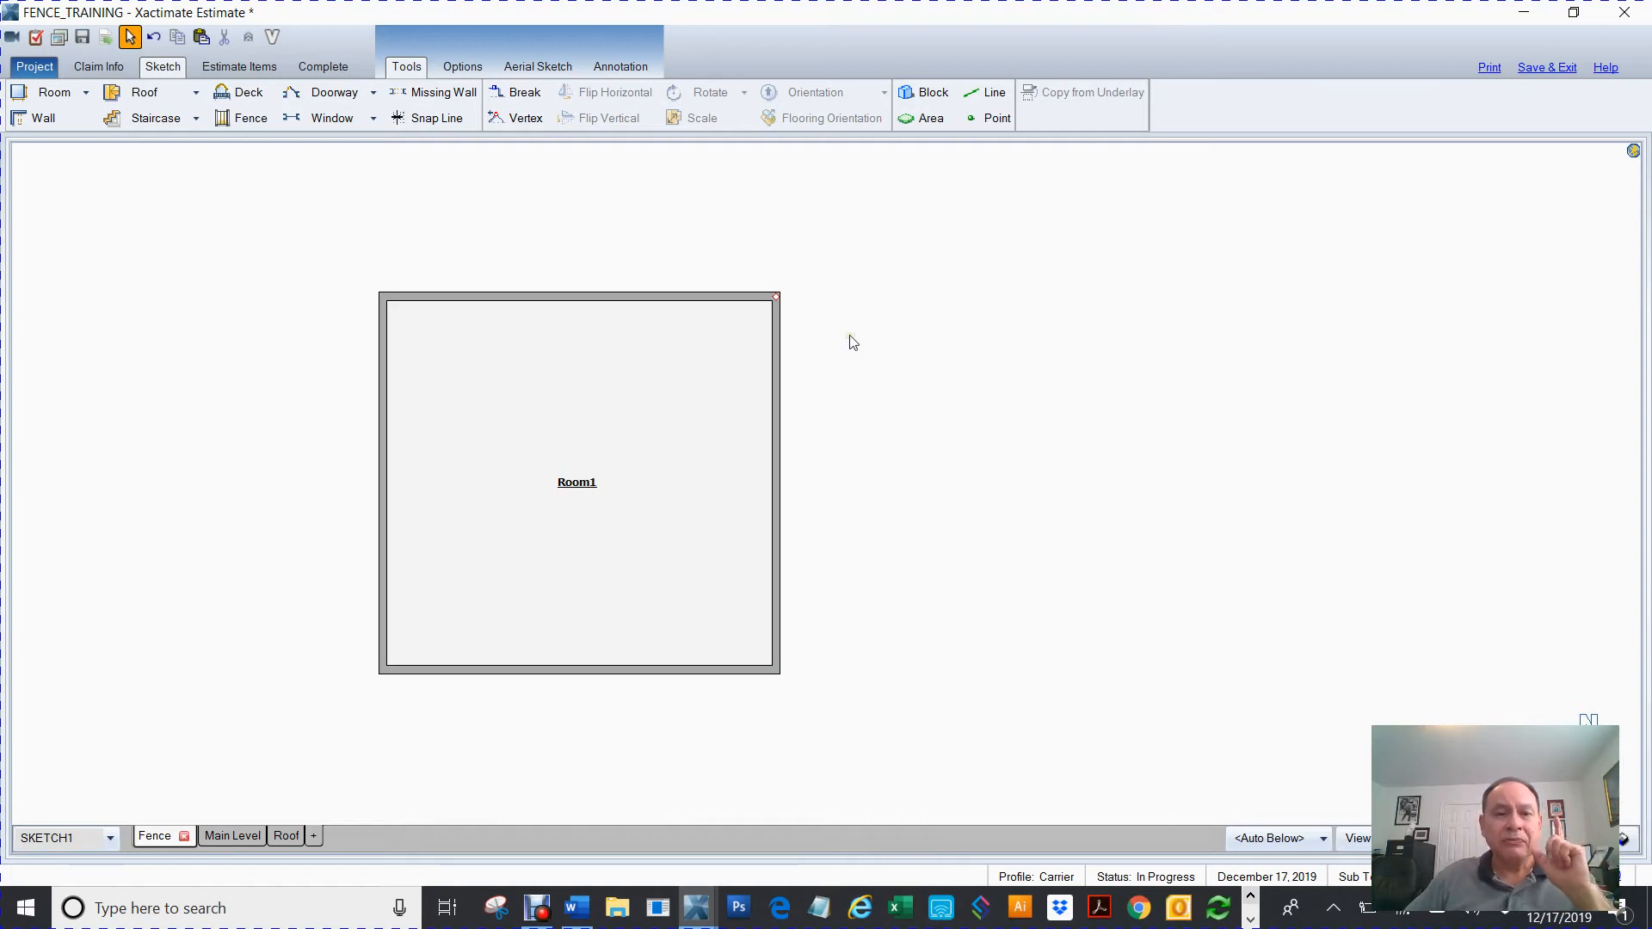
mouse_move(525, 118)
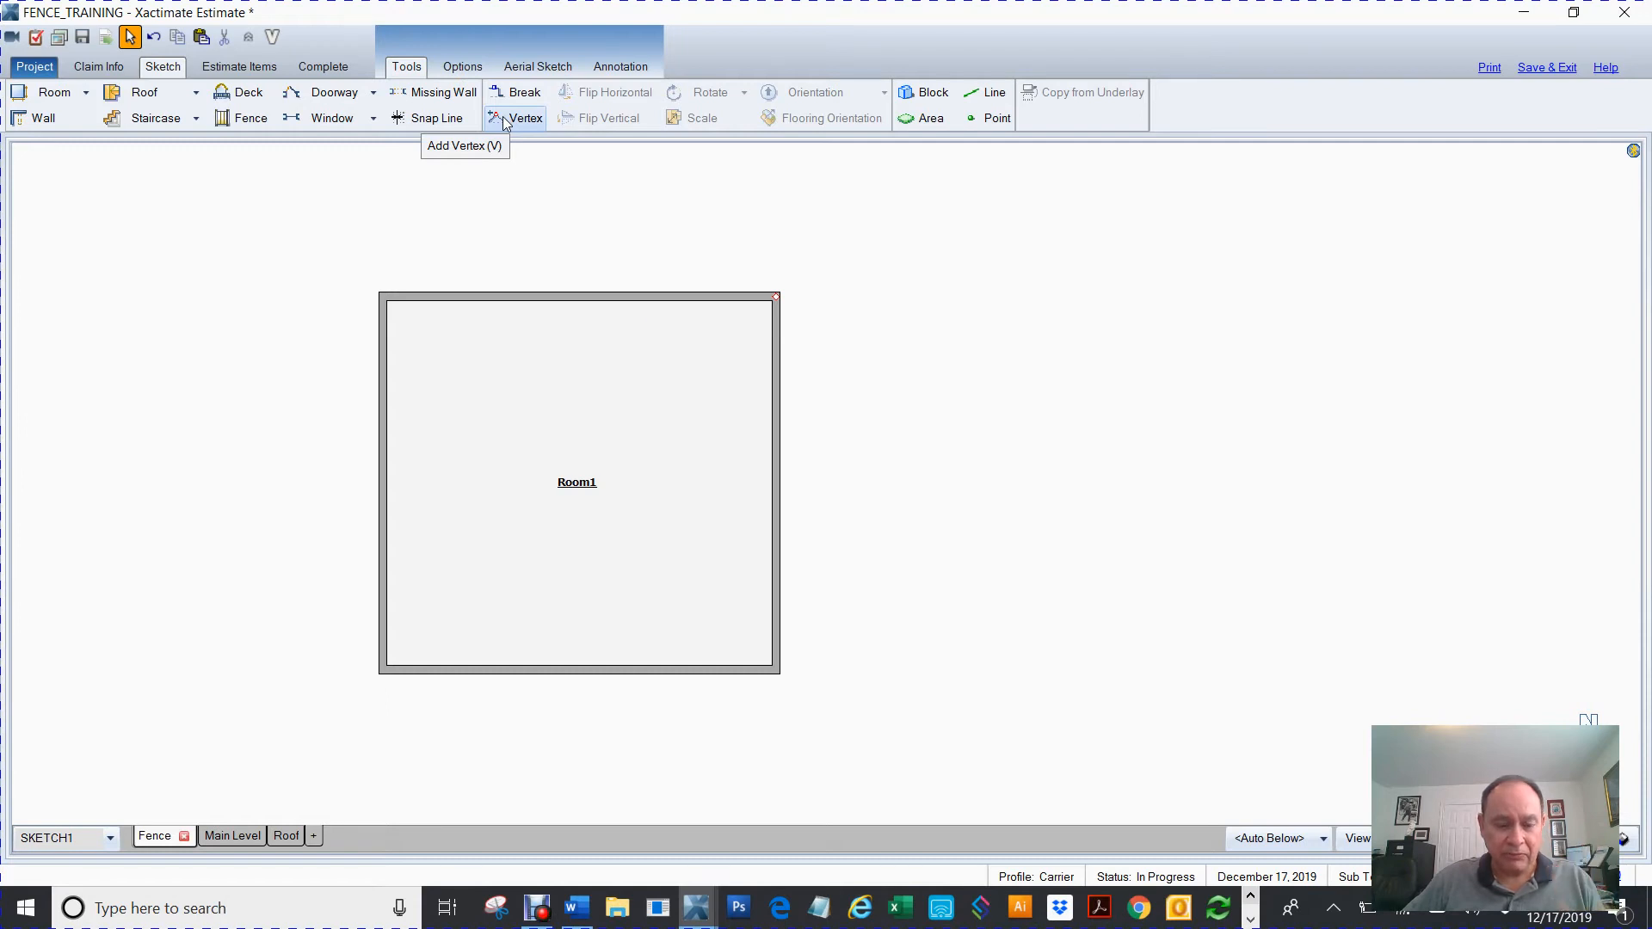
Step: Add a vertex midway along Room1's top wall and raise the top-right corner
left_click(524, 117)
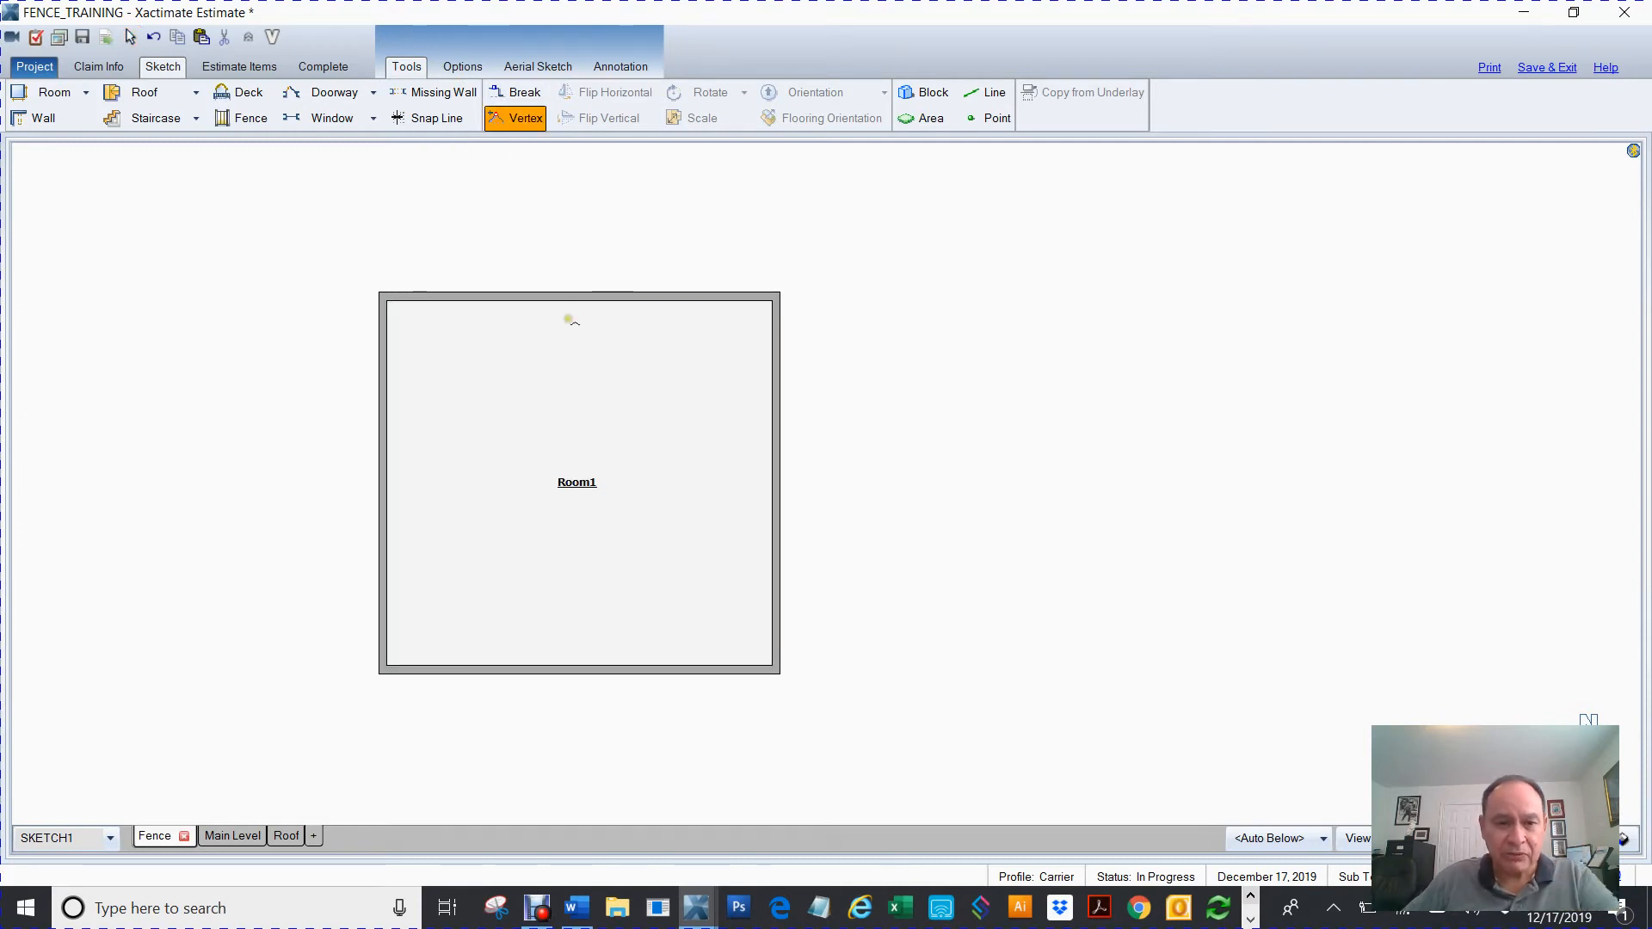
left_click(581, 300)
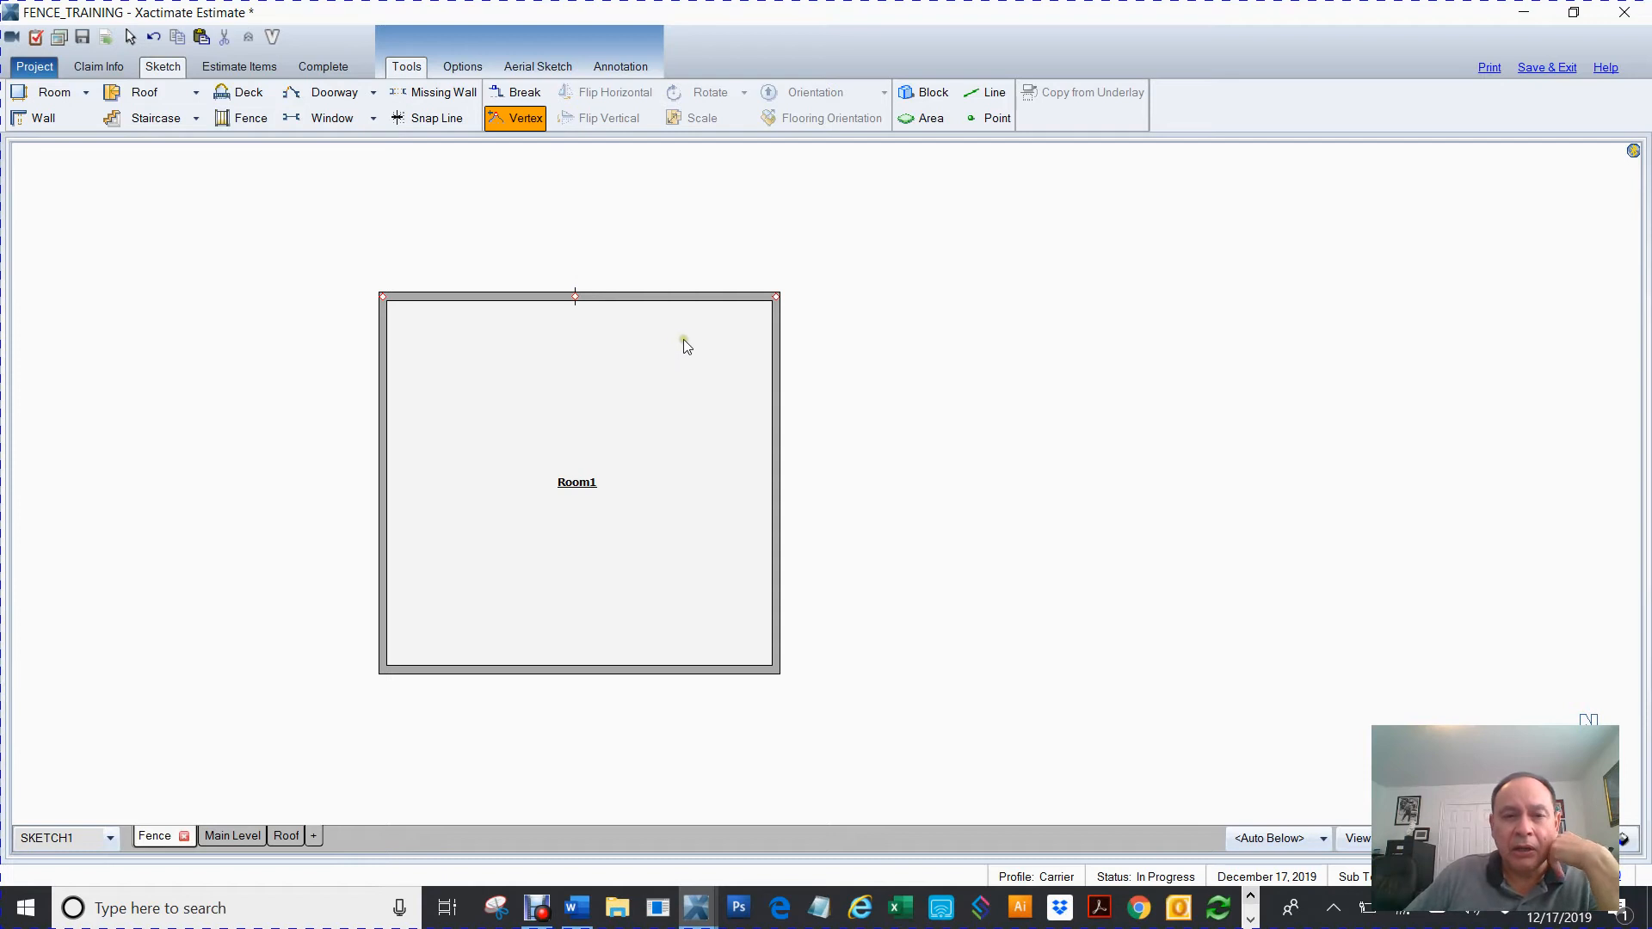
mouse_move(861, 496)
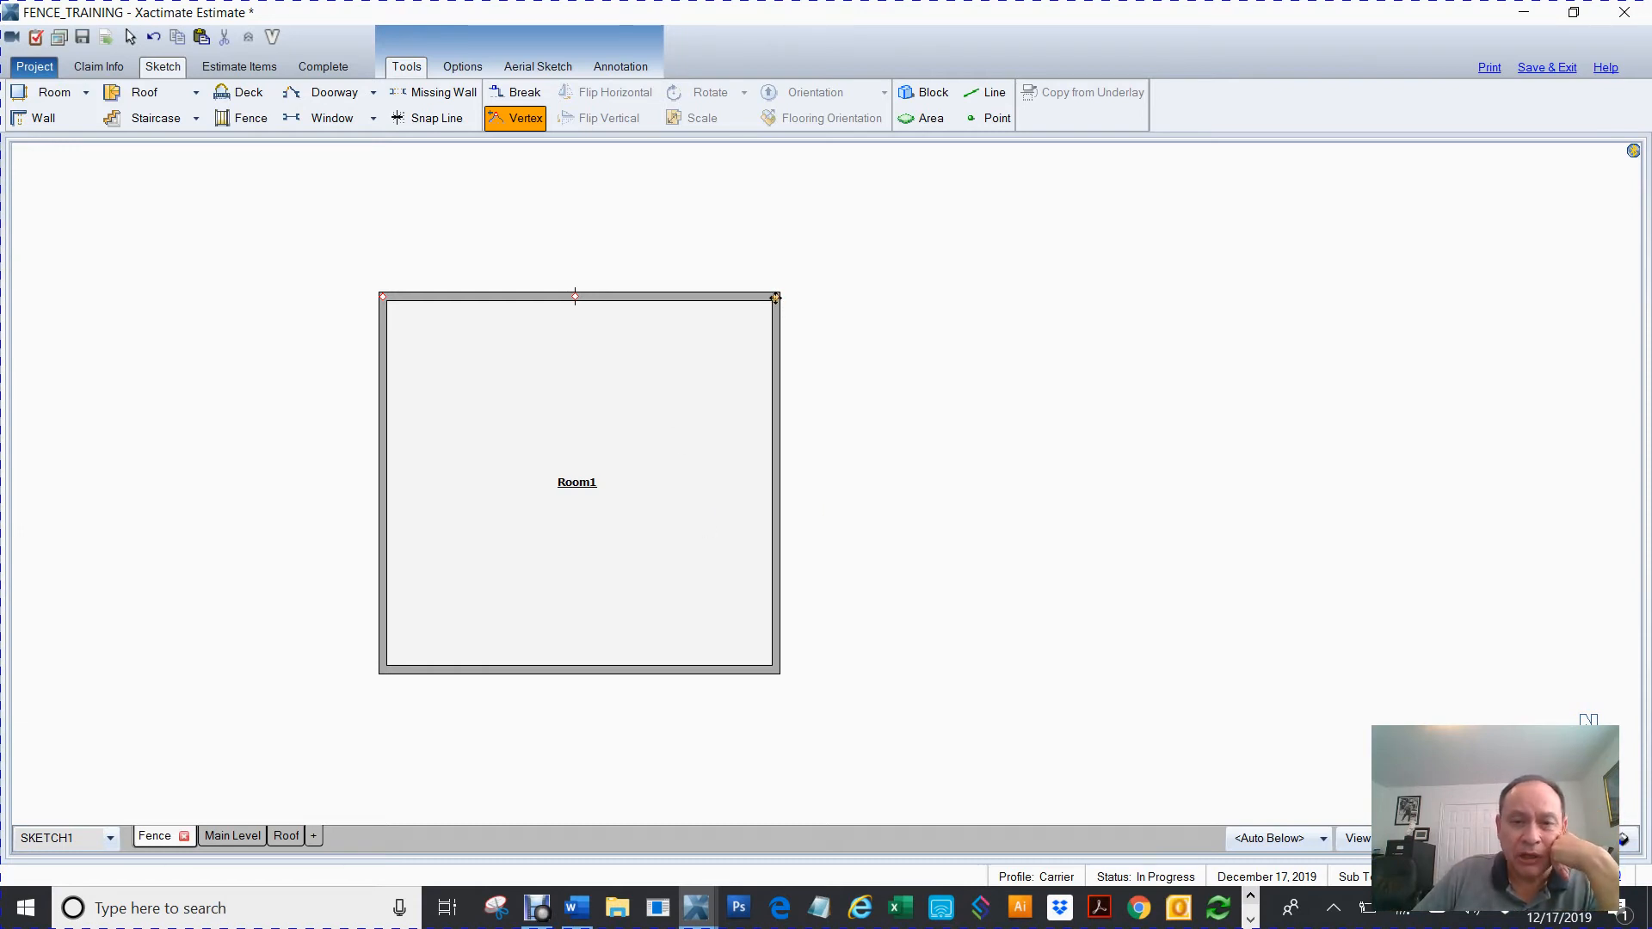
mouse_move(784, 321)
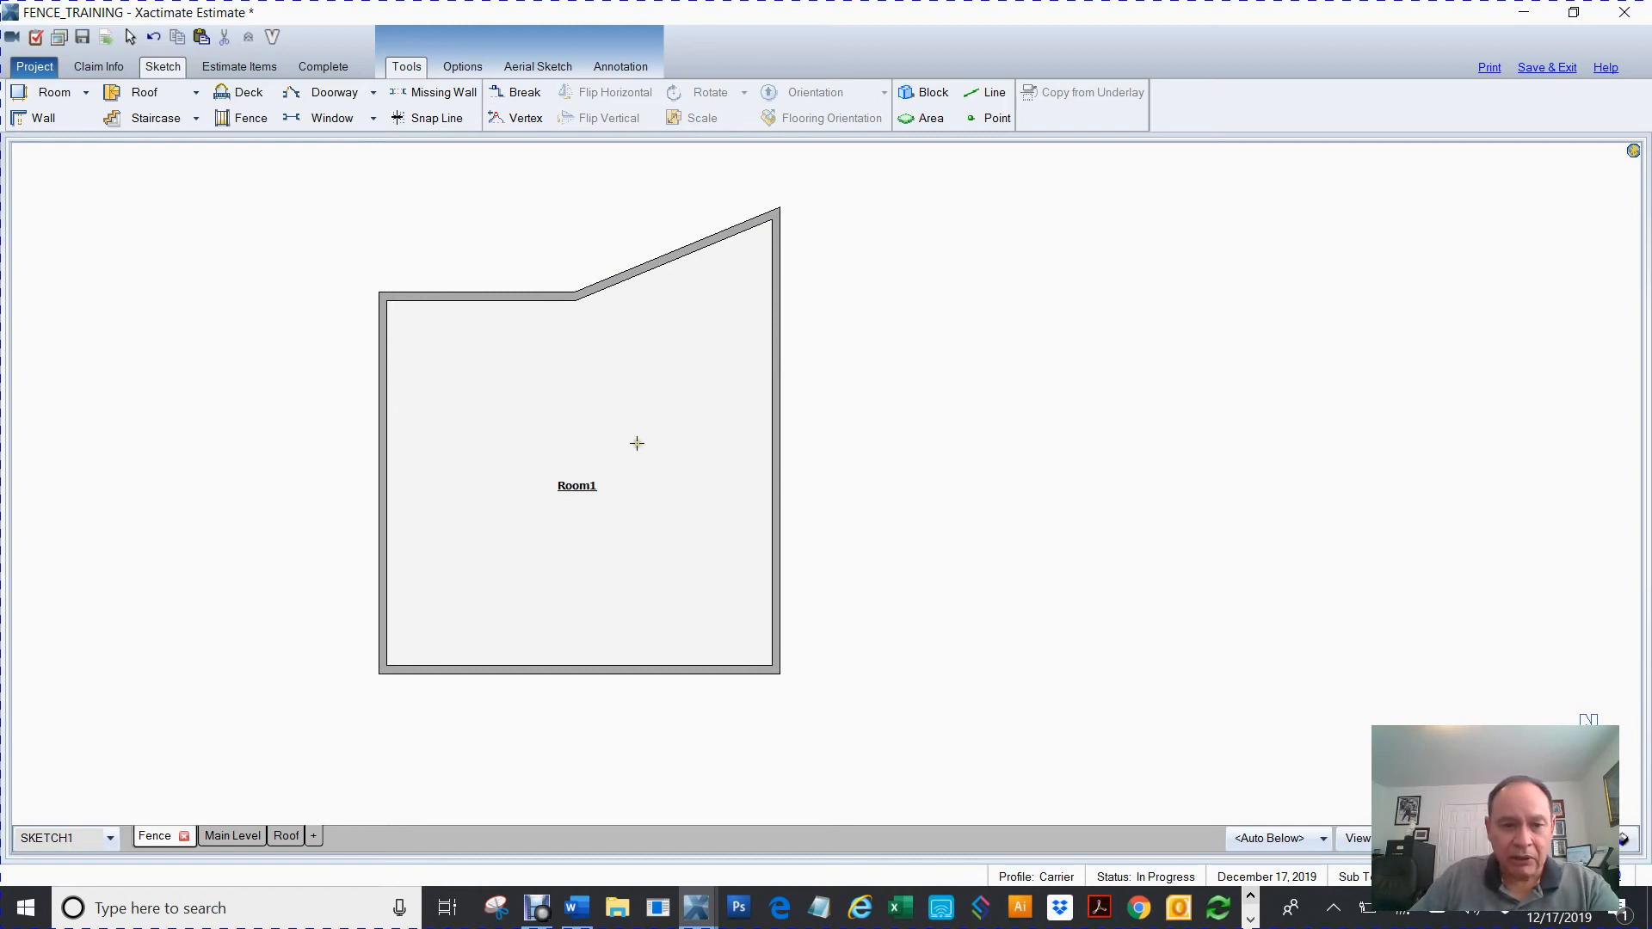
left_click_drag(583, 316, 632, 437)
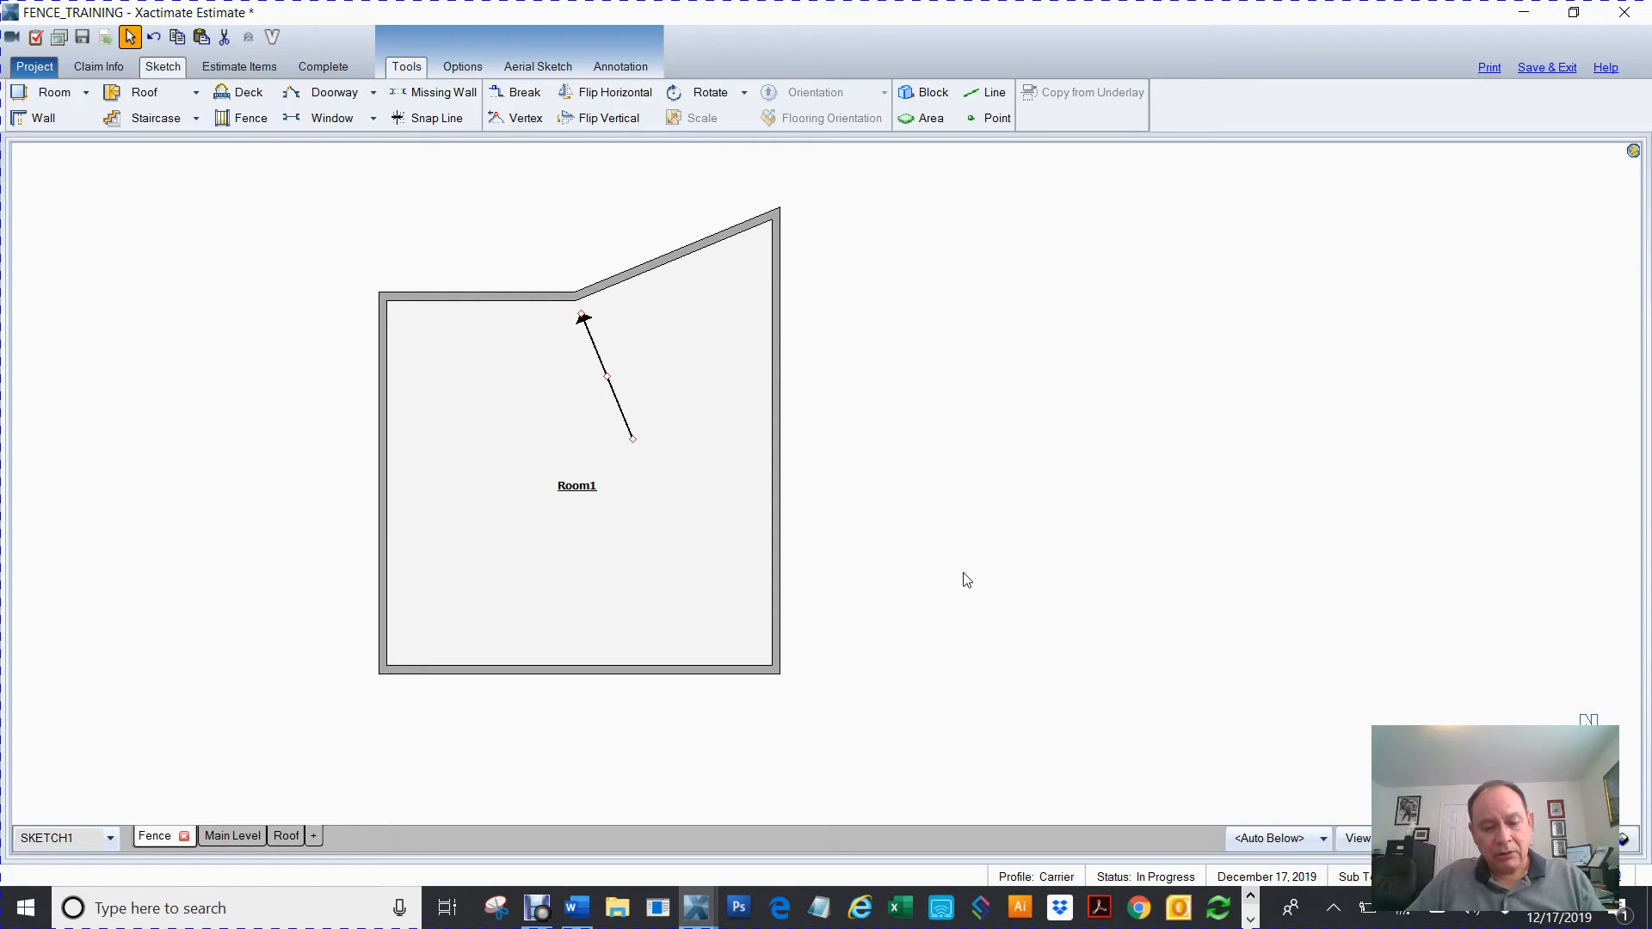
left_click(579, 474)
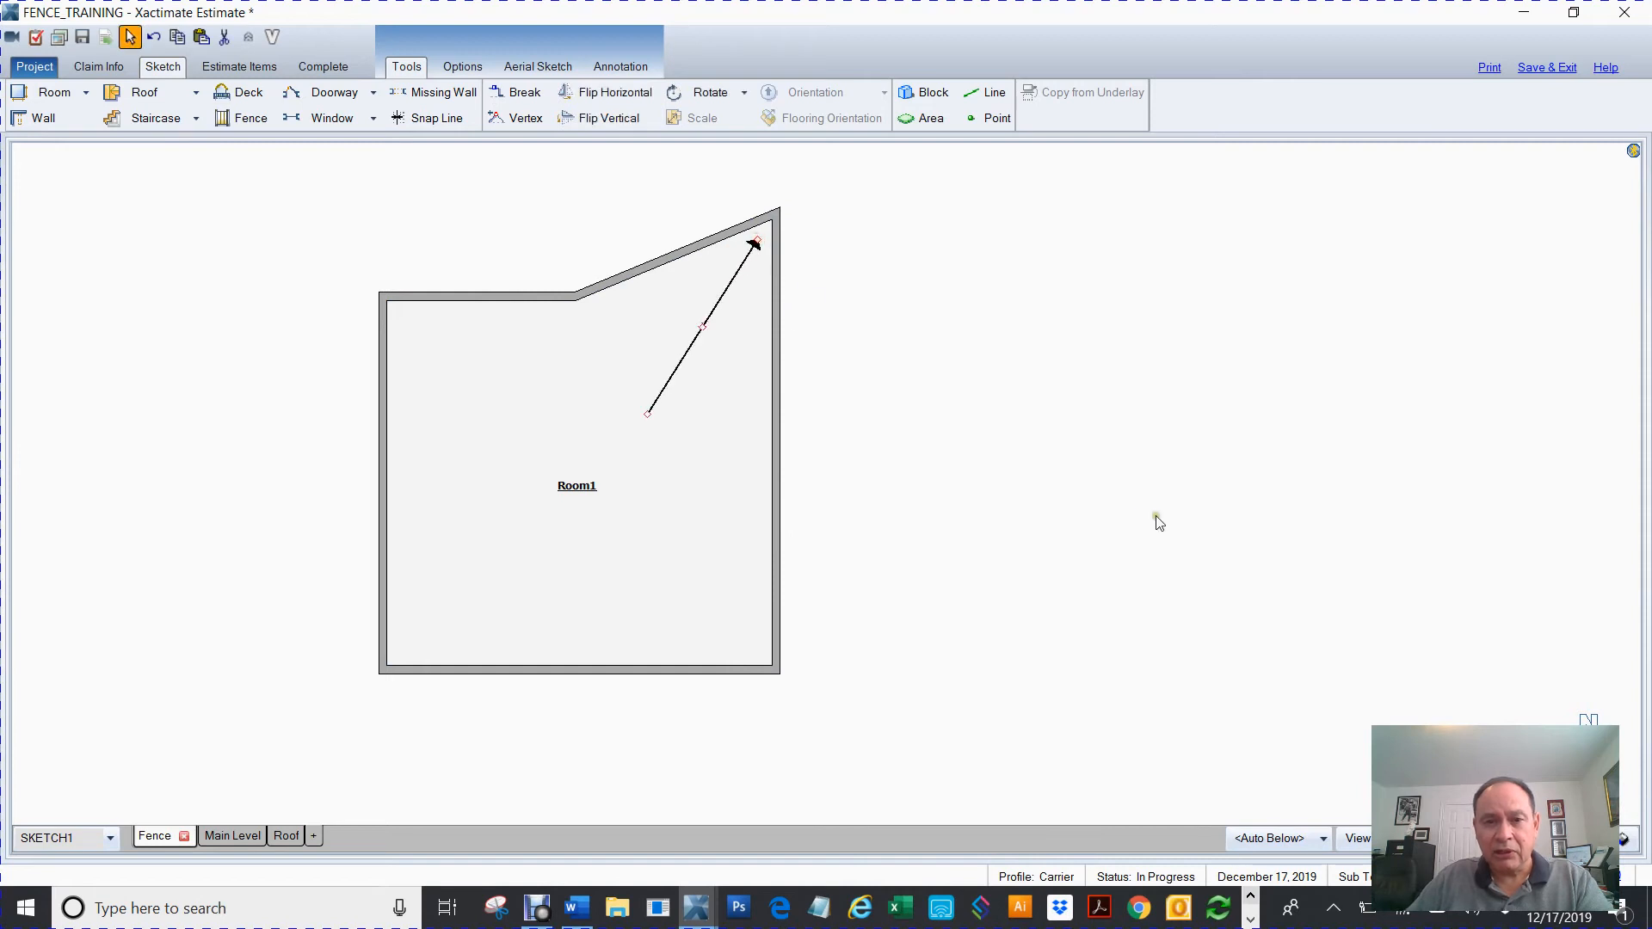
mouse_move(1153, 507)
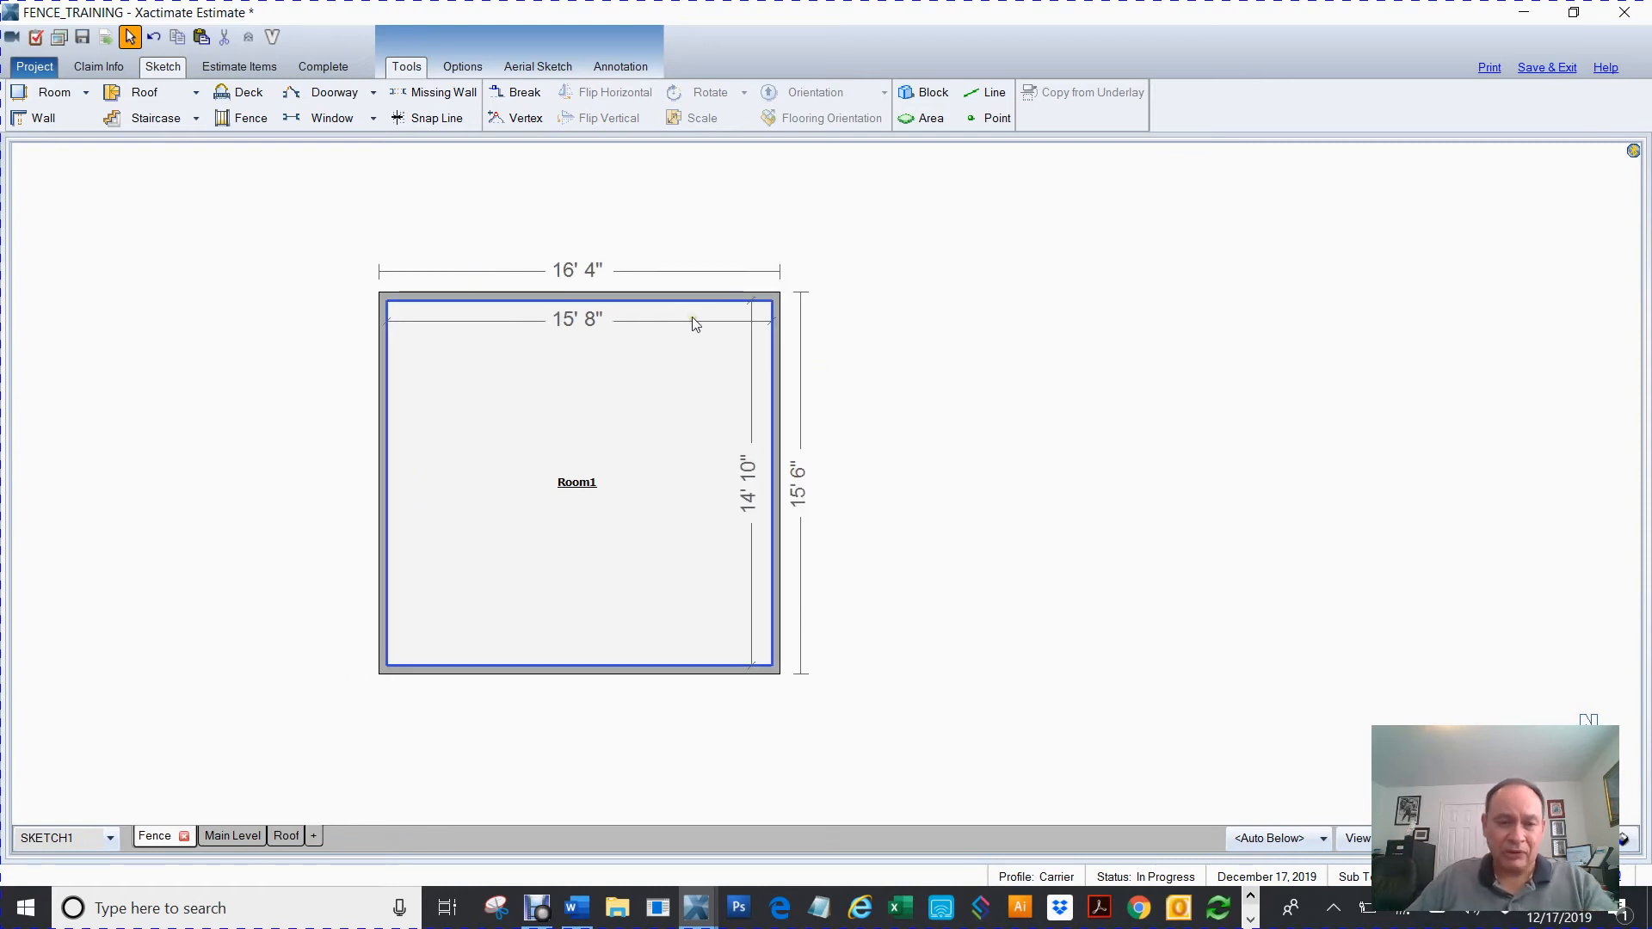
Step: Split Room1's right wall at its midpoint with the Break tool
left_click(698, 206)
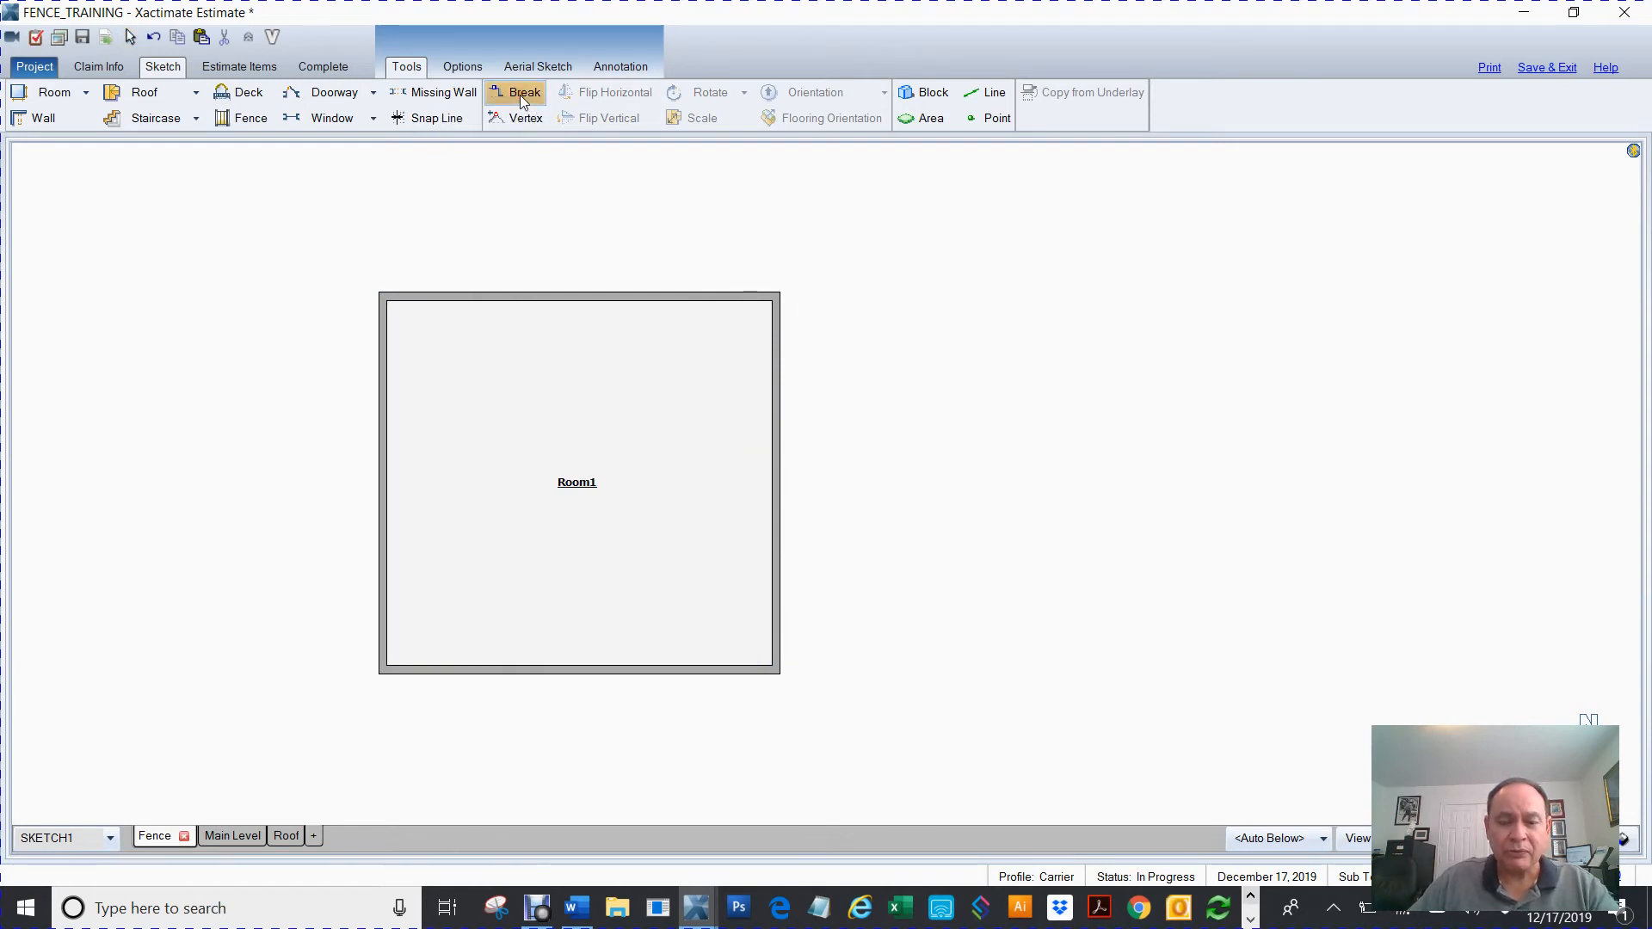
left_click(524, 92)
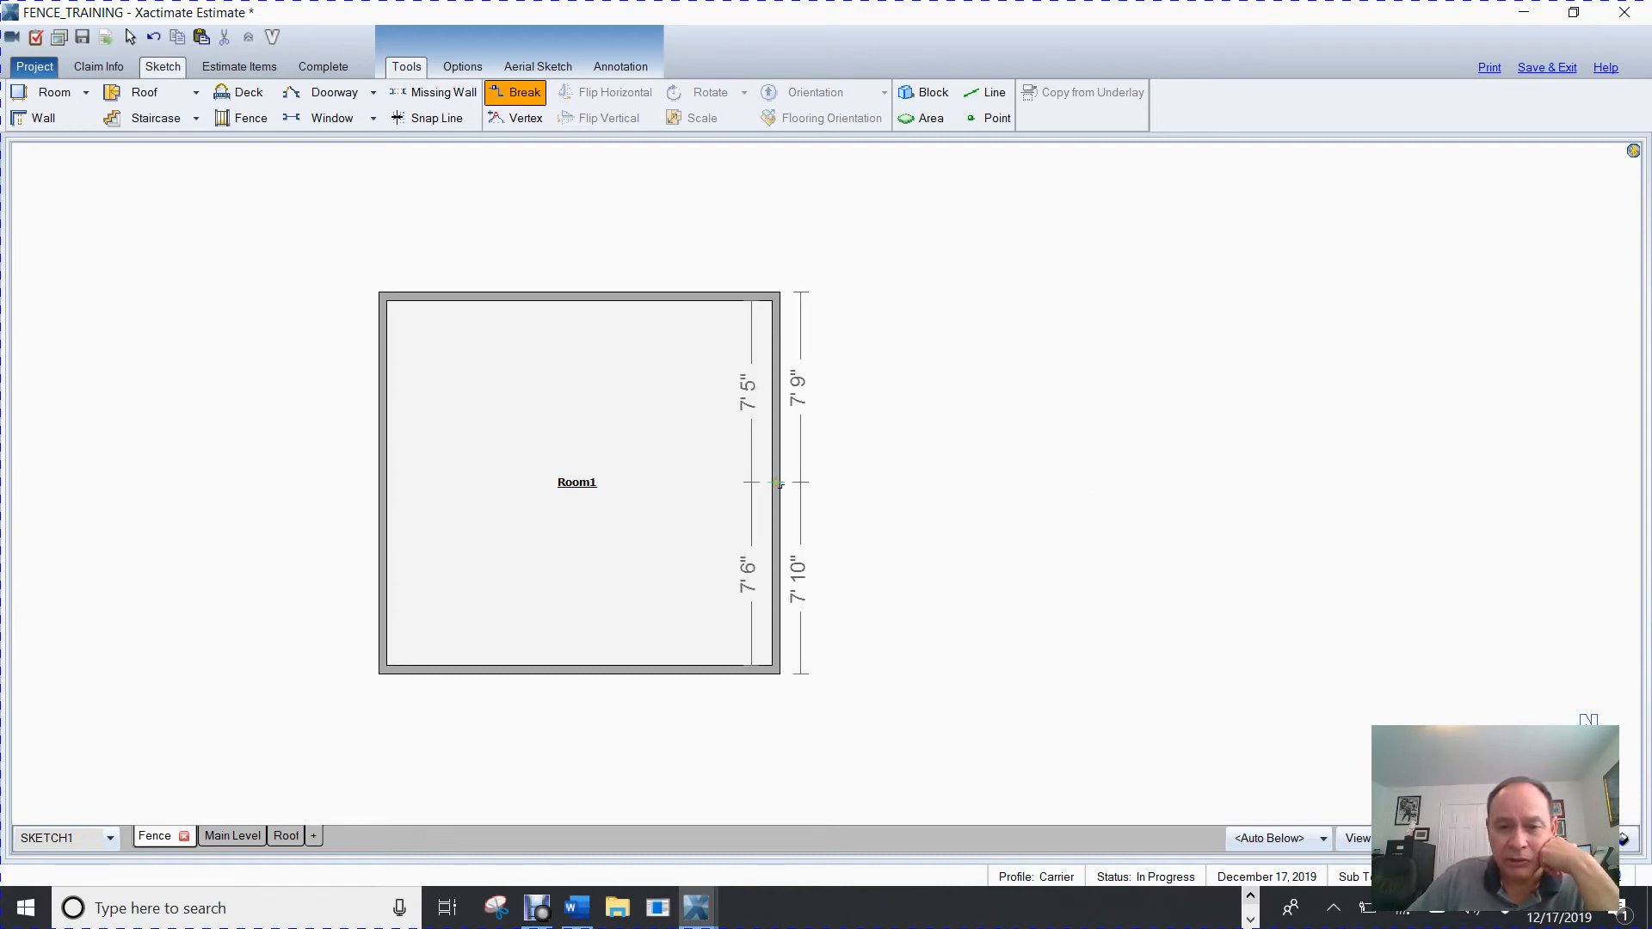
left_click(776, 483)
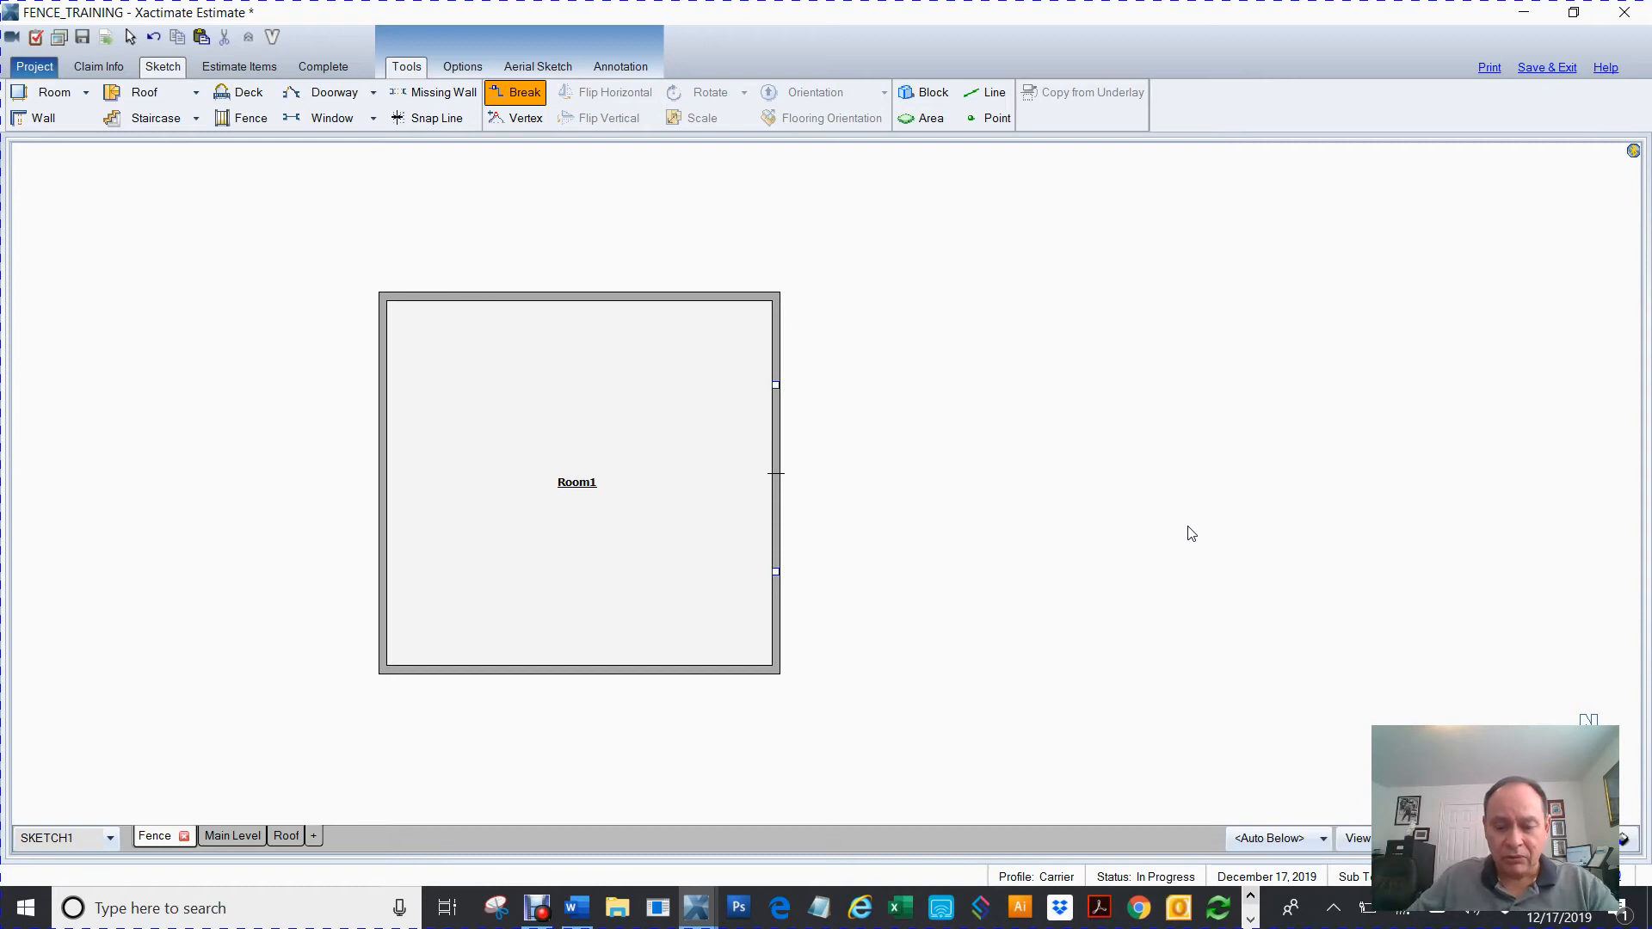
mouse_move(770, 461)
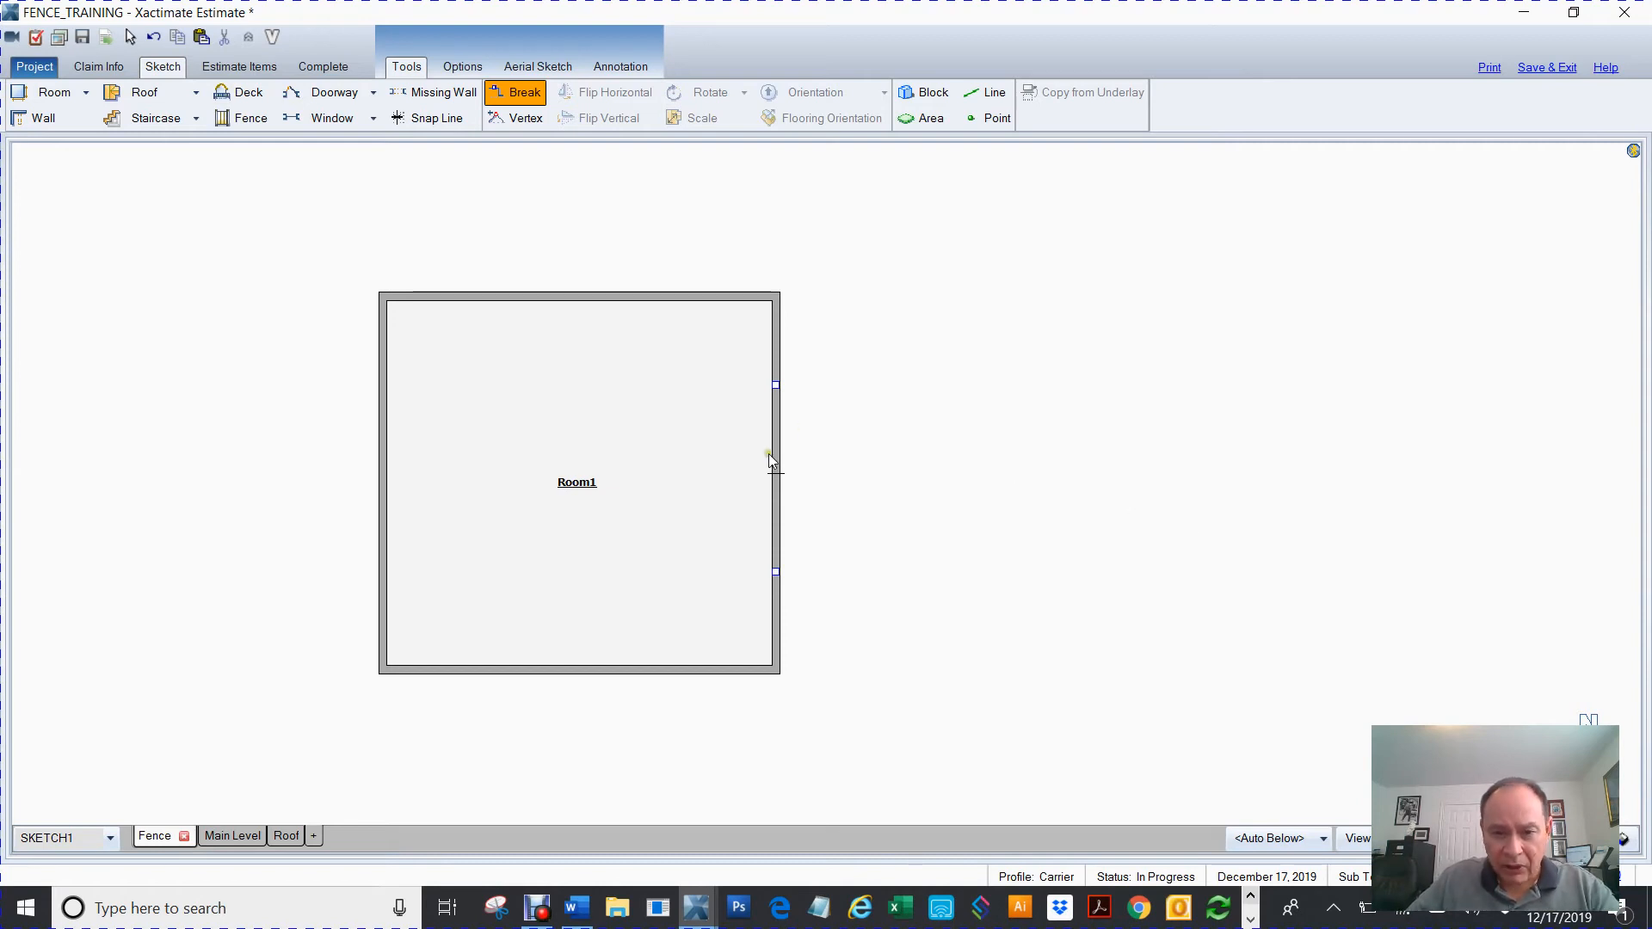
mouse_move(752, 480)
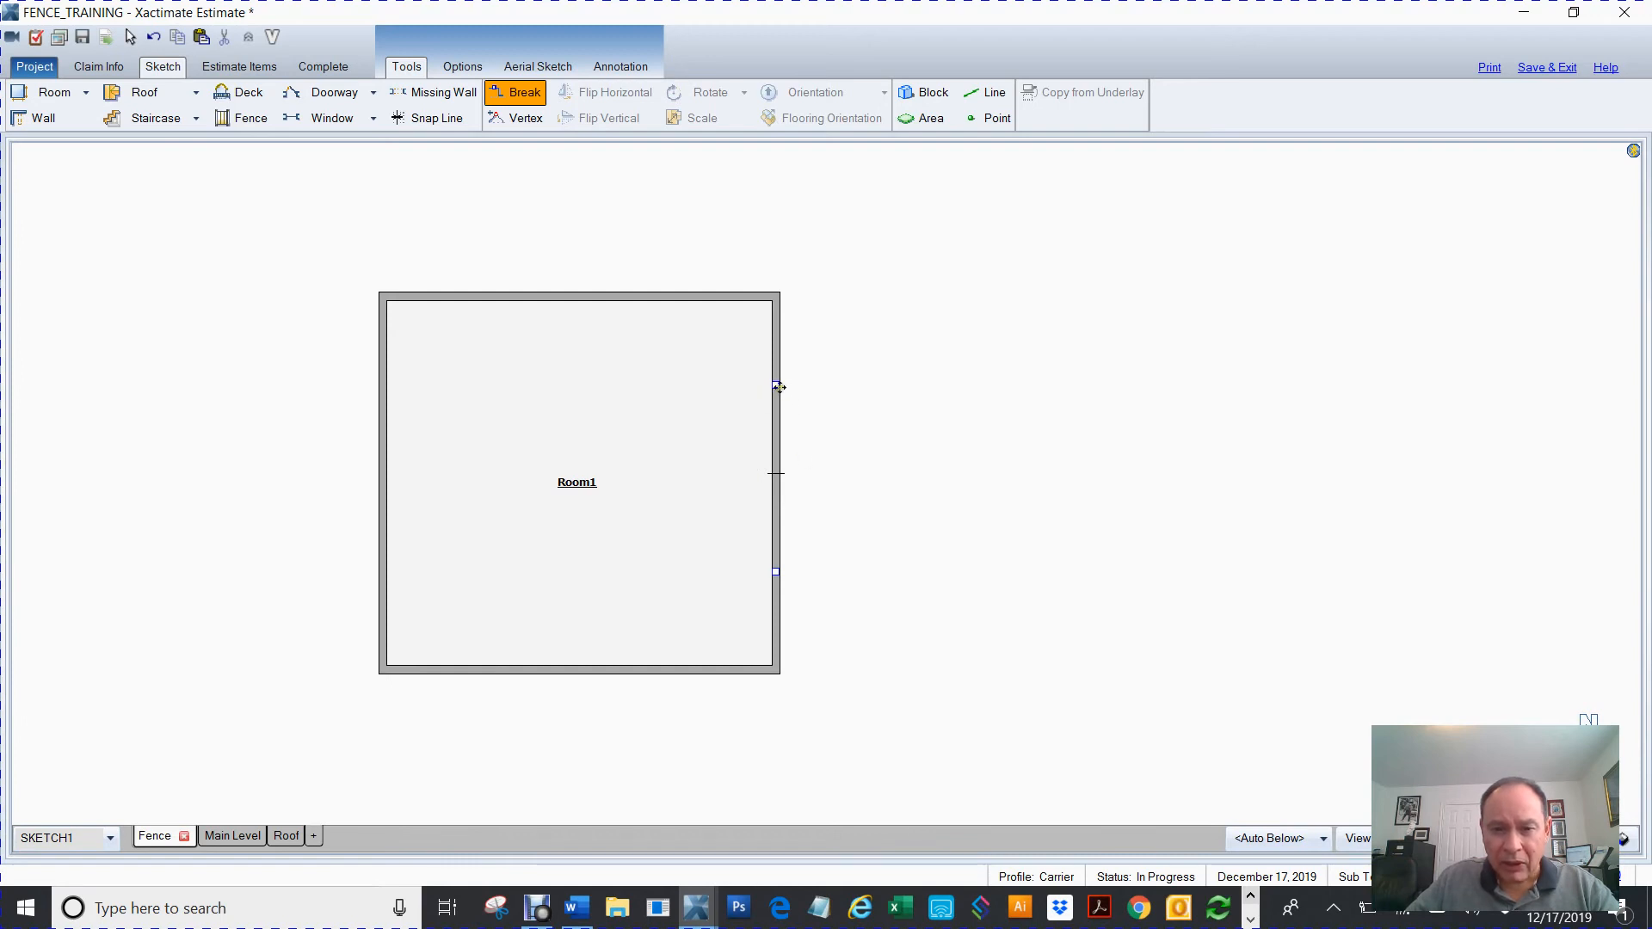
mouse_move(904, 400)
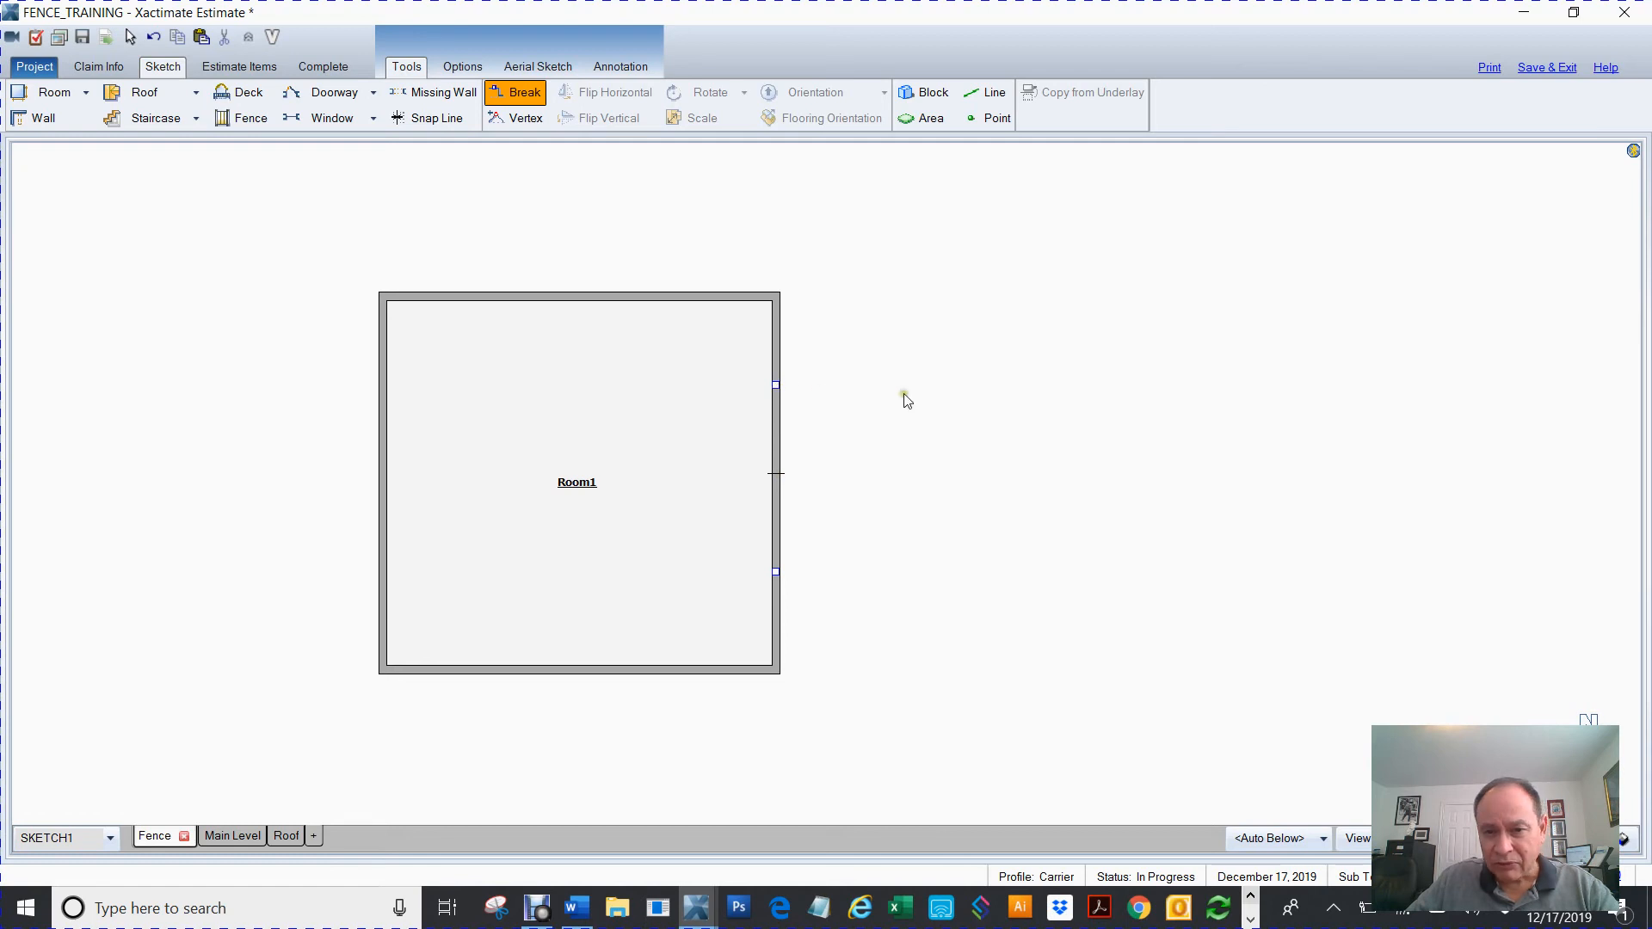
Step: Push the upper right wall section 7' 8" out, making the room 24' 1" wide
left_click(515, 93)
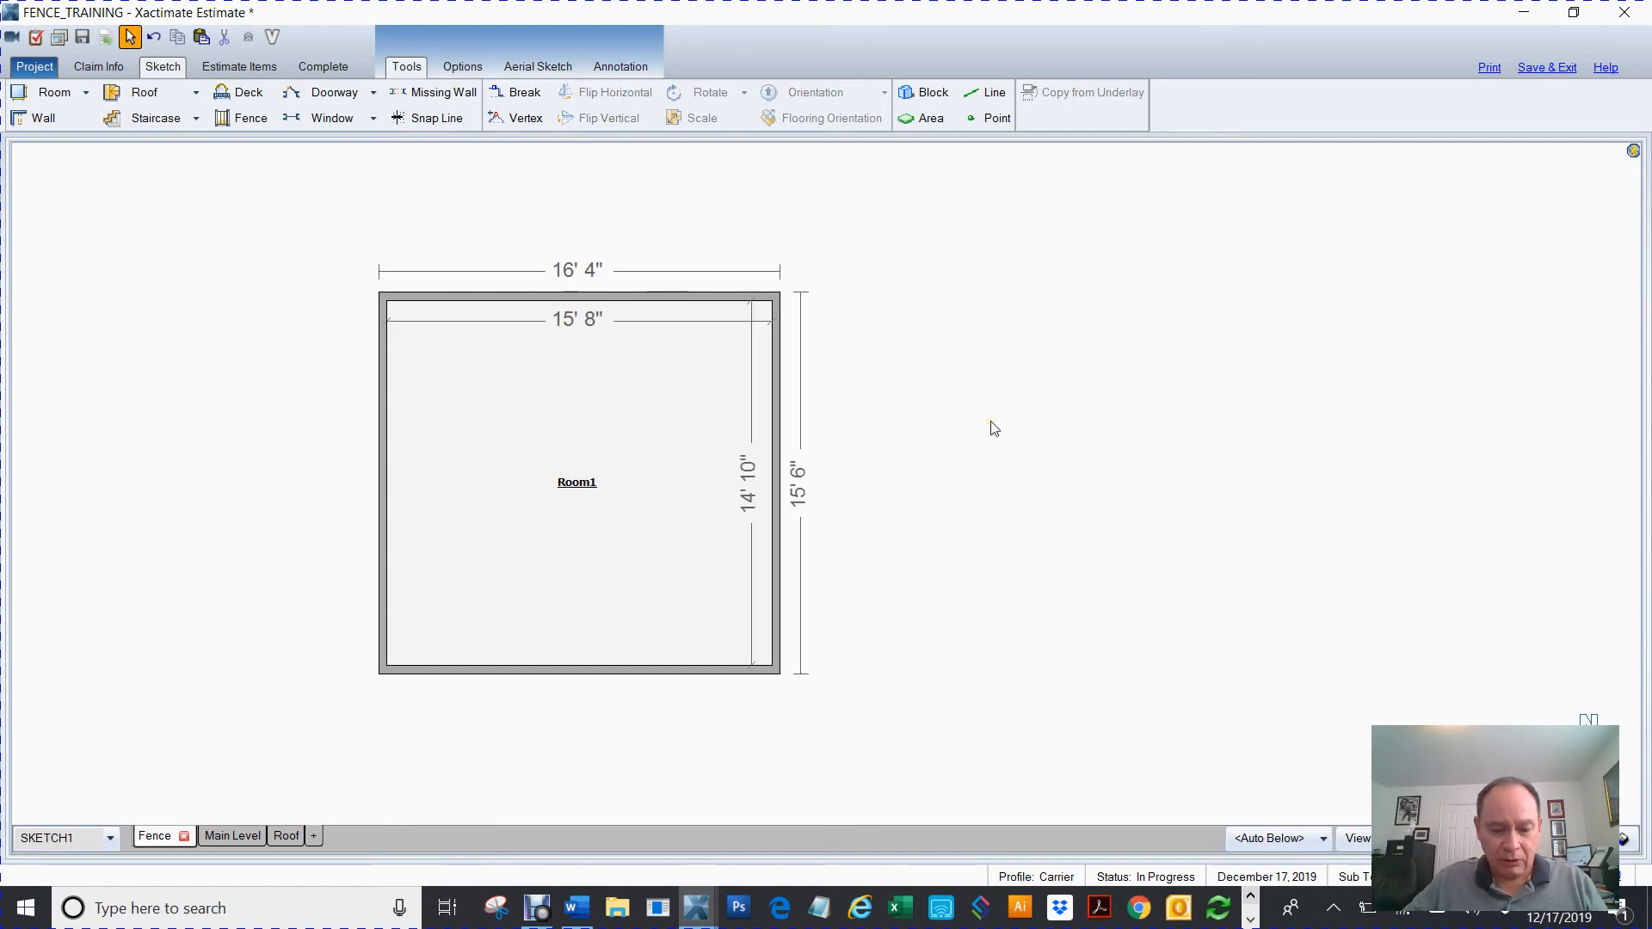
left_click(523, 93)
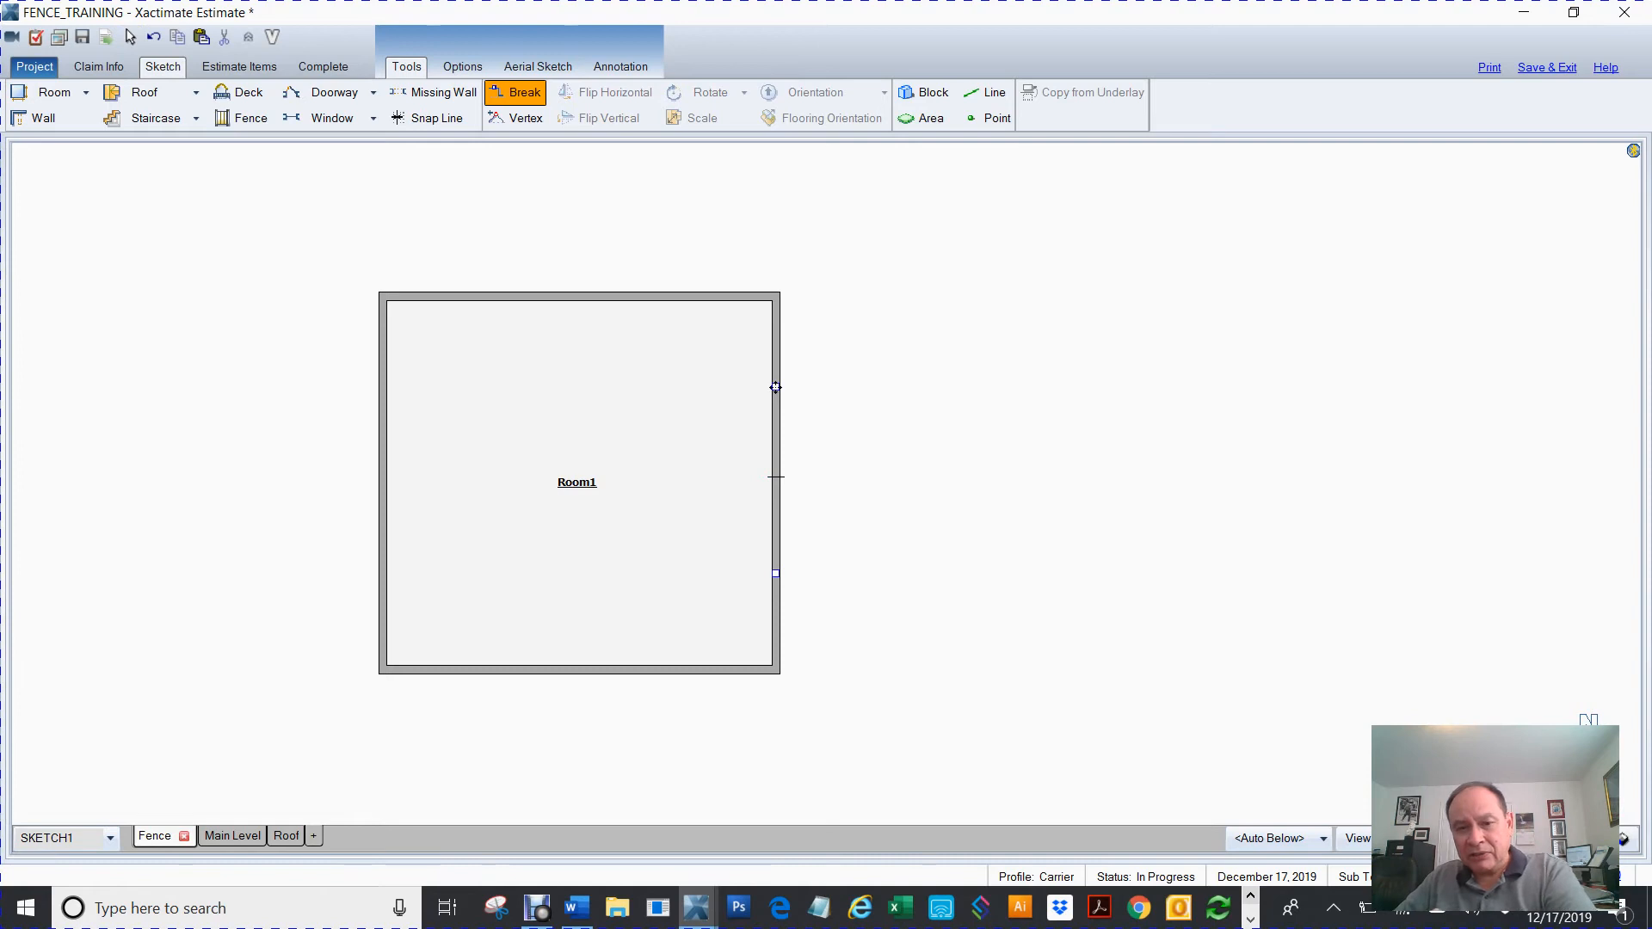
mouse_move(785, 477)
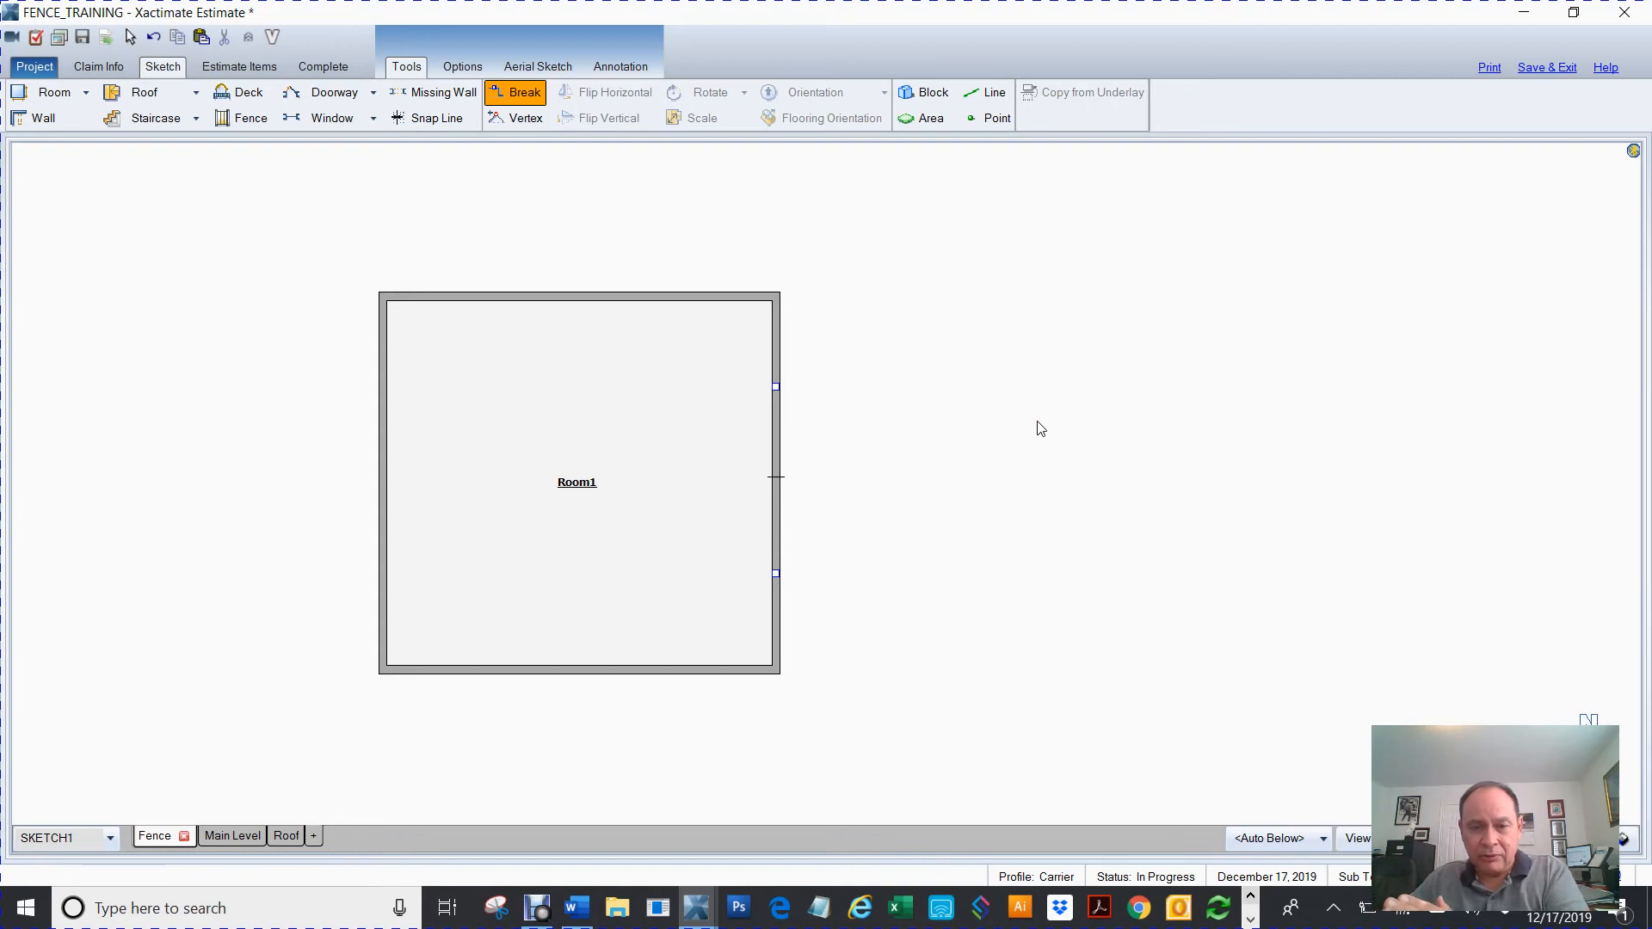
mouse_move(776, 495)
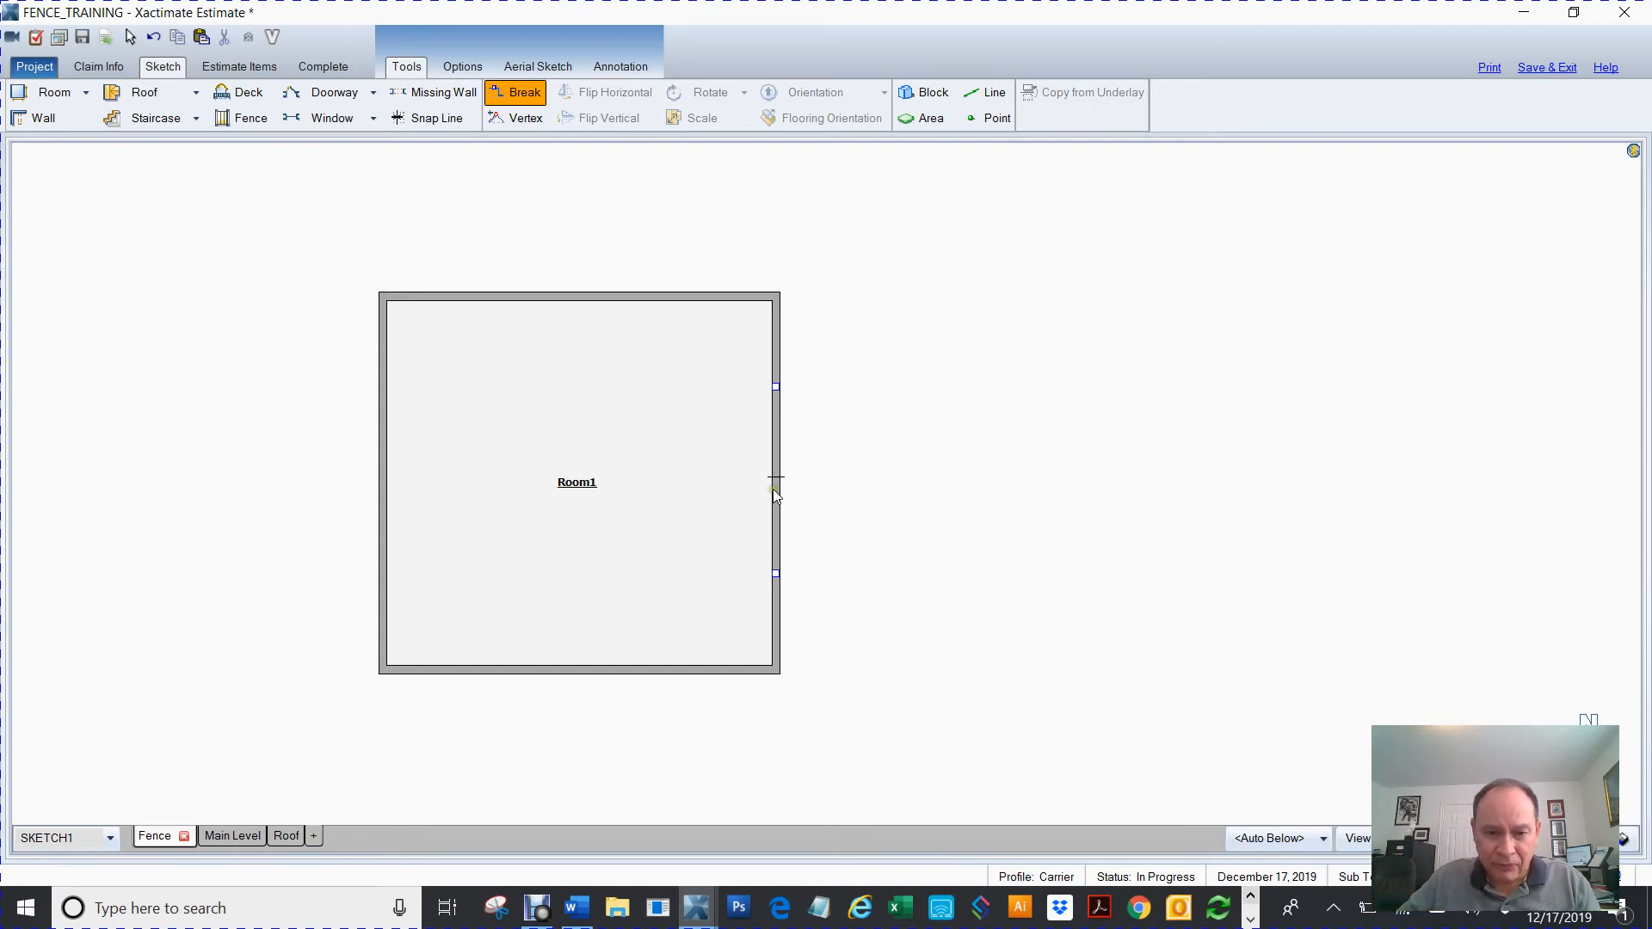
mouse_move(751, 703)
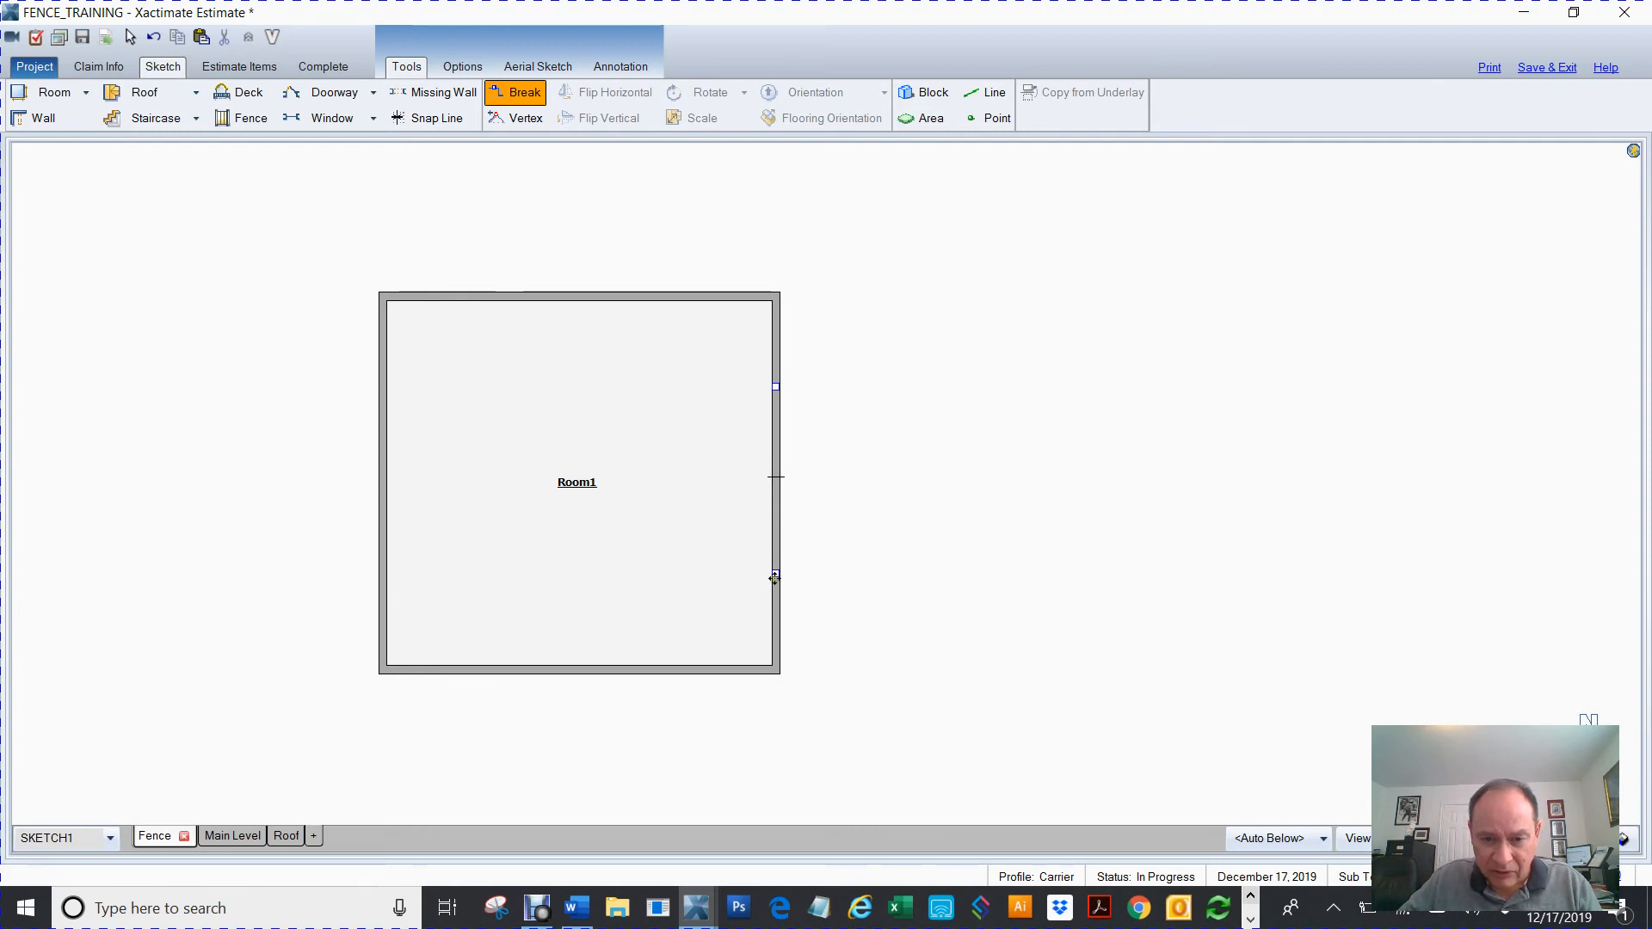
mouse_move(656, 585)
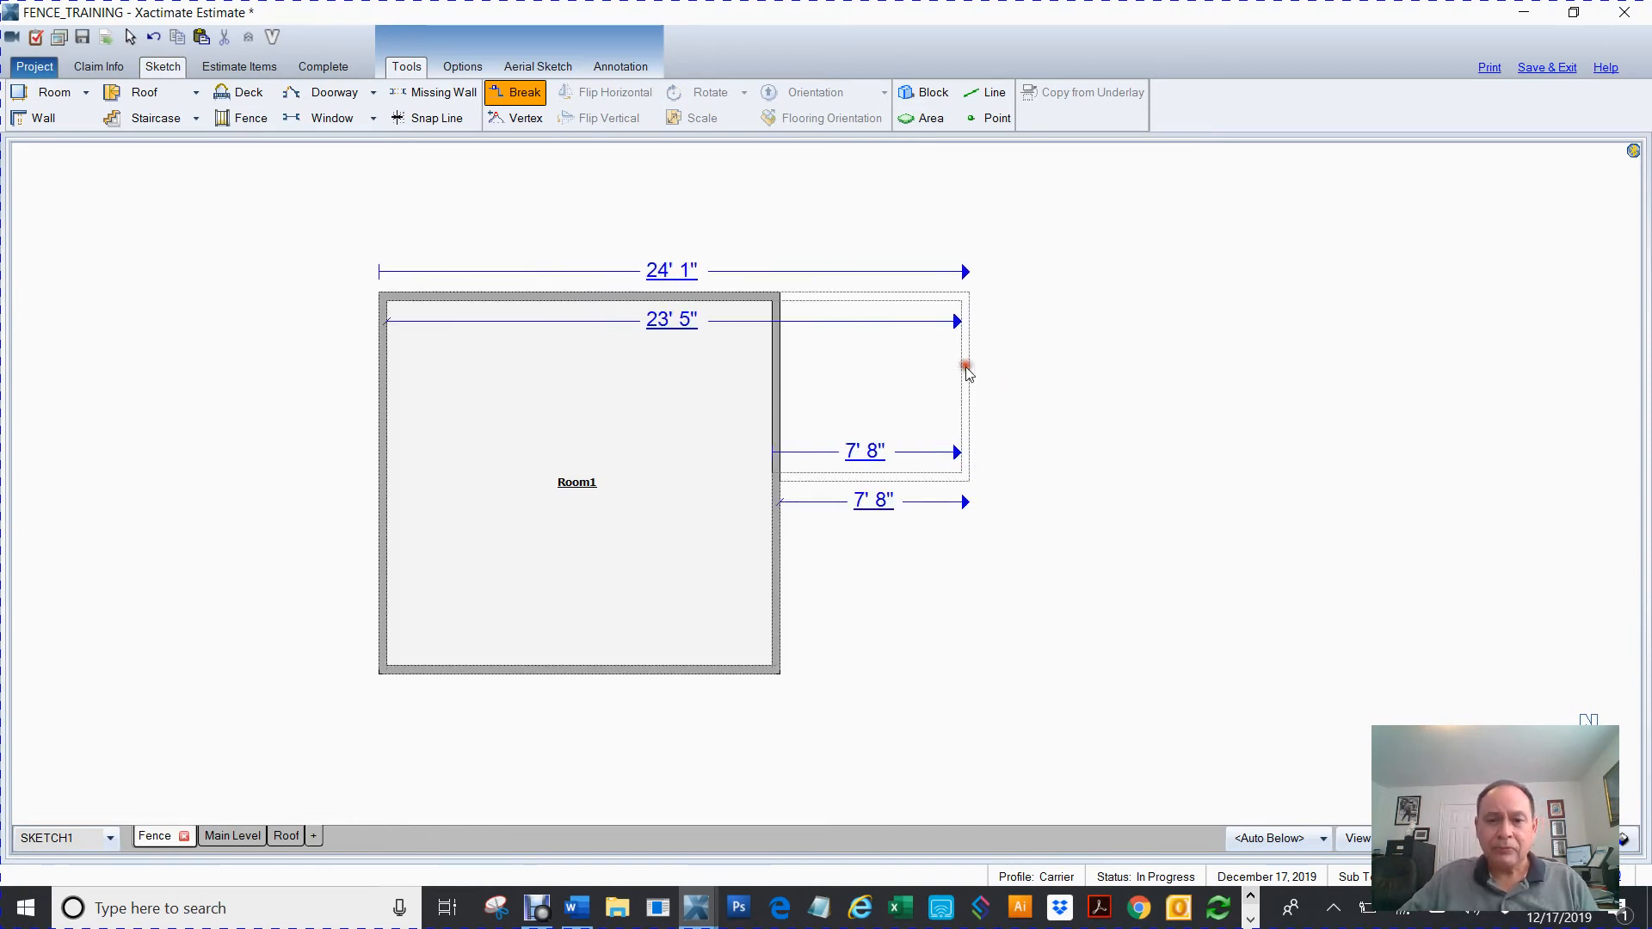
left_click(963, 366)
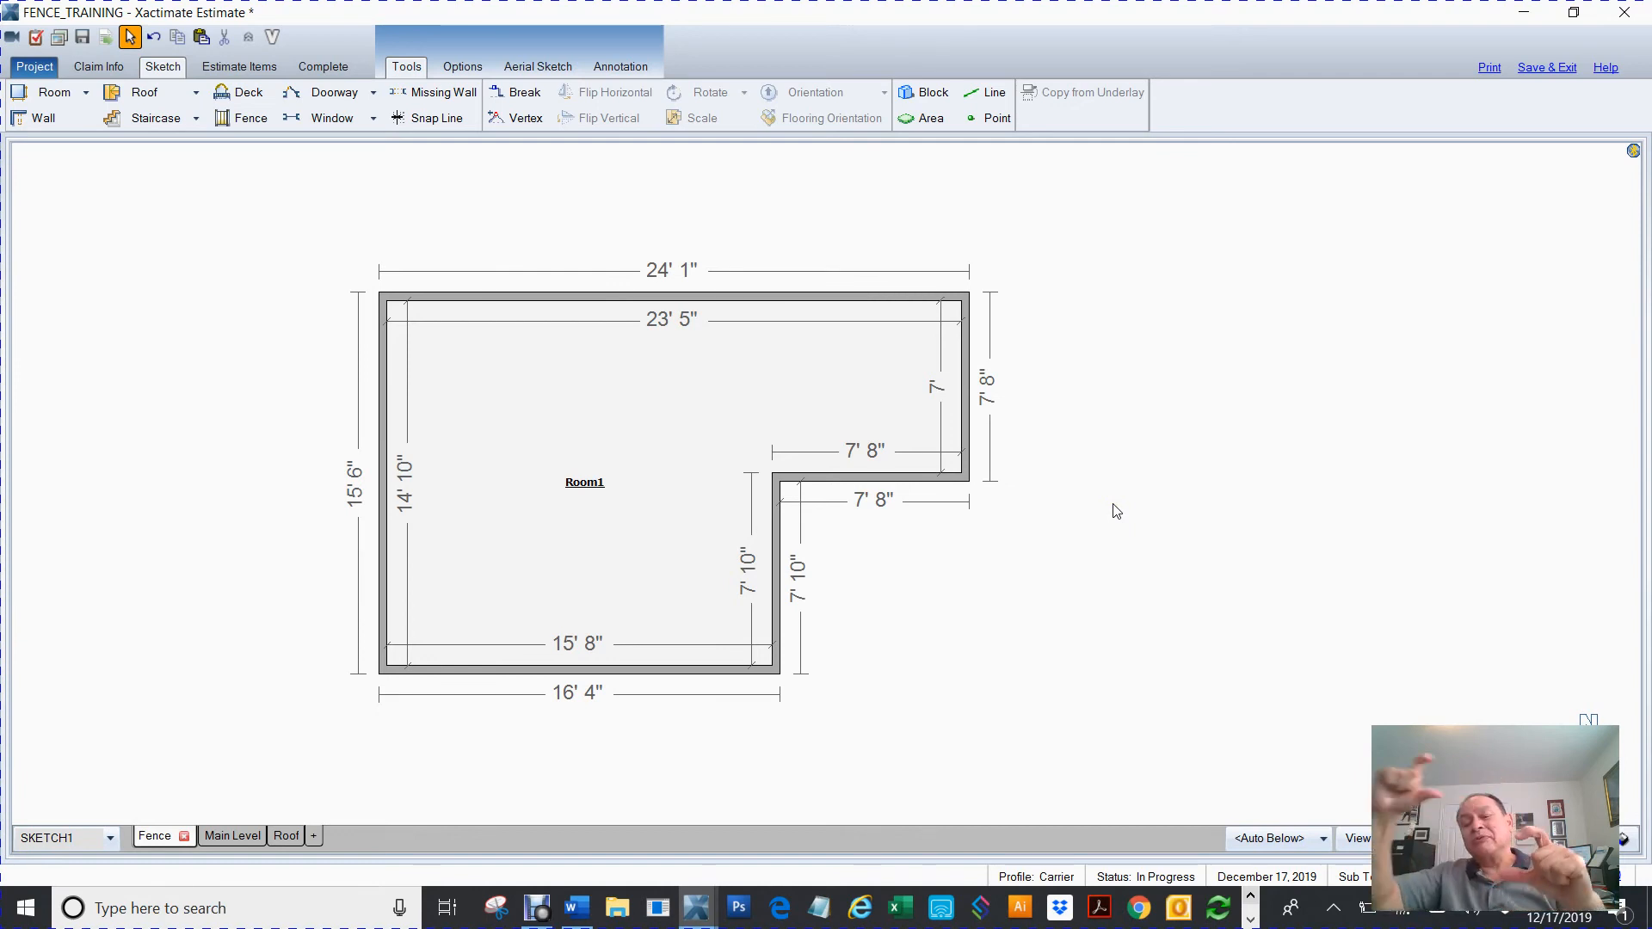
Step: Step the upper right wall out 3' 9" and drop the bottom-left section 4' 2"
left_click(524, 93)
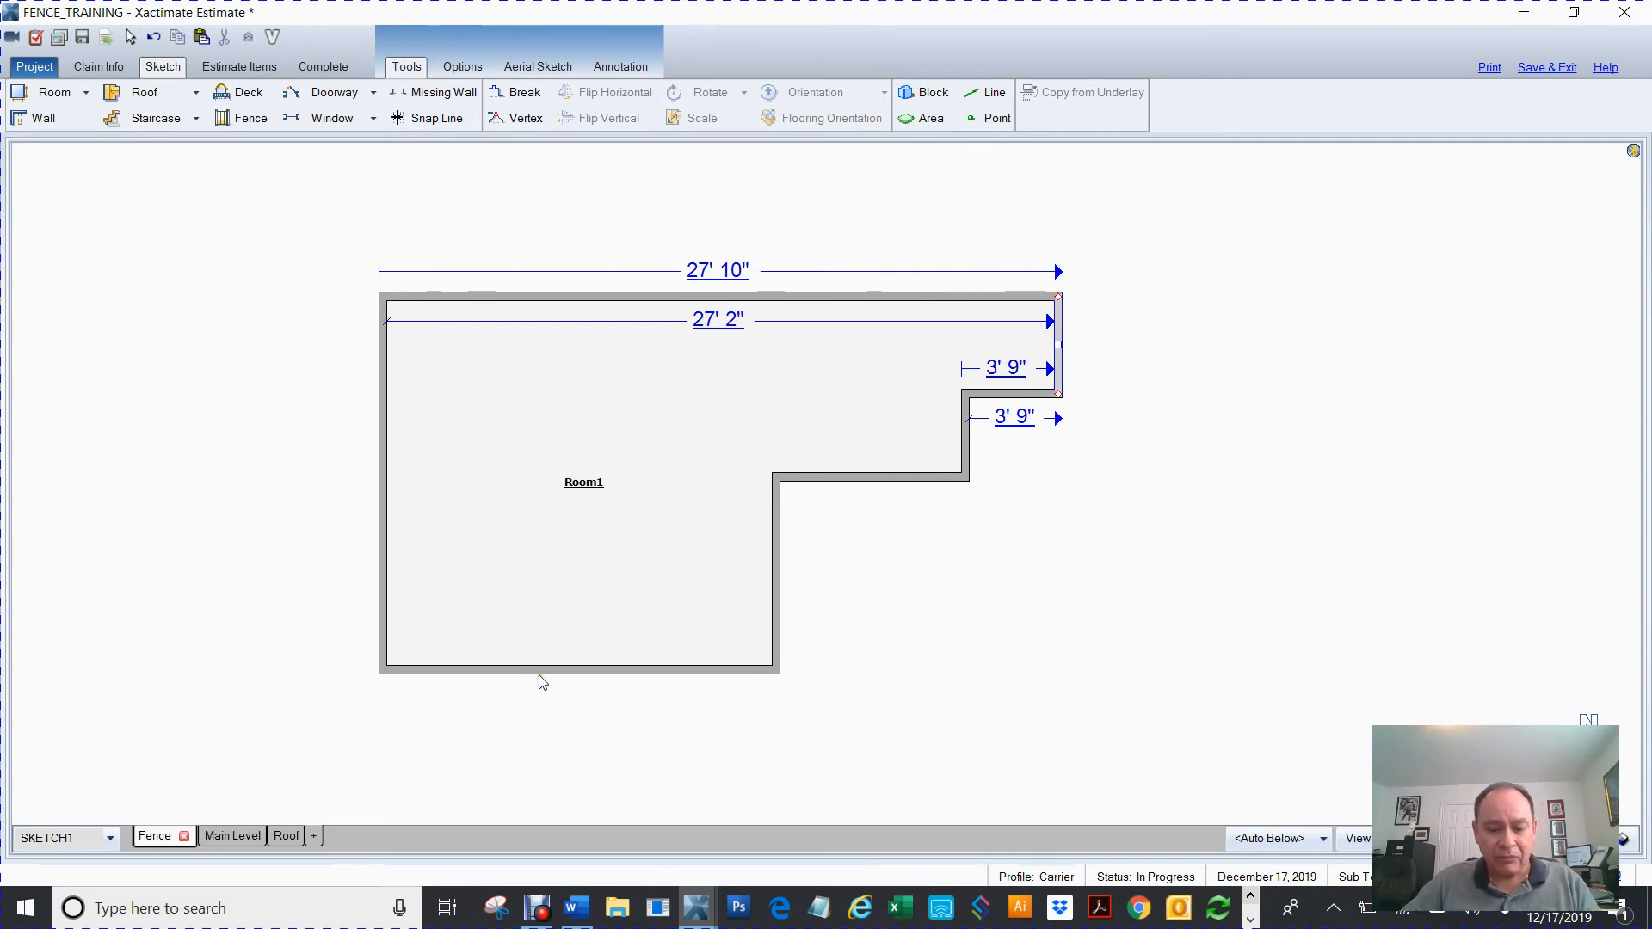
left_click(524, 92)
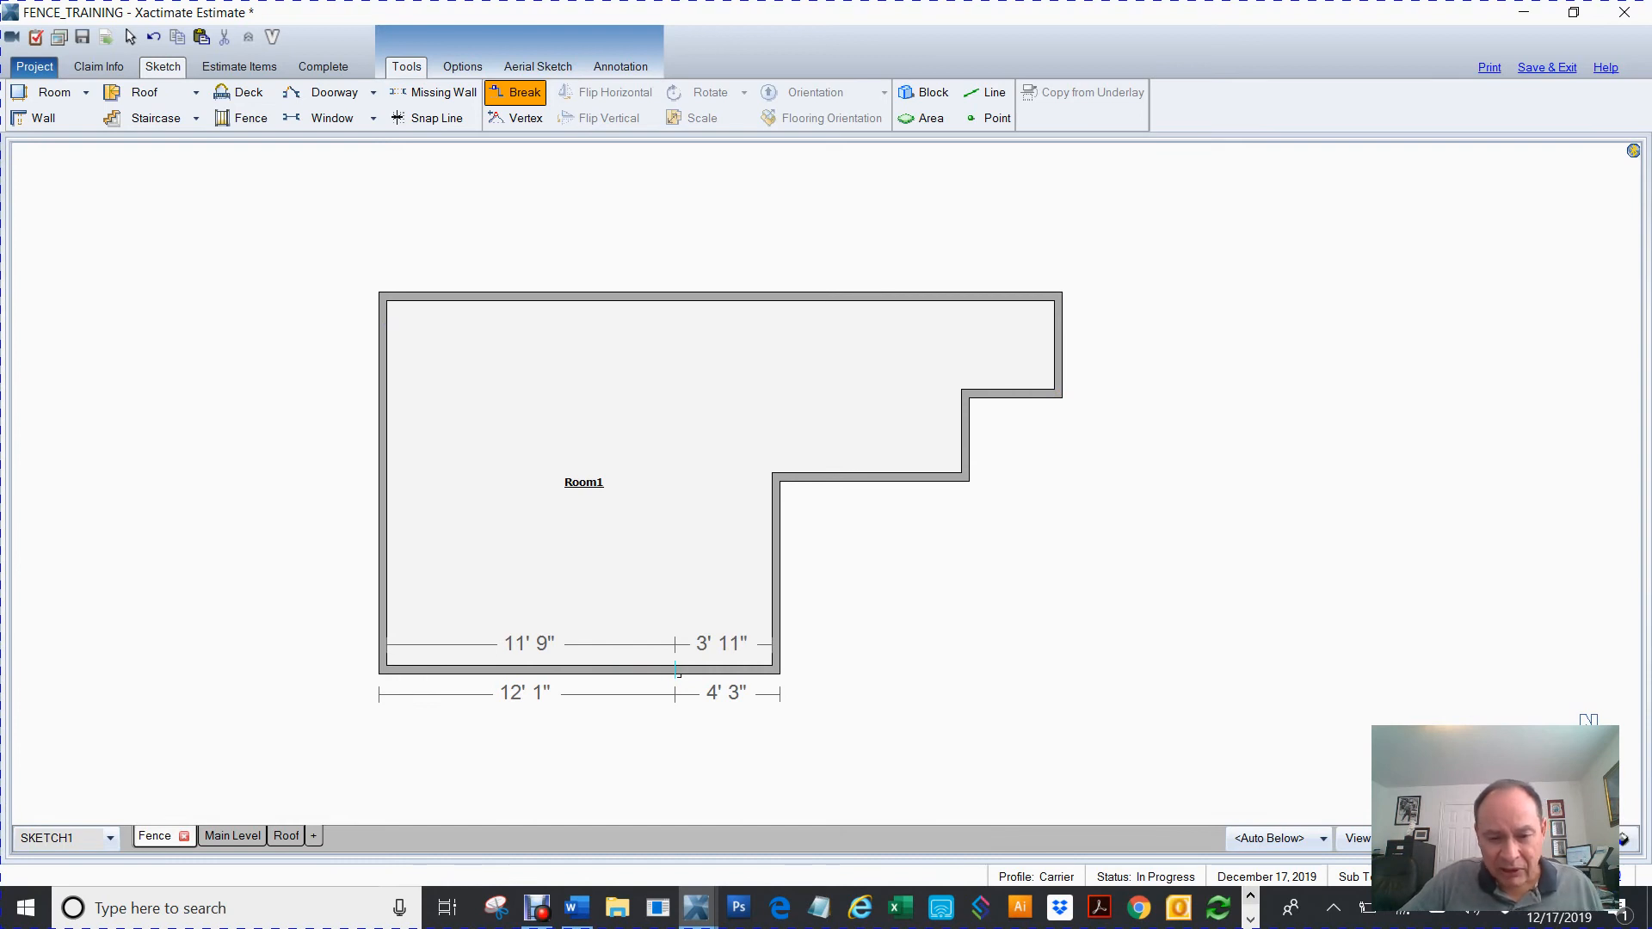
left_click(675, 669)
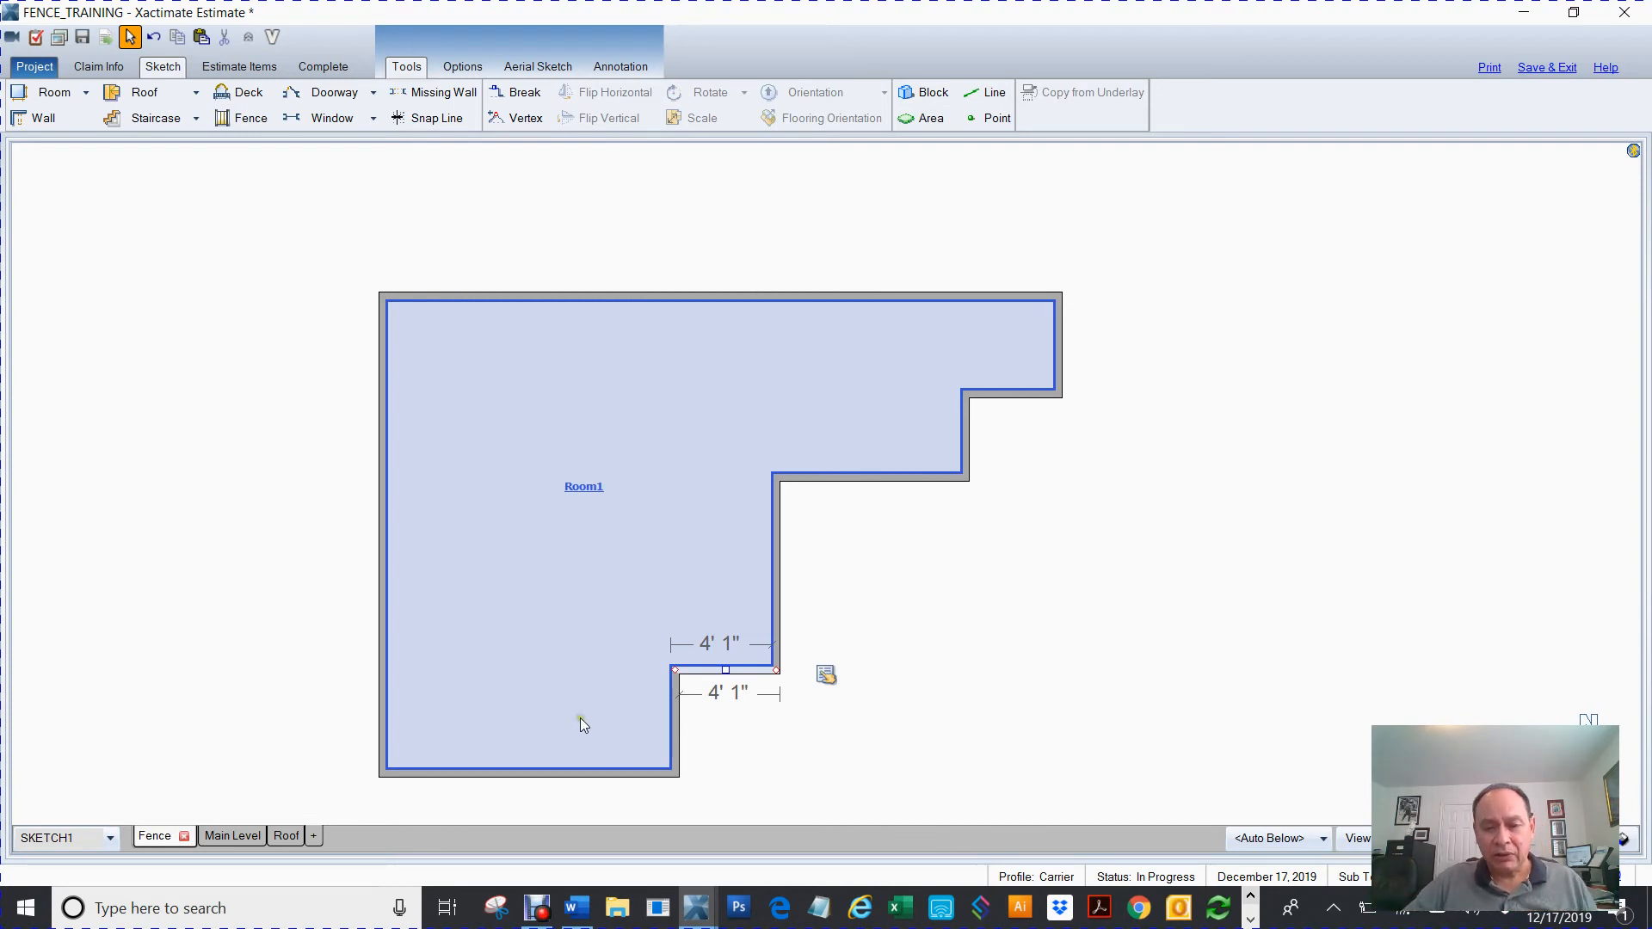
mouse_move(714, 632)
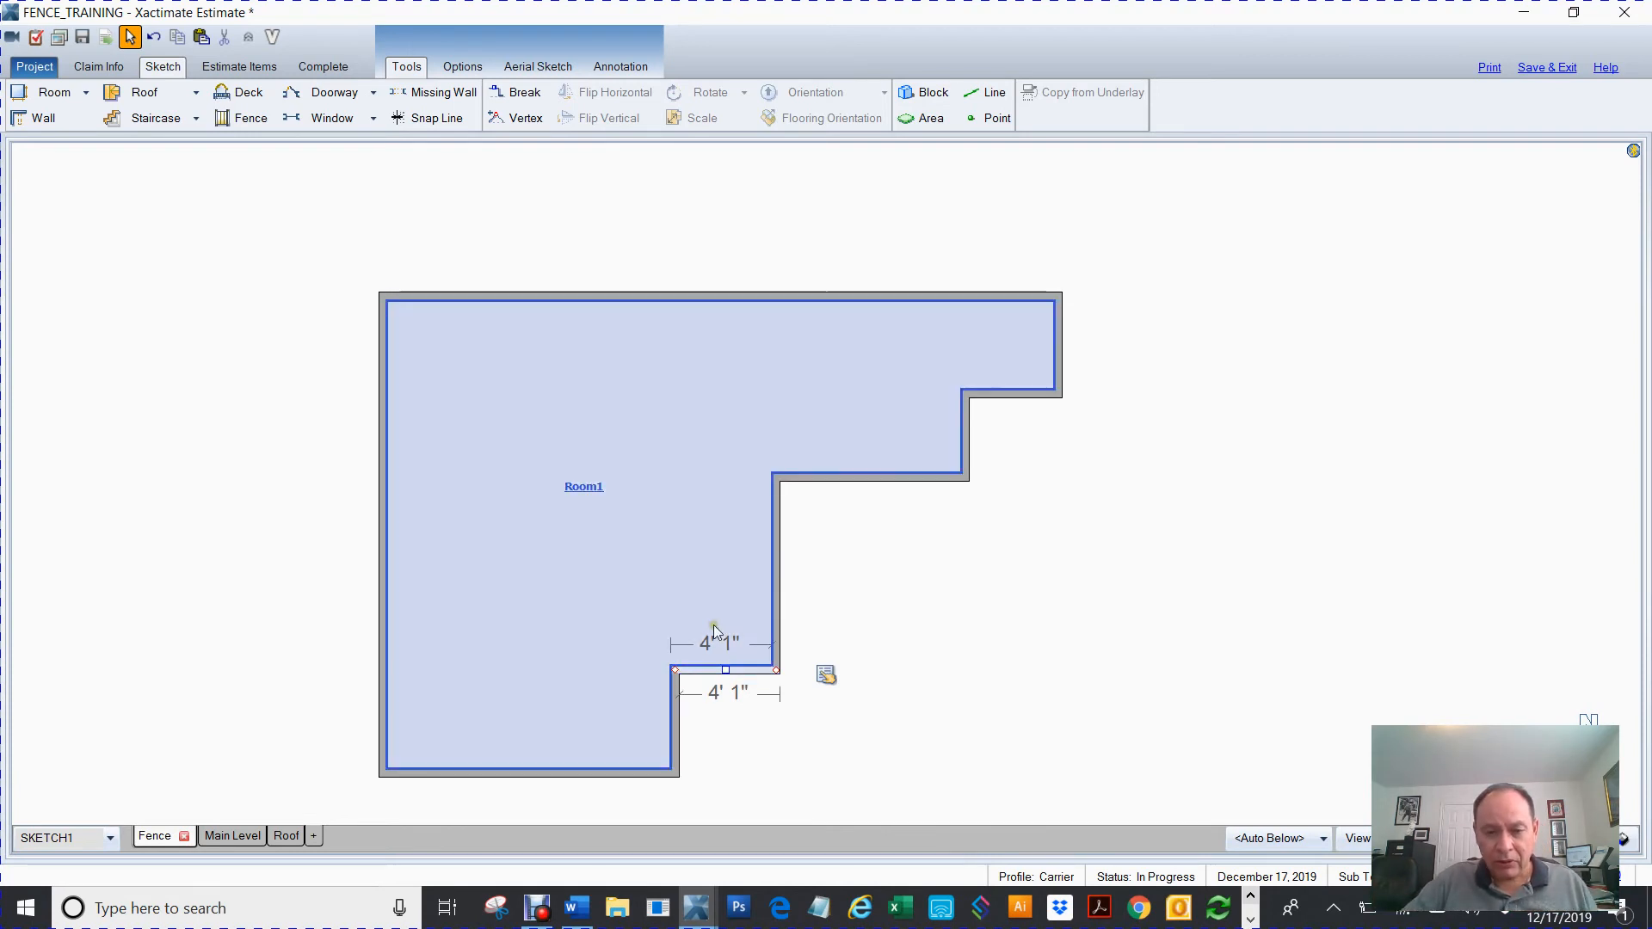
left_click(946, 763)
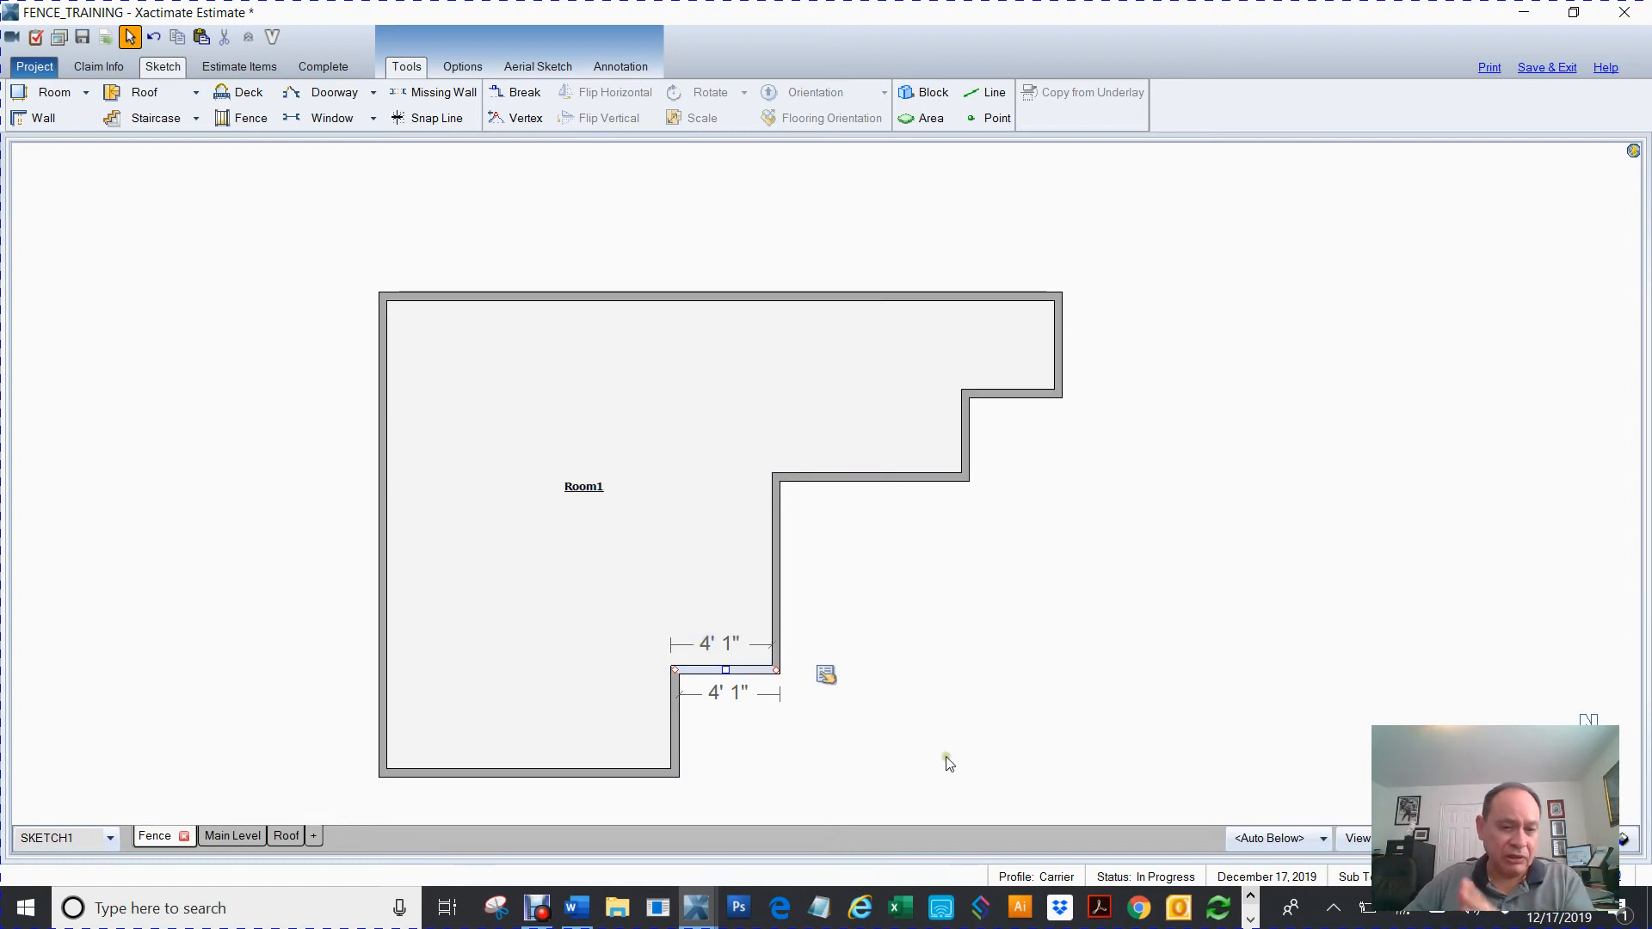
left_click(555, 717)
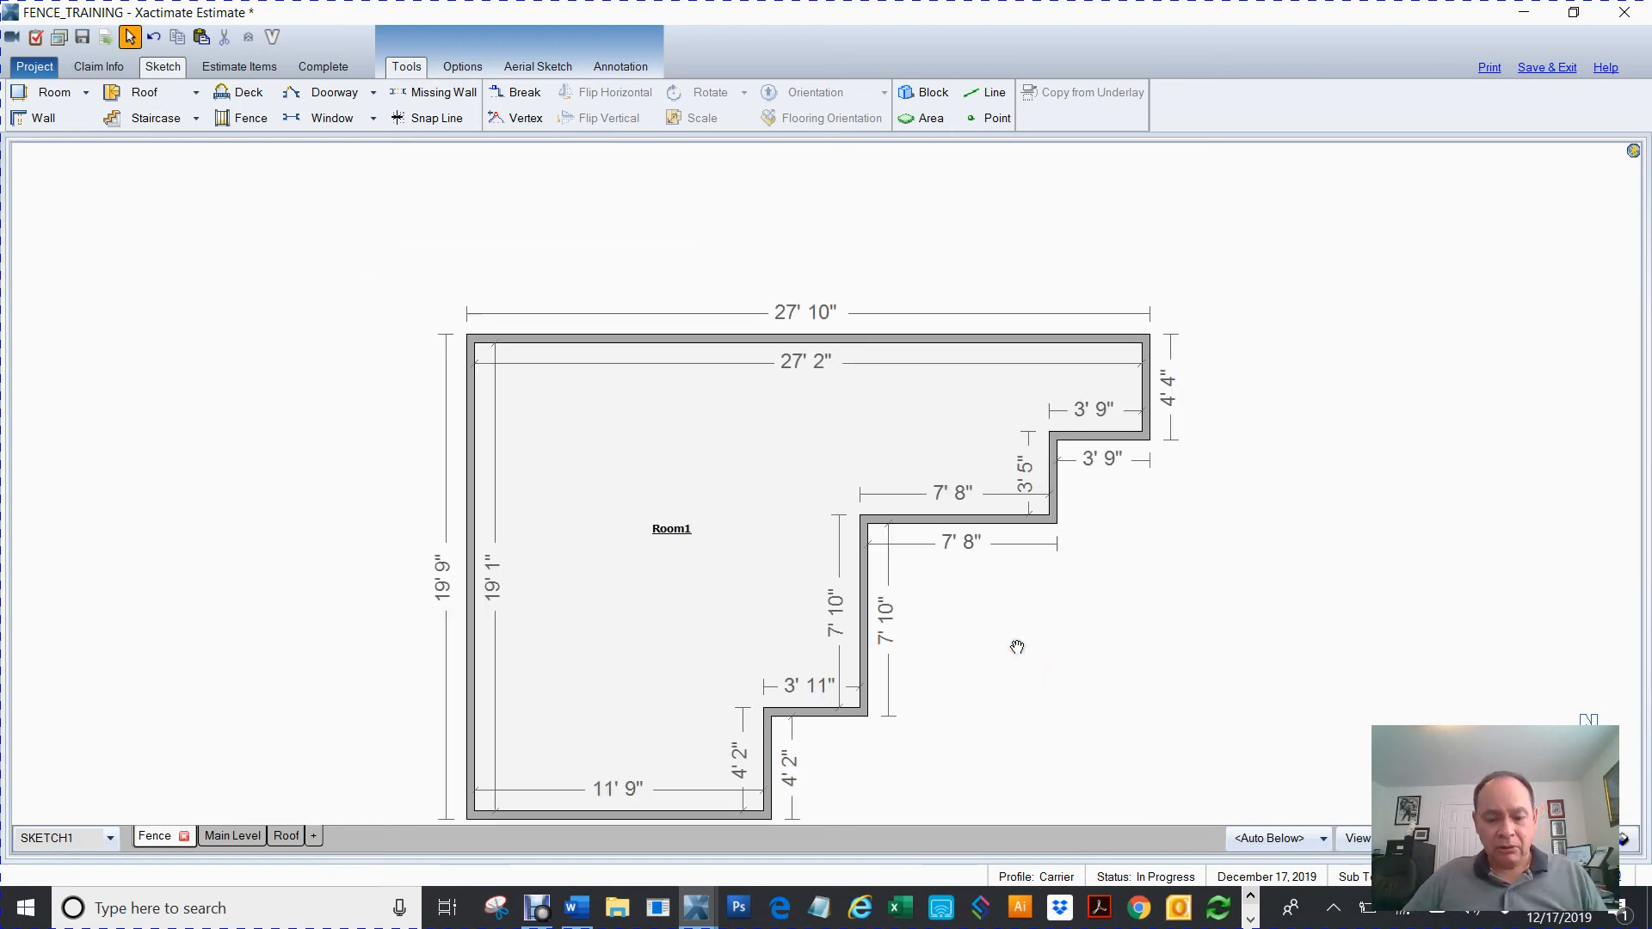
Step: Add a midpoint vertex on Room1's top wall and raise it into a gabled peak
left_click(516, 117)
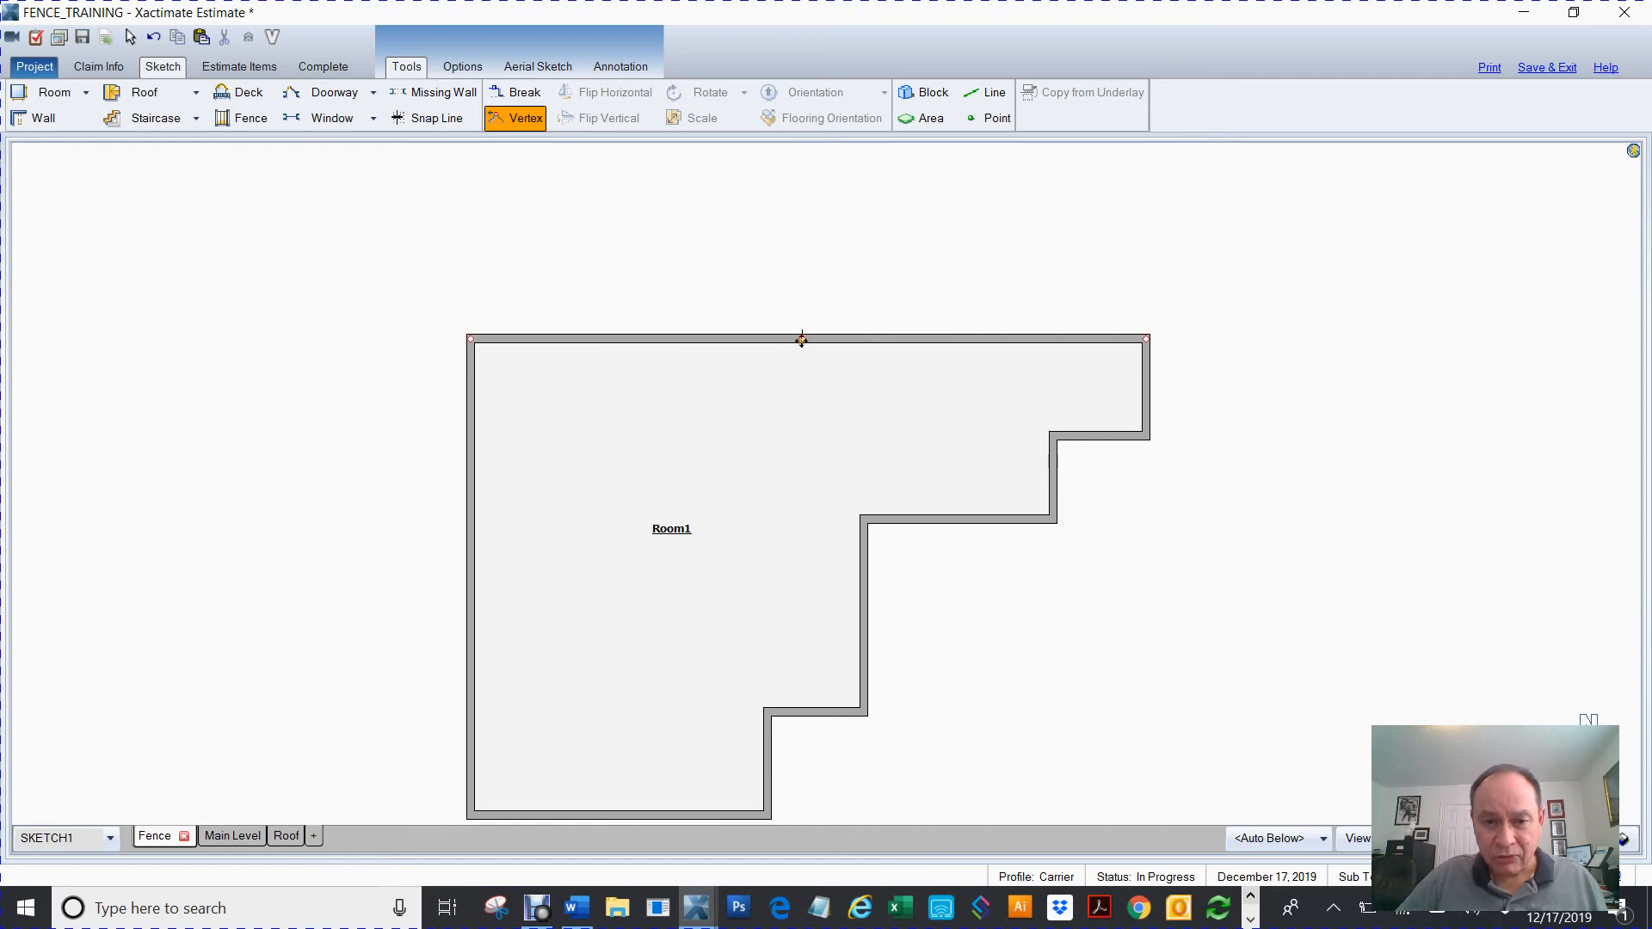
left_click_drag(800, 339, 807, 206)
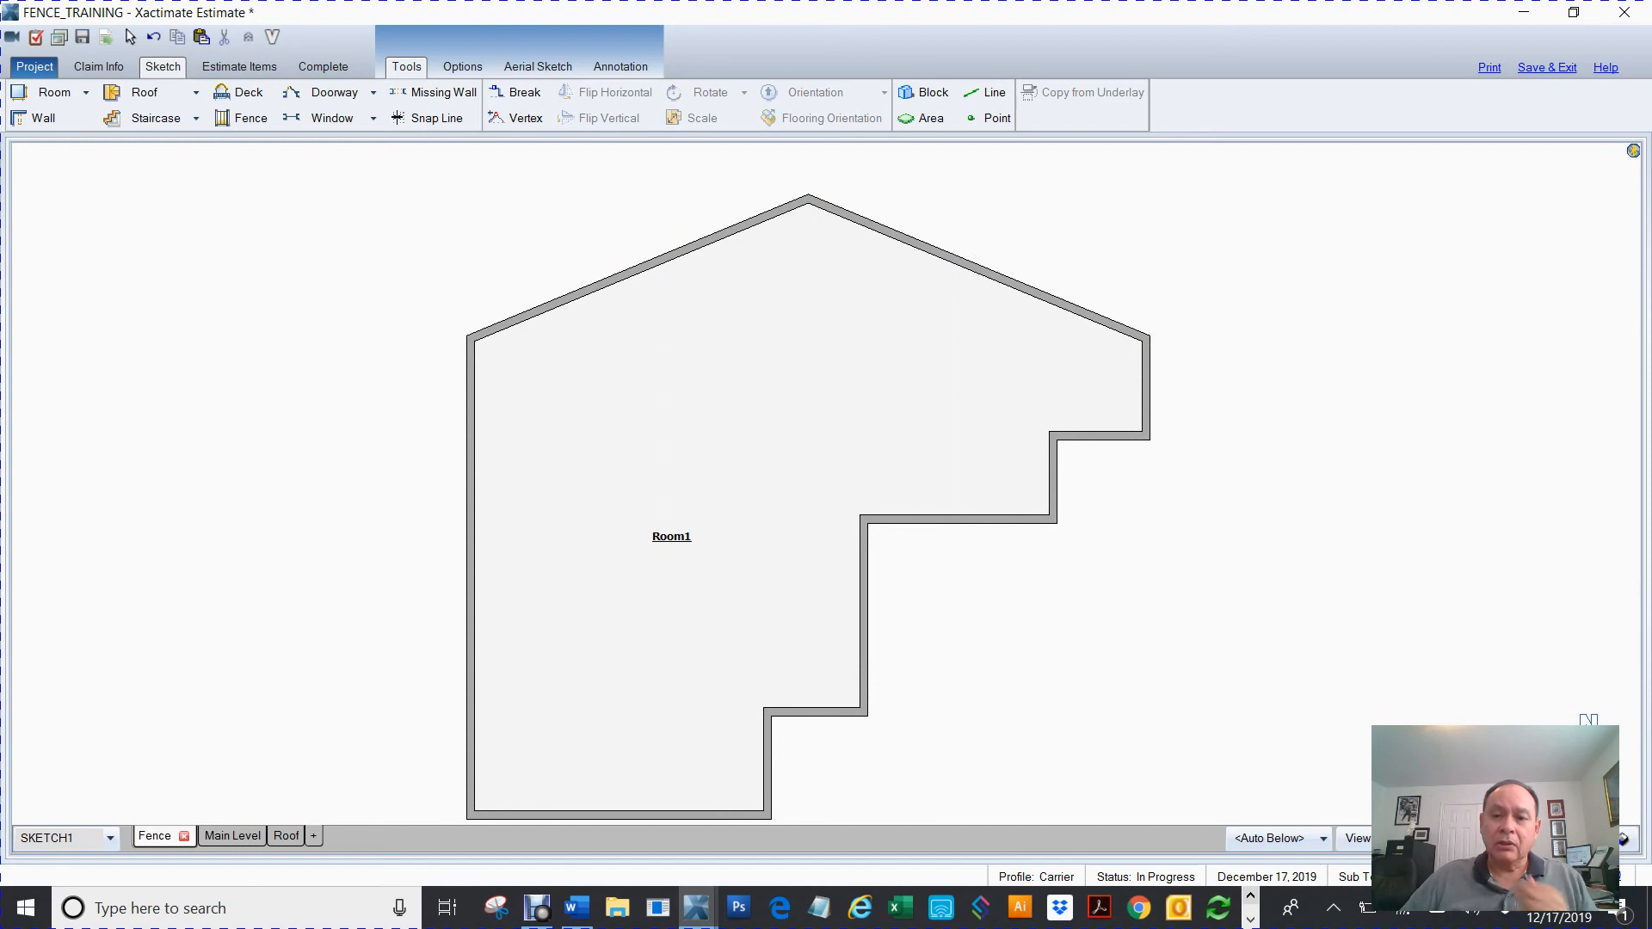
mouse_move(1036, 524)
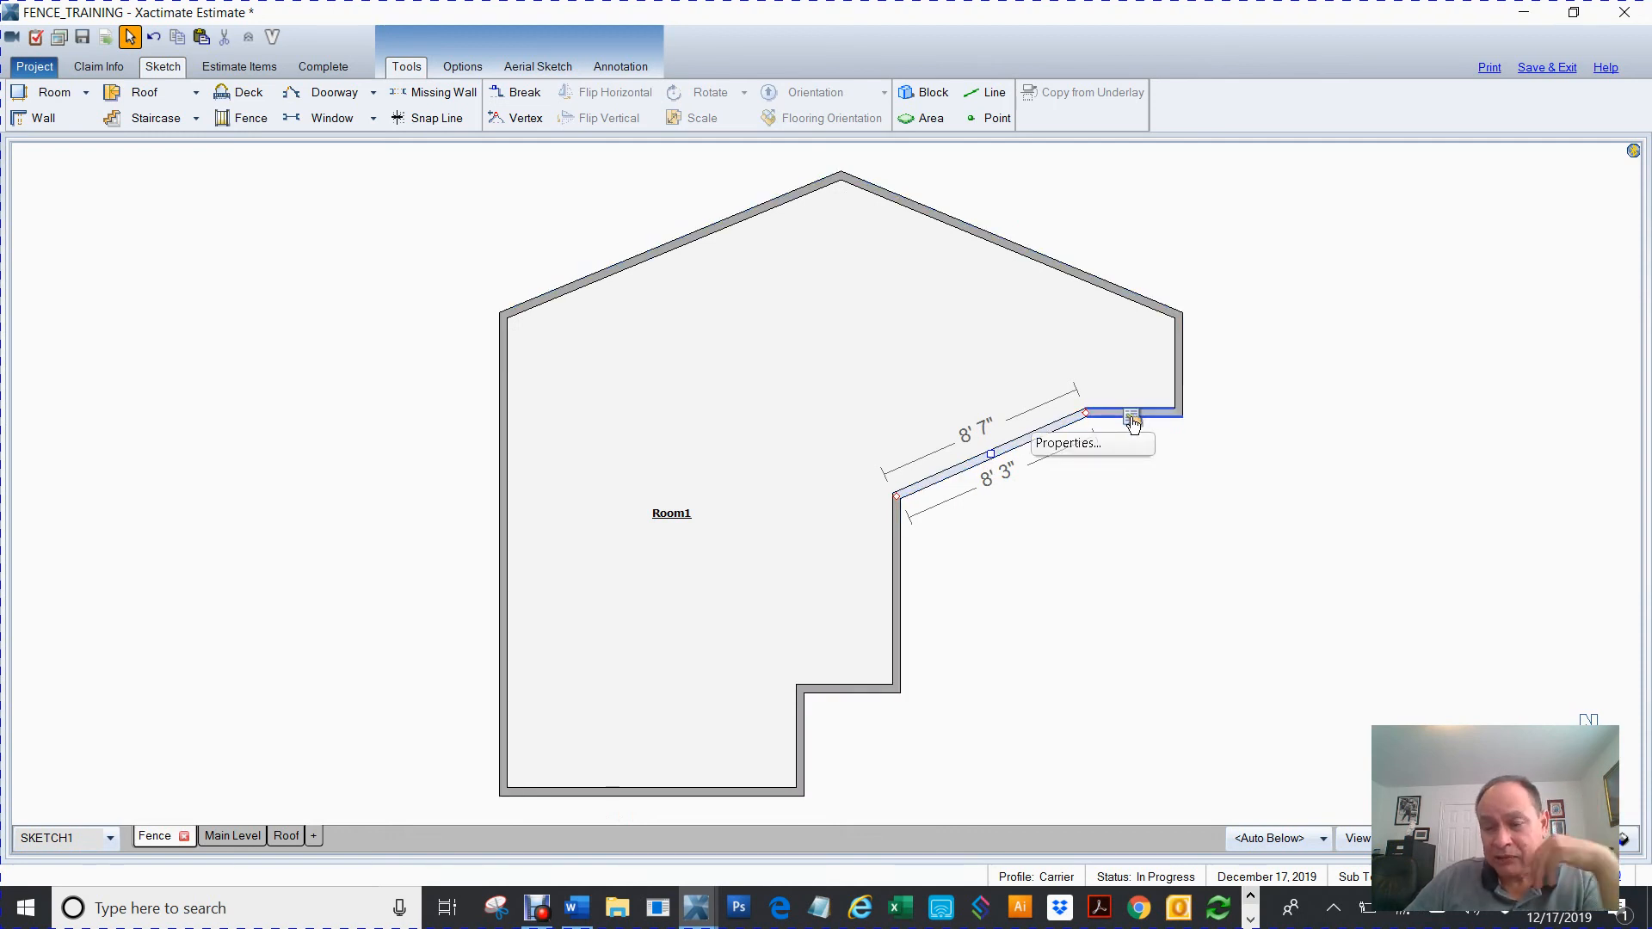
Step: Bow Room1's slanted middle wall into an arch and extend its end to the upper-right corner
left_click(1065, 442)
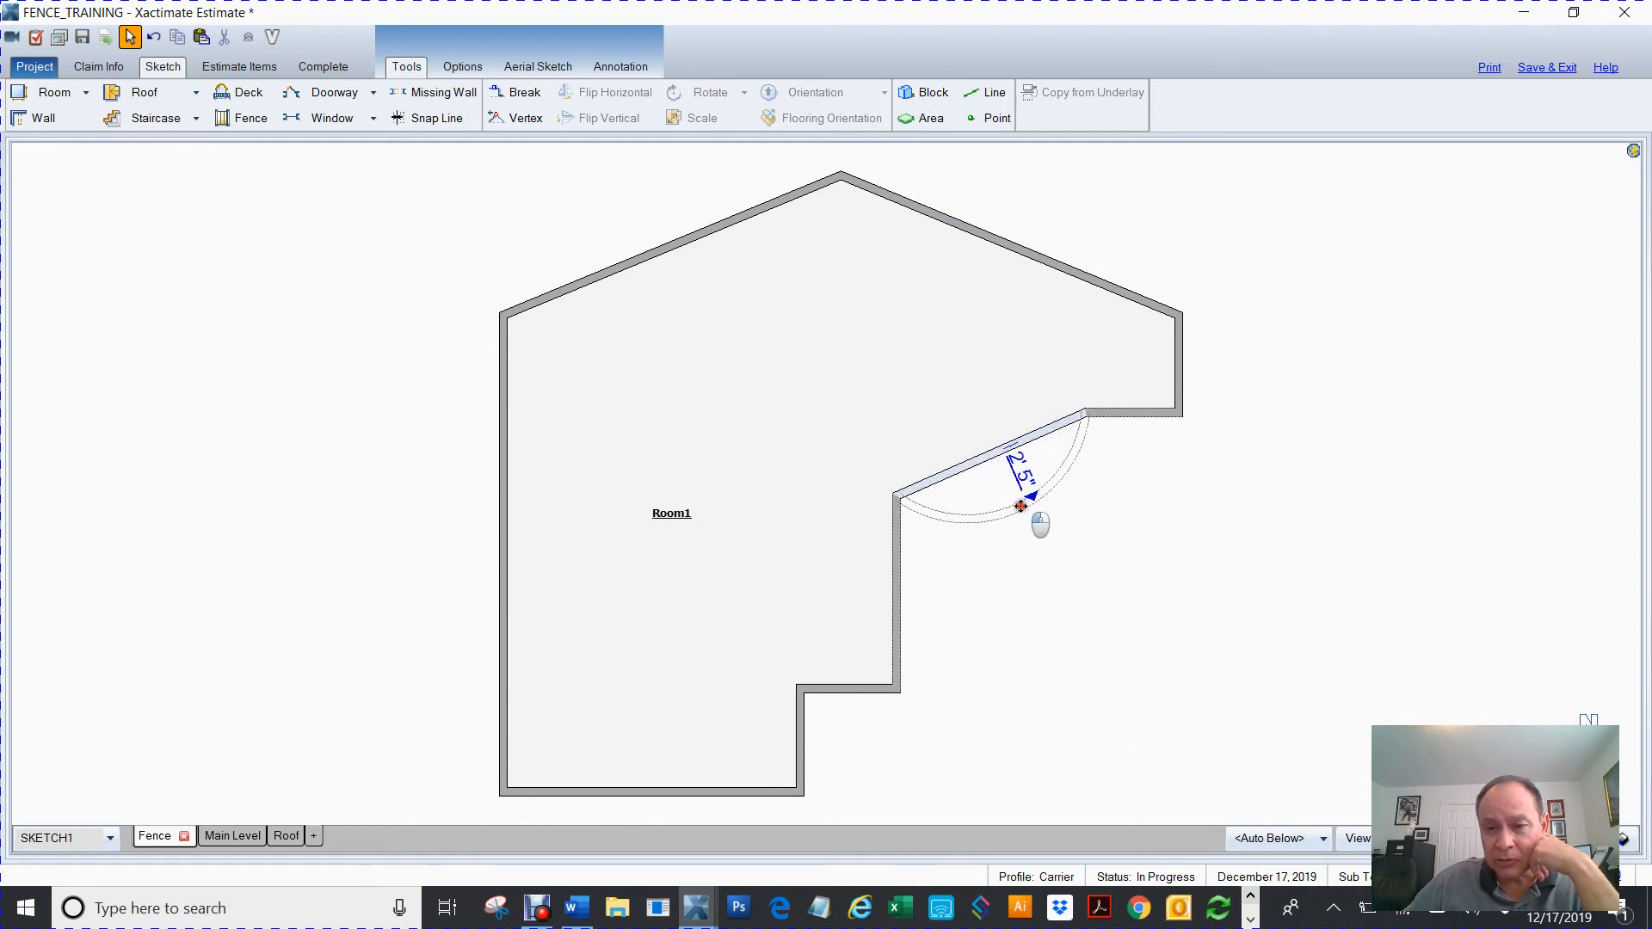
left_click_drag(1020, 507, 966, 399)
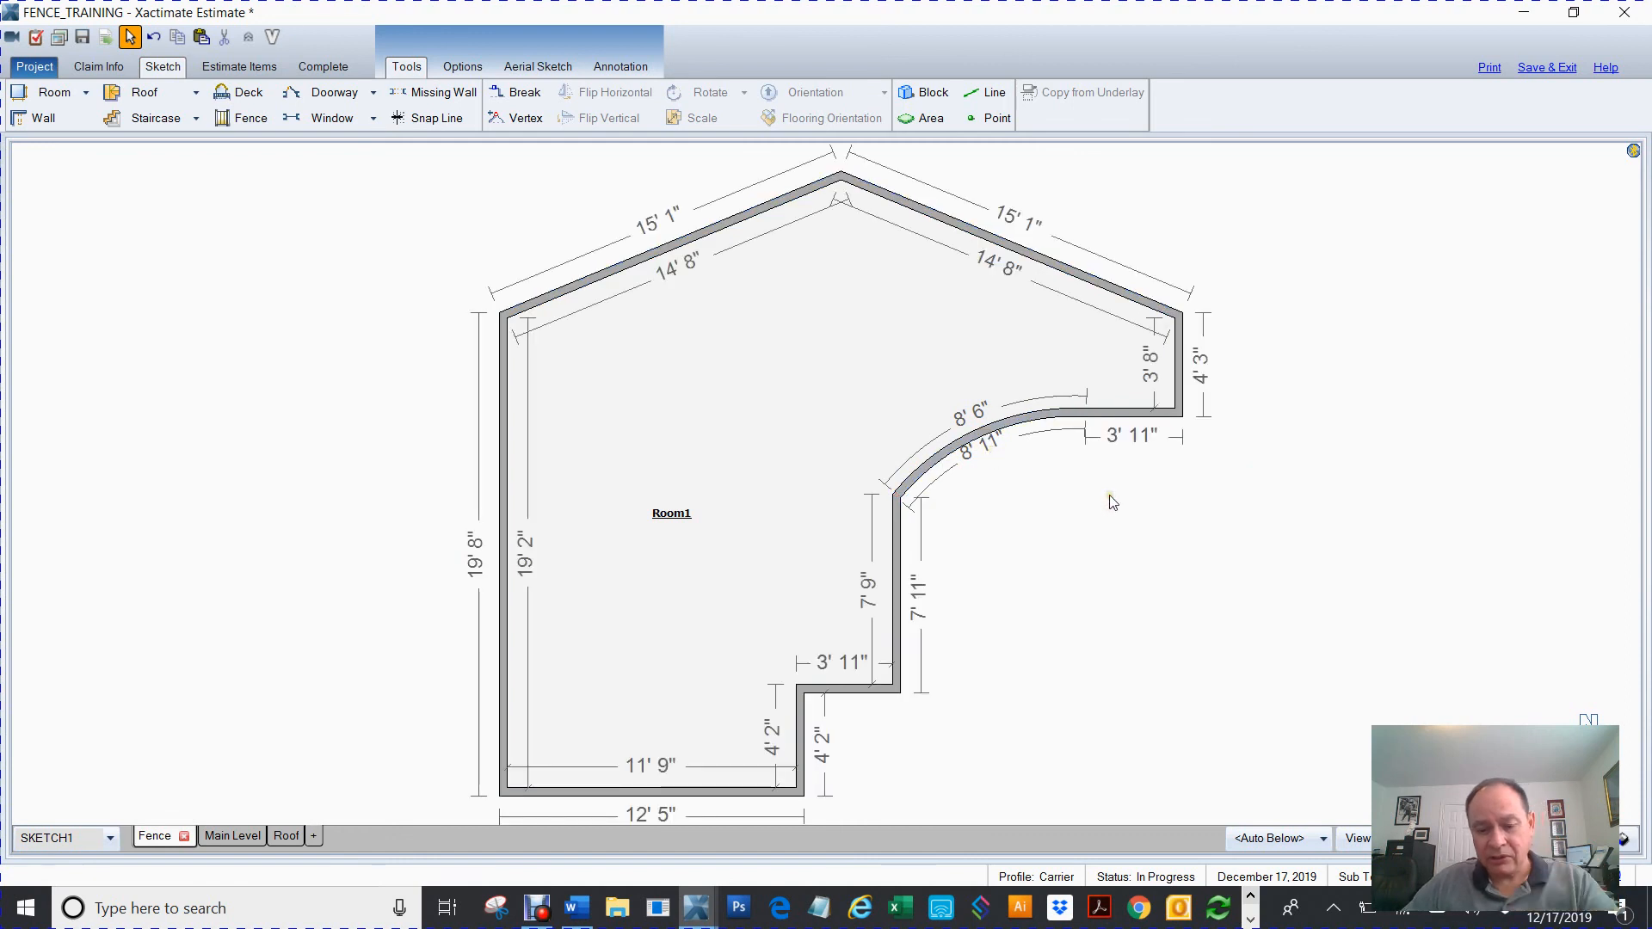
left_click(994, 92)
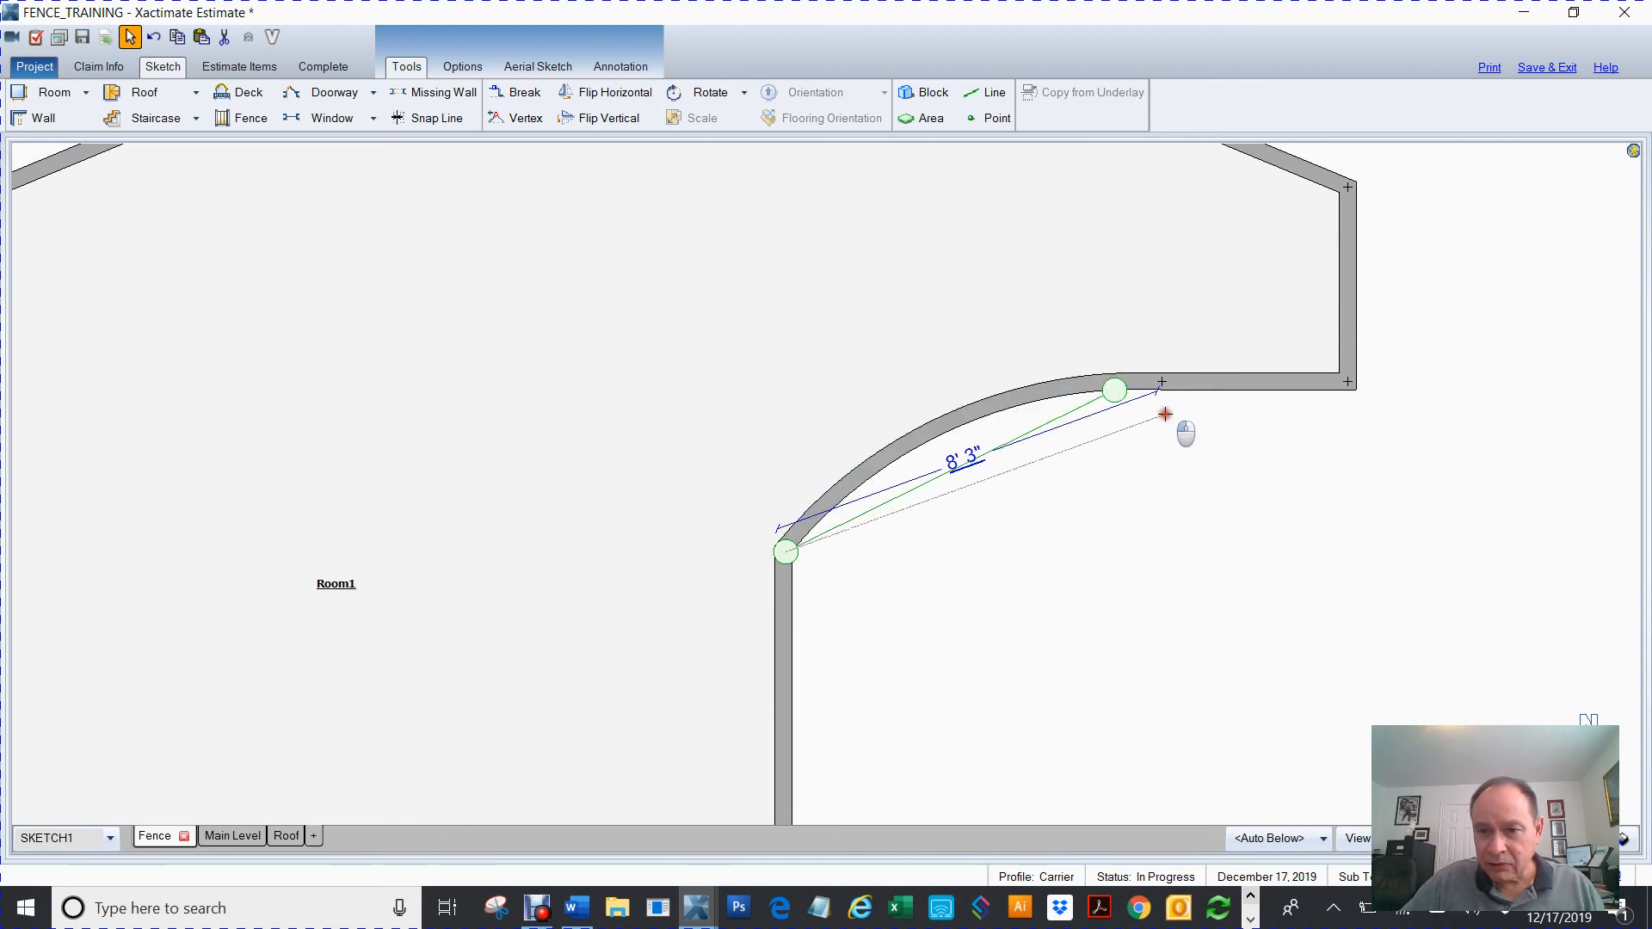
left_click_drag(1113, 392, 1162, 382)
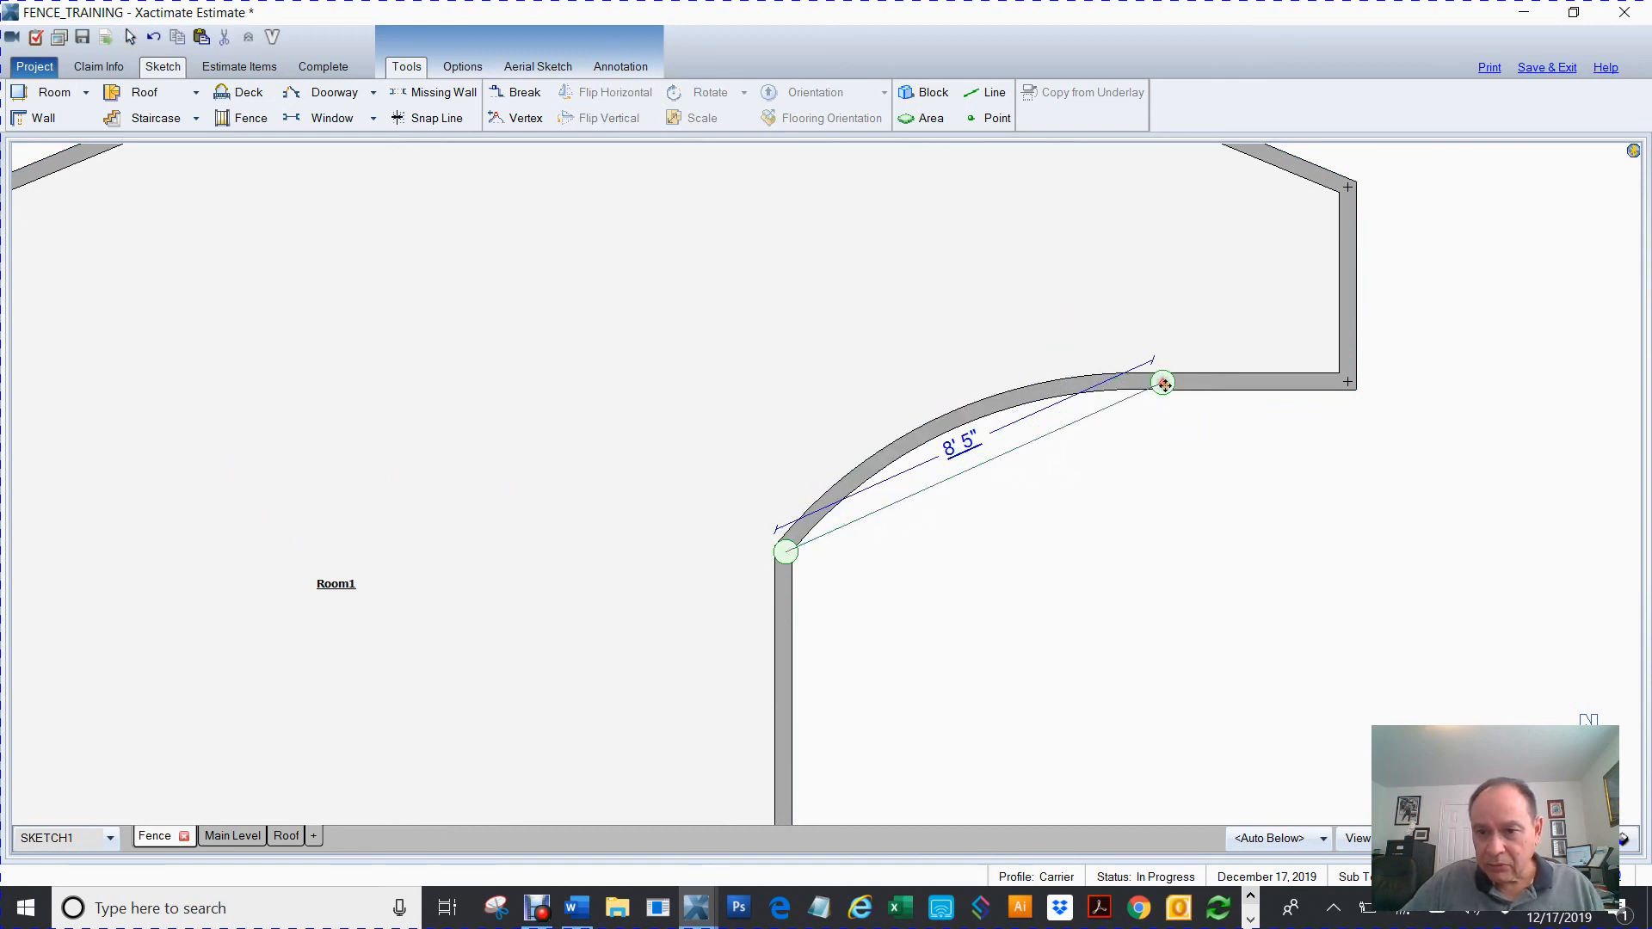
left_click(129, 37)
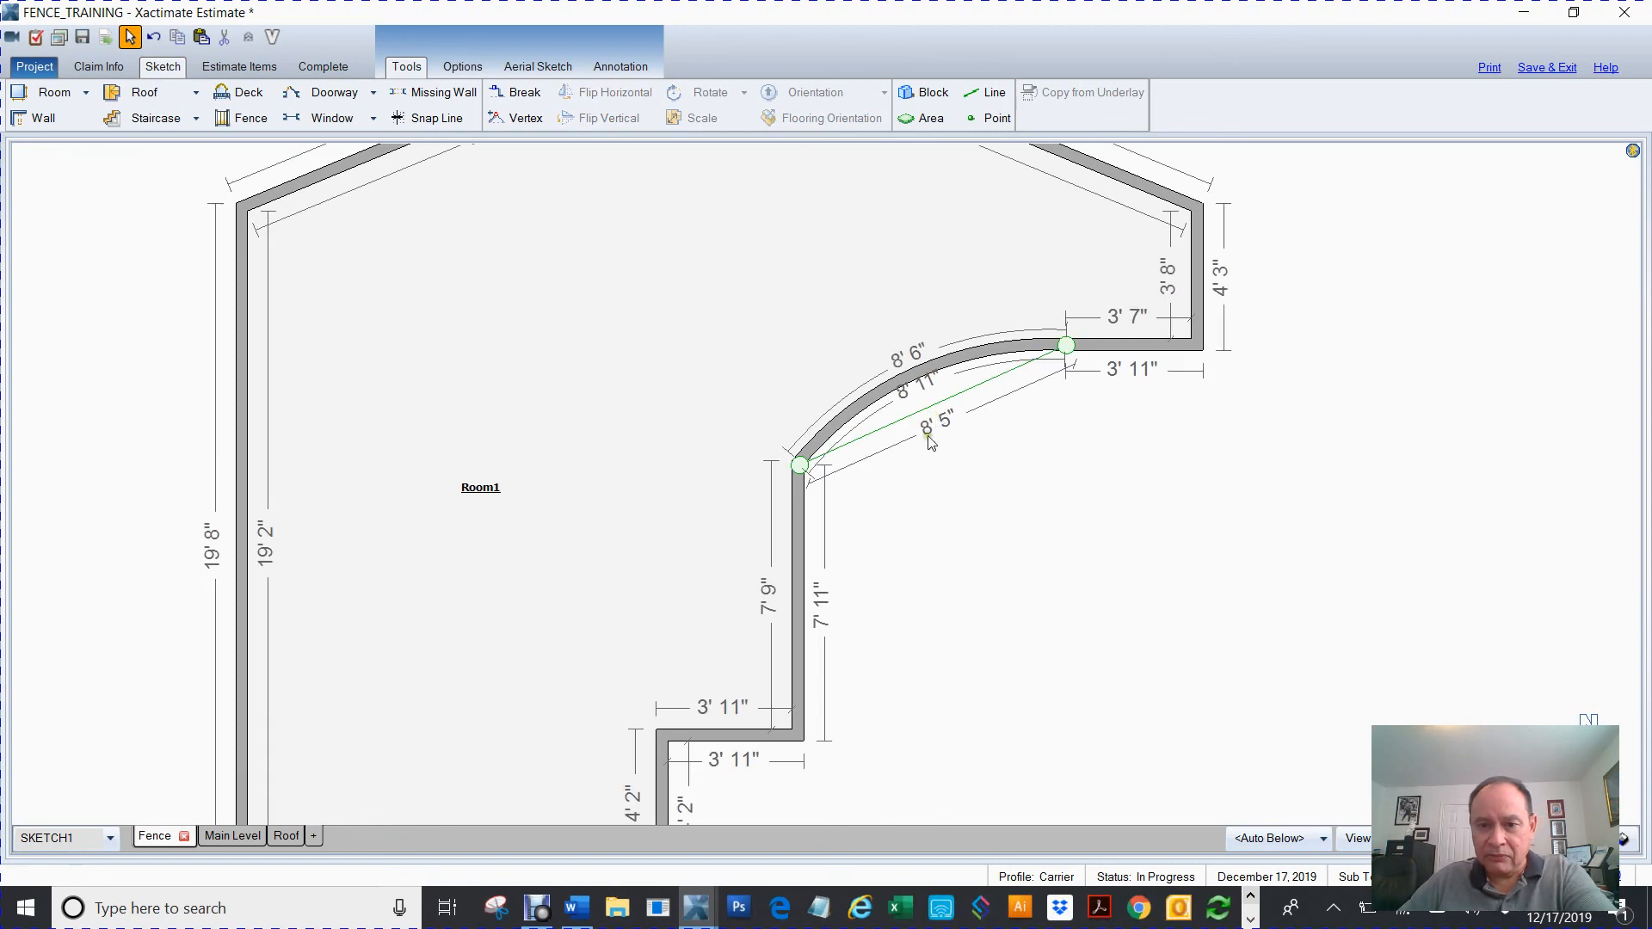
left_click(1136, 521)
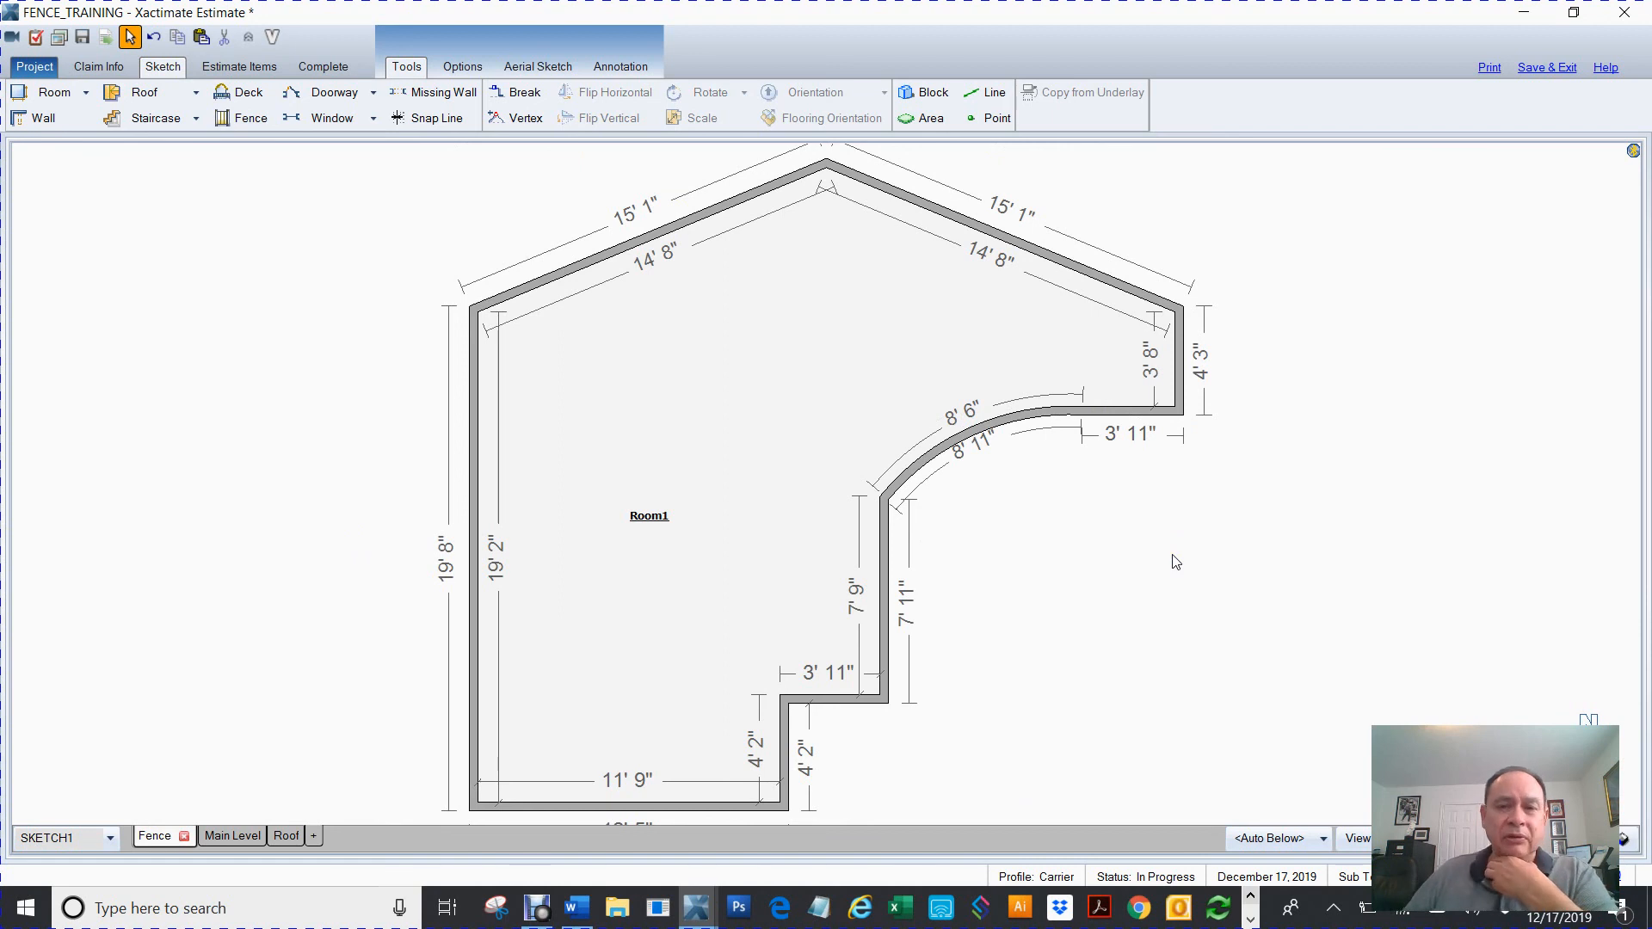
mouse_move(1170, 566)
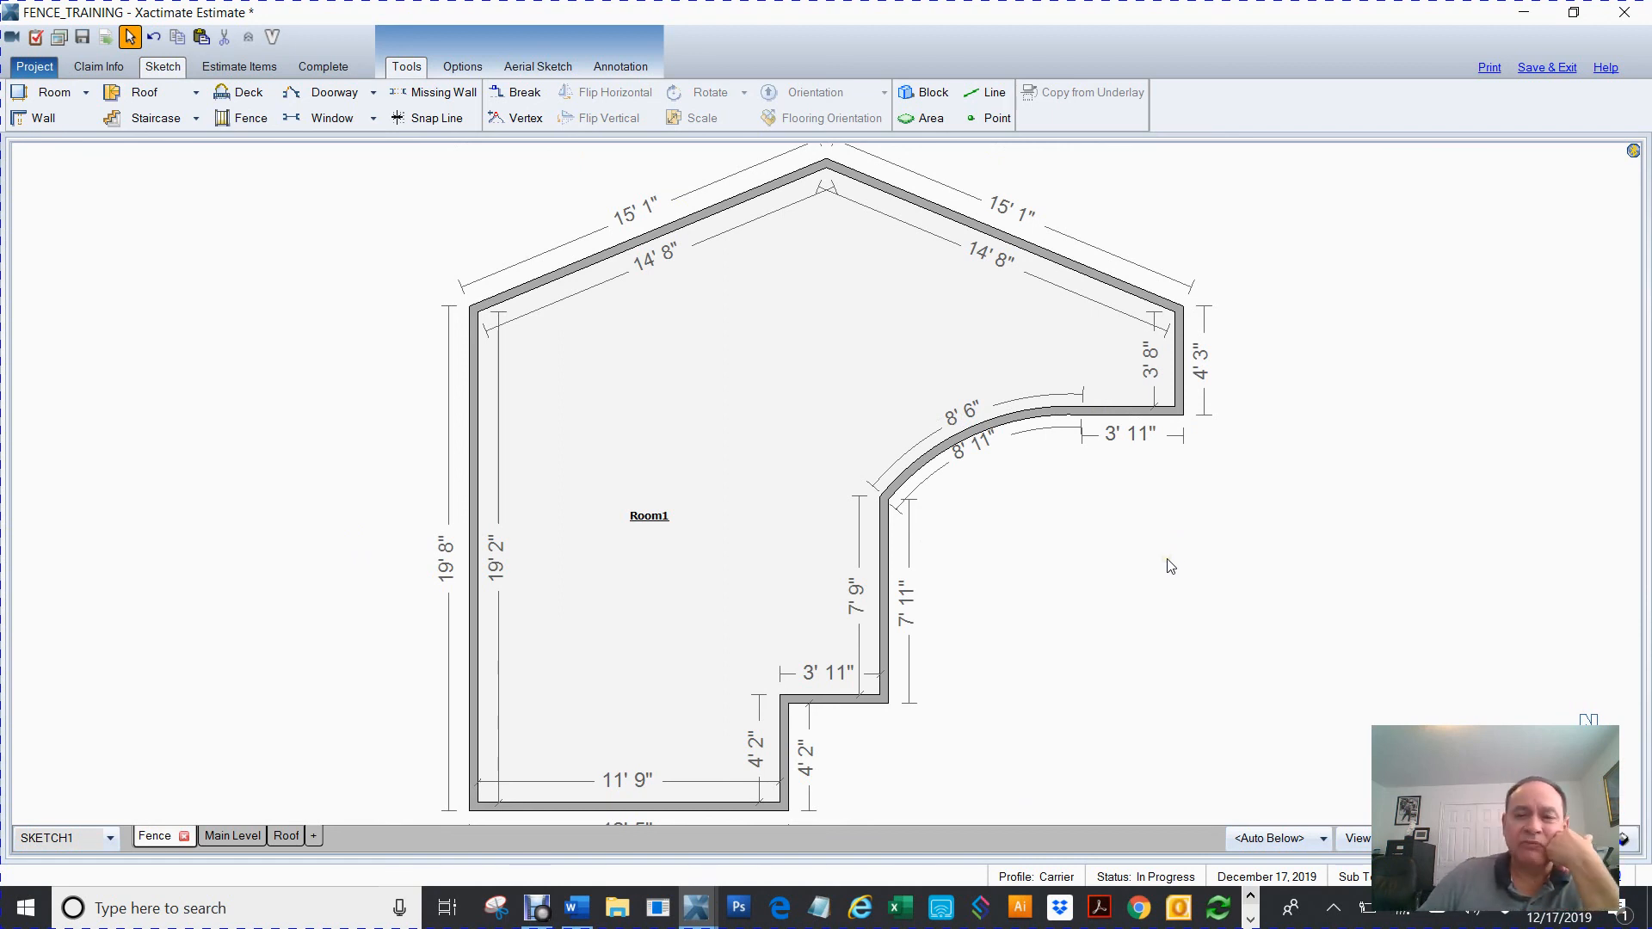
mouse_move(458, 311)
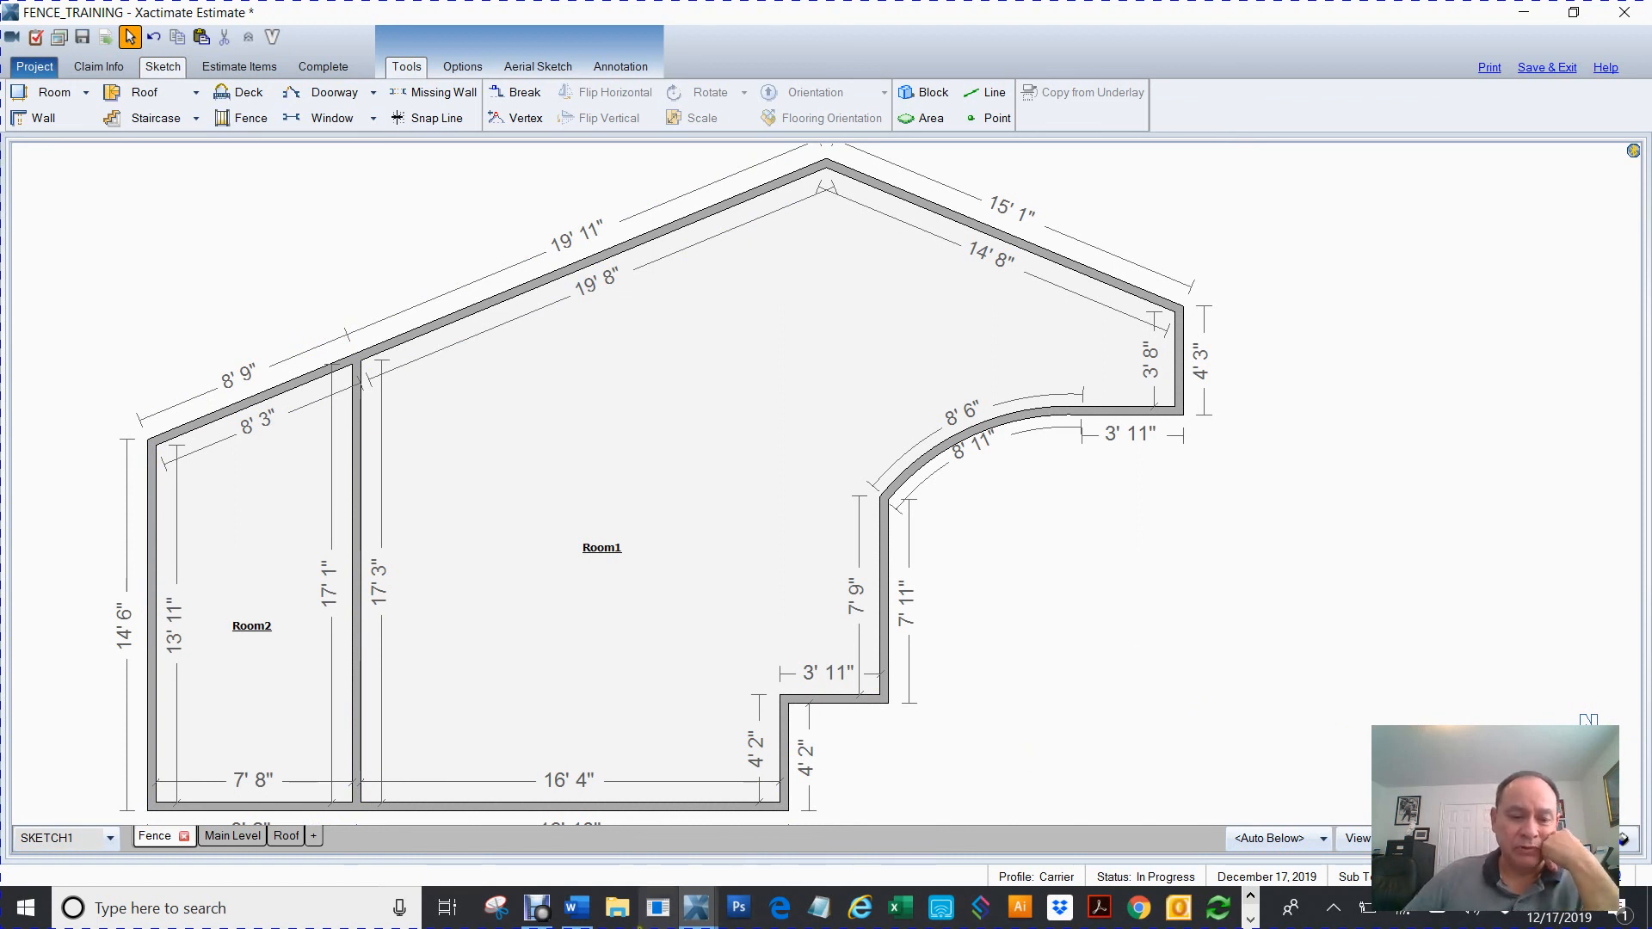
Step: Place Room2 against Room1's left wall
left_click(573, 906)
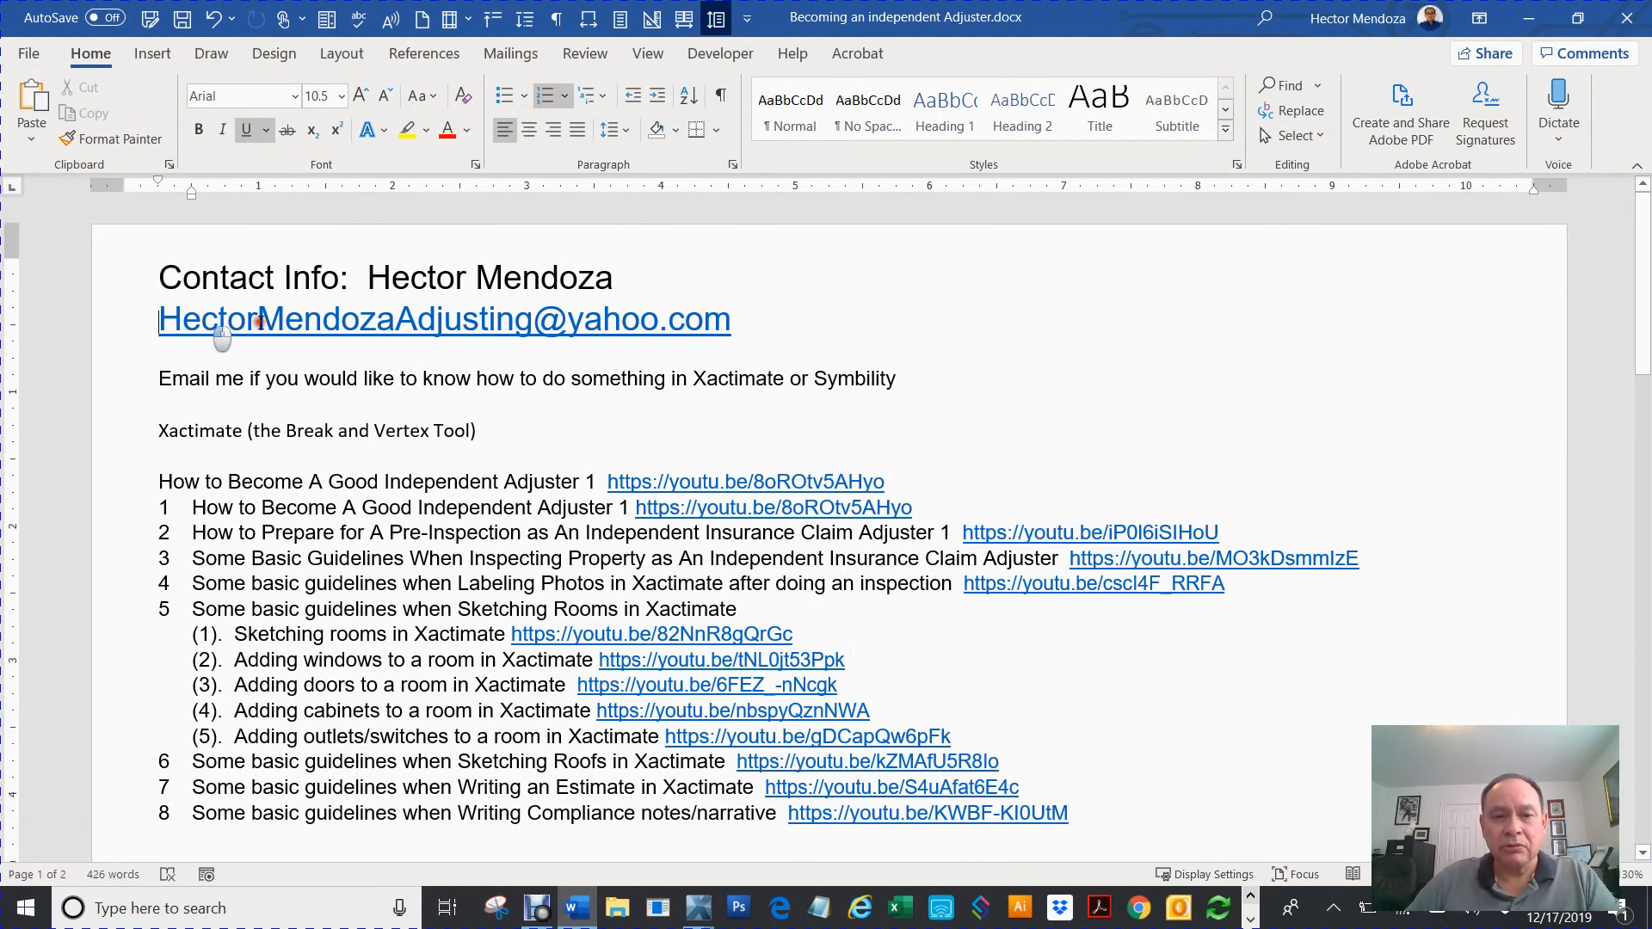
Step: Select the contact email line in the Word document
left_click_drag(164, 319, 727, 319)
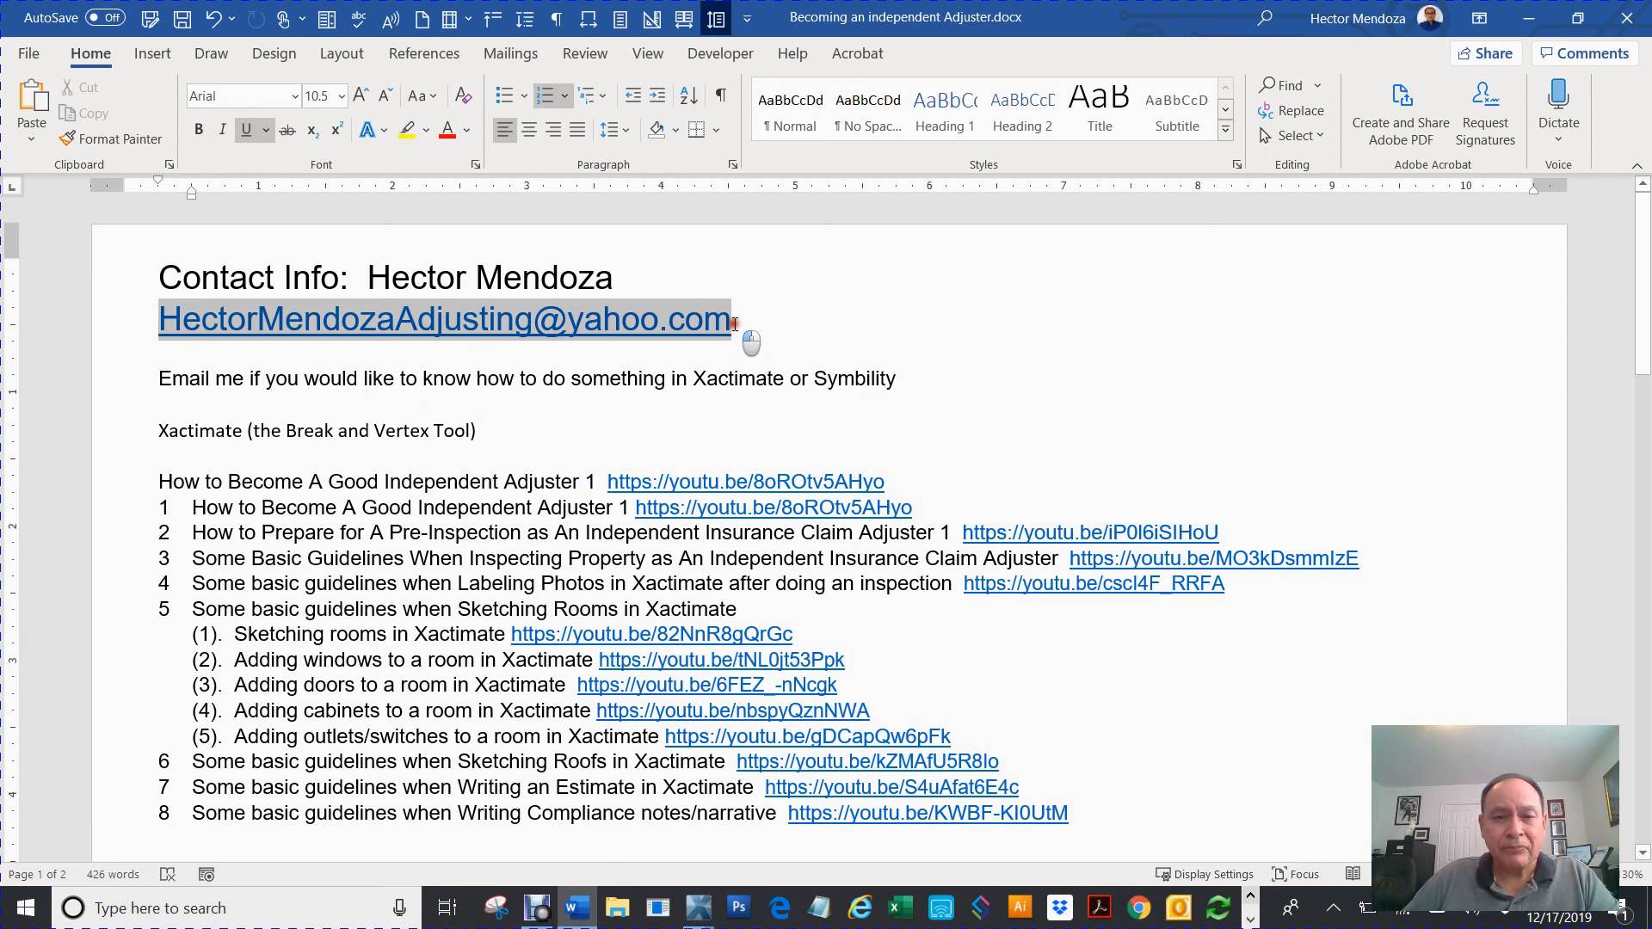